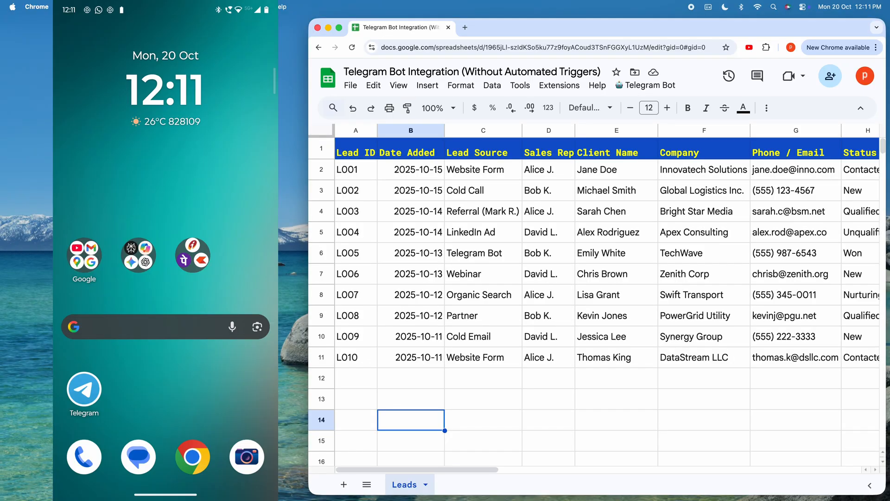
- Start the My Lead Manger bot in Telegram so it sends its welcome feature list
left_click(84, 391)
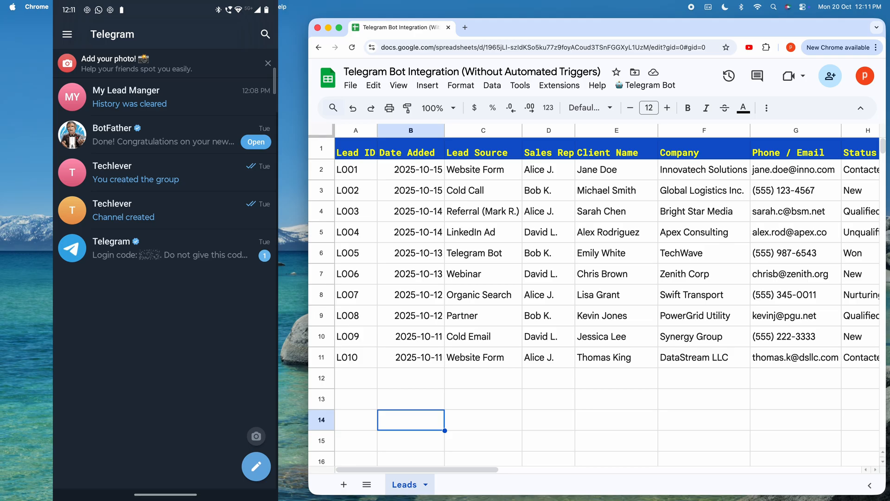
left_click(126, 97)
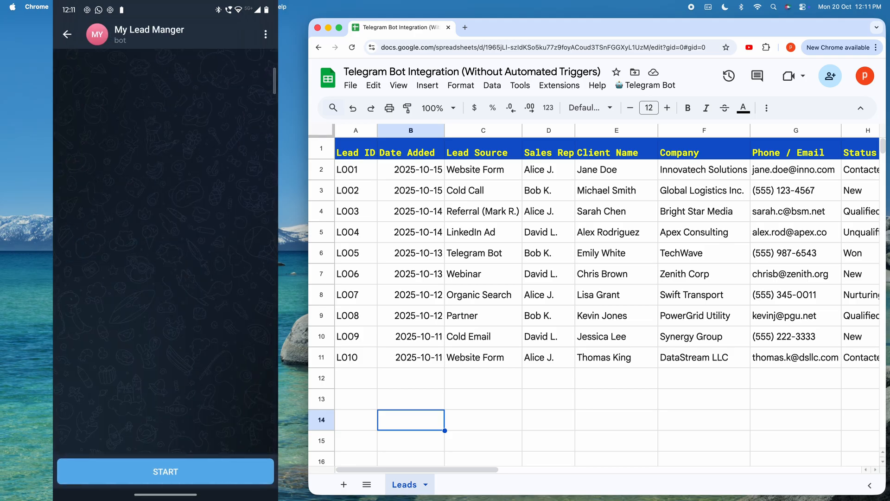
left_click(165, 472)
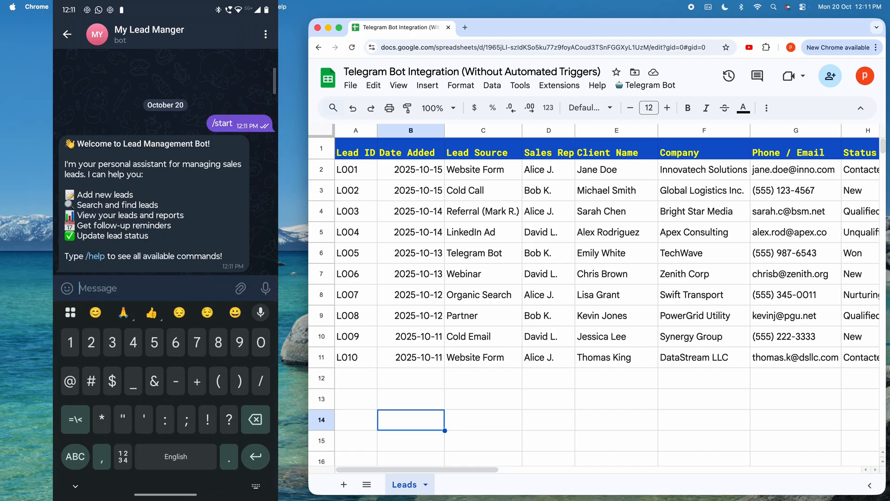
type("/newlead")
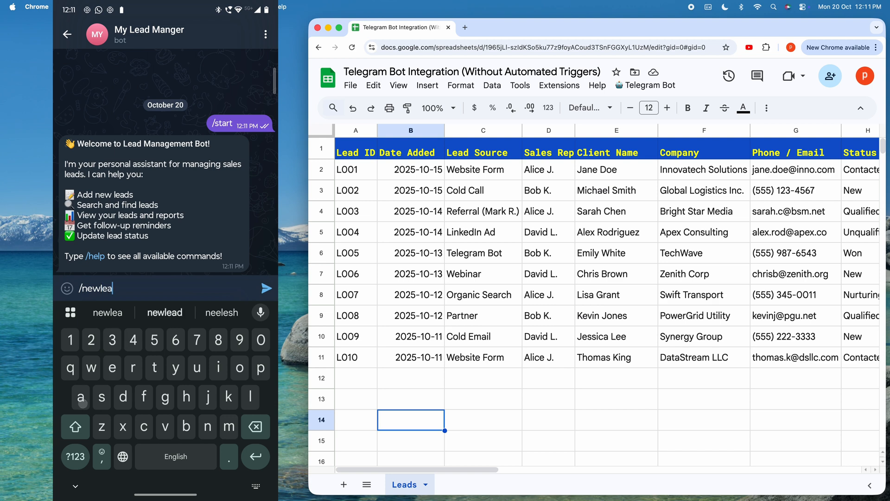
left_click(265, 288)
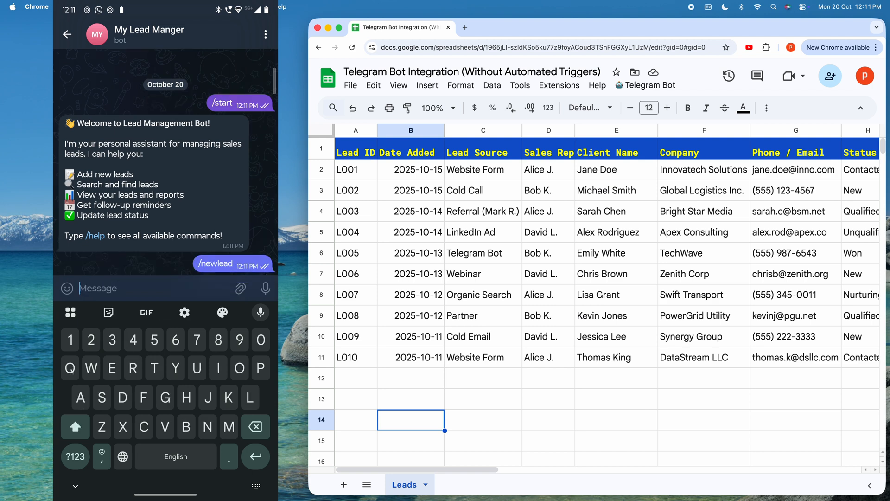
type("Jo")
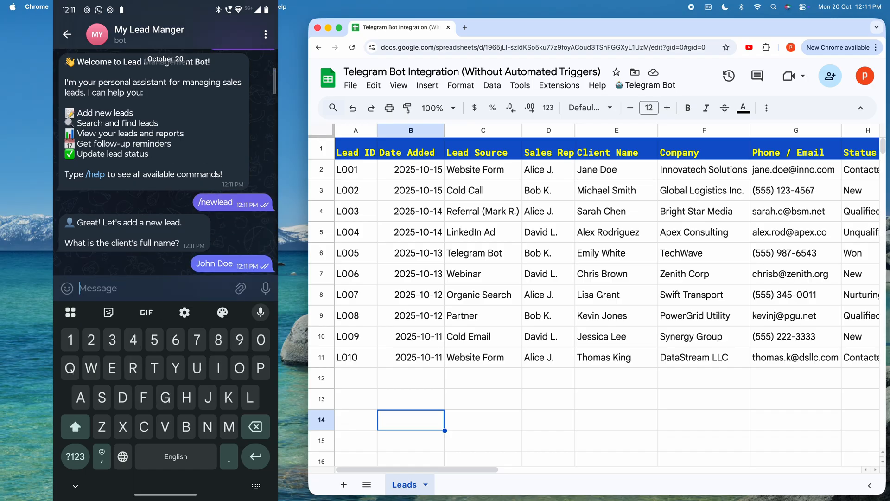
type("Acme corp")
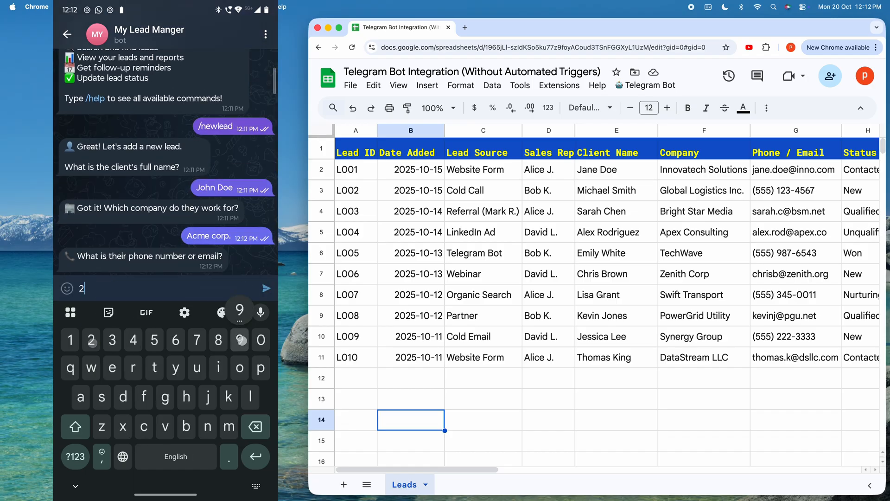
left_click(265, 288)
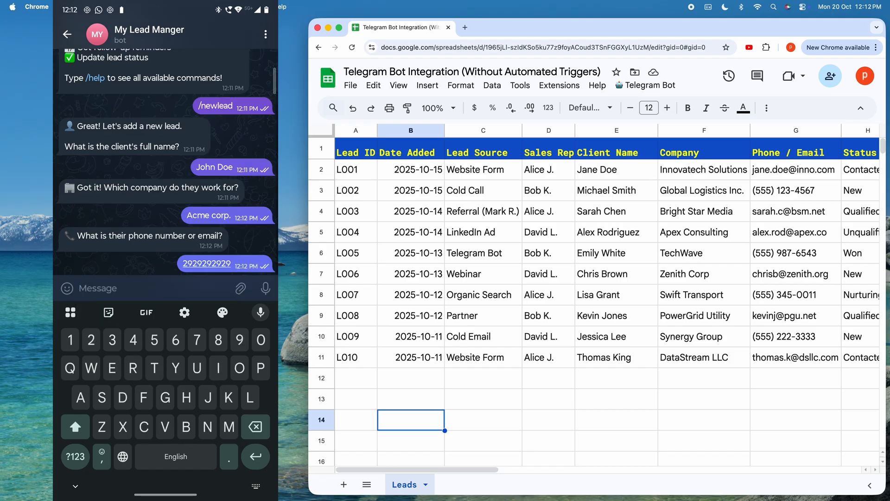
type("Cold")
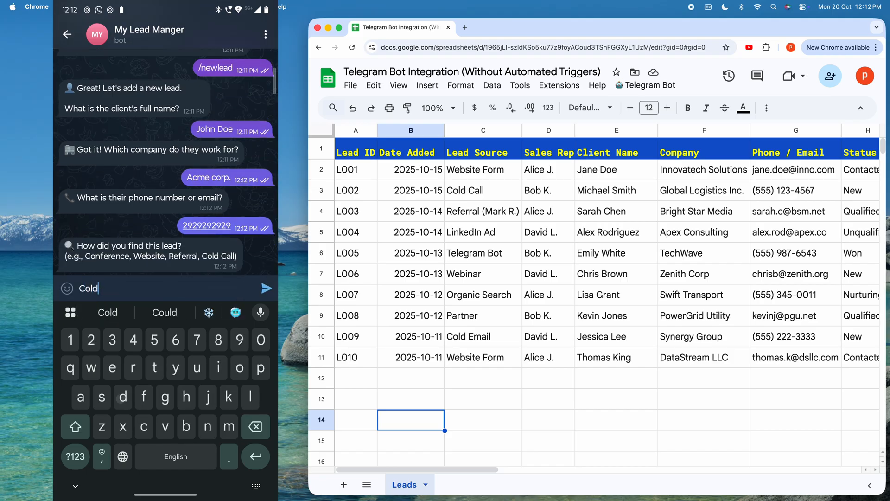
left_click(266, 288)
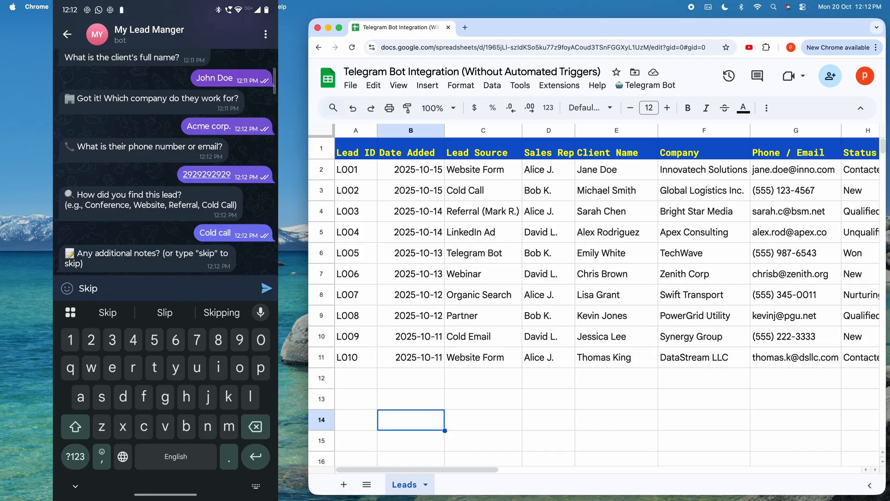
left_click(266, 287)
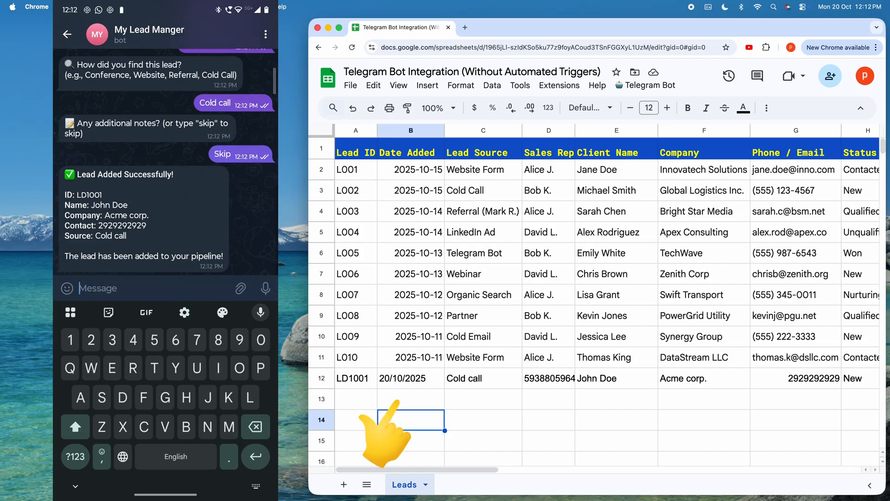
left_click(355, 419)
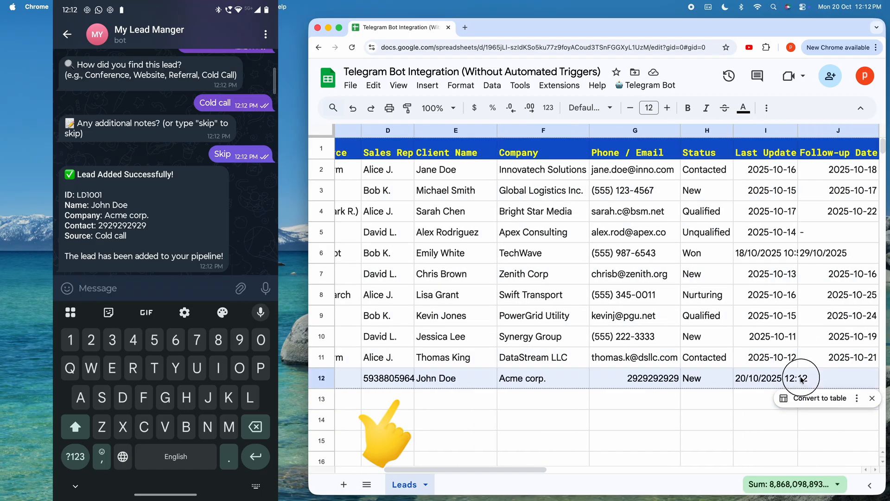
scroll("left", 3)
type("/")
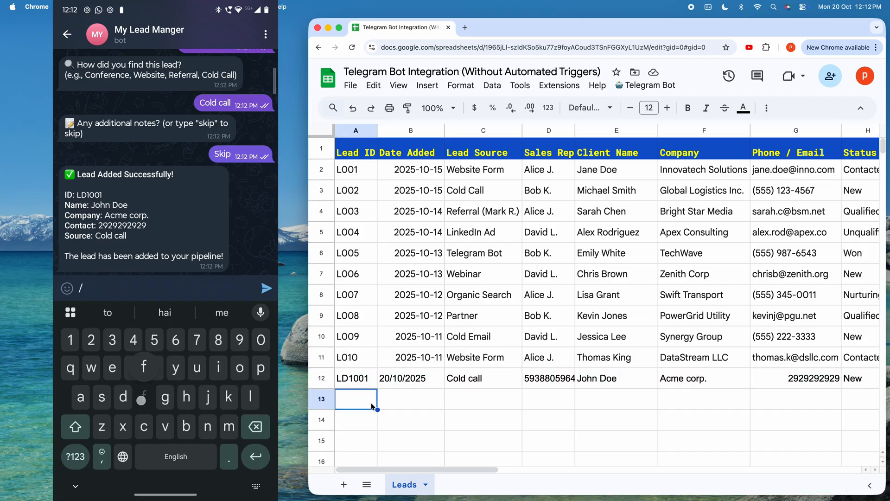
type("find Techw")
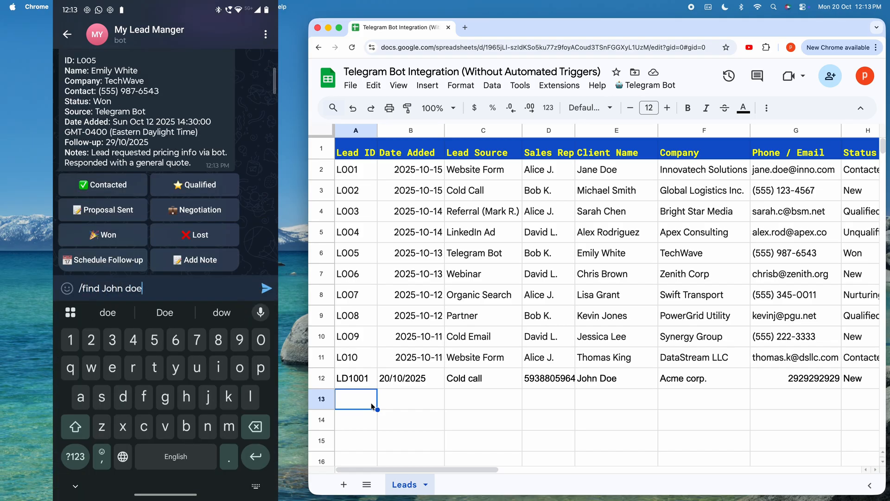
- Find John Doe's lead, mark it Contacted and verify the status in the Leads sheet
left_click(266, 288)
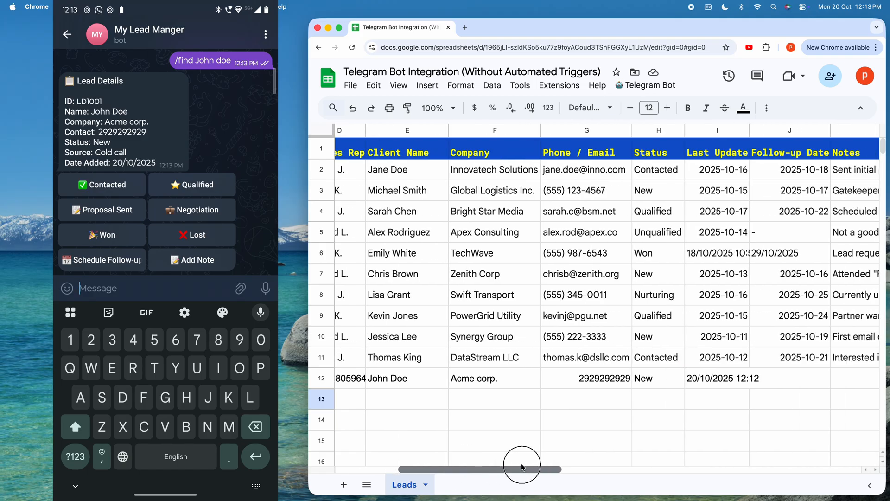
left_click(643, 378)
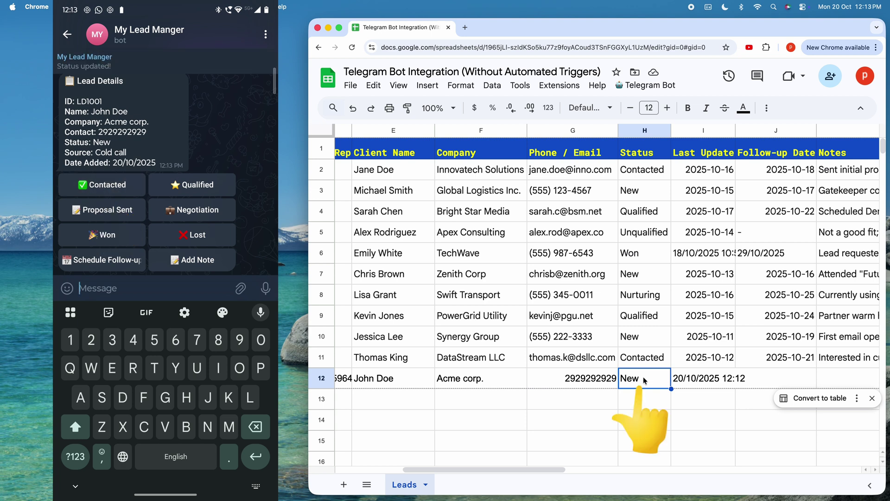
left_click(102, 184)
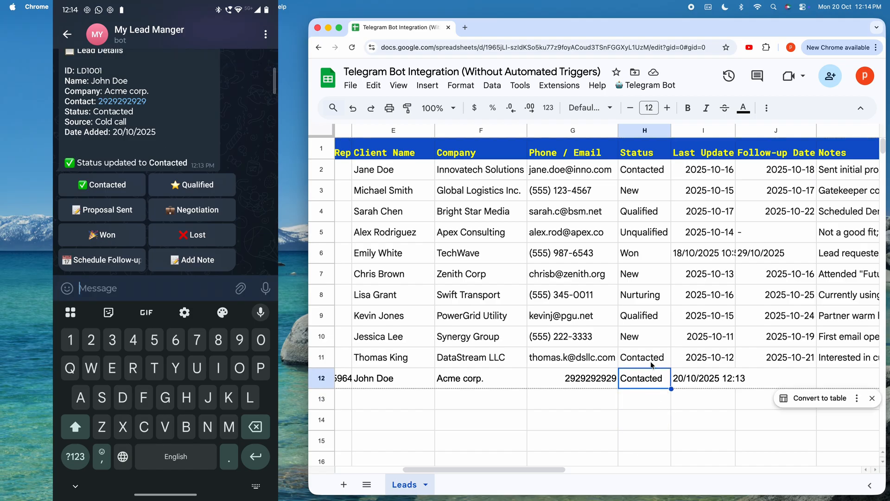
mouse_move(651, 382)
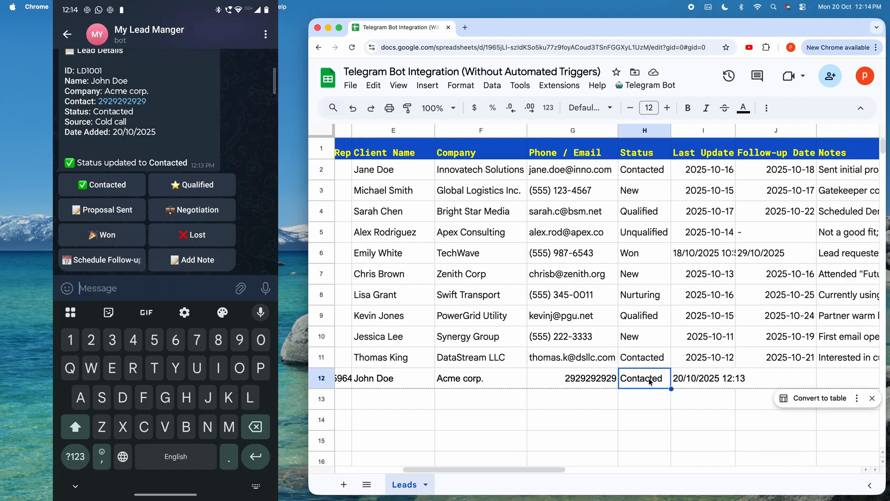
- Schedule a follow-up for lead LD1001 on 30/10/2025
scroll("right", 3)
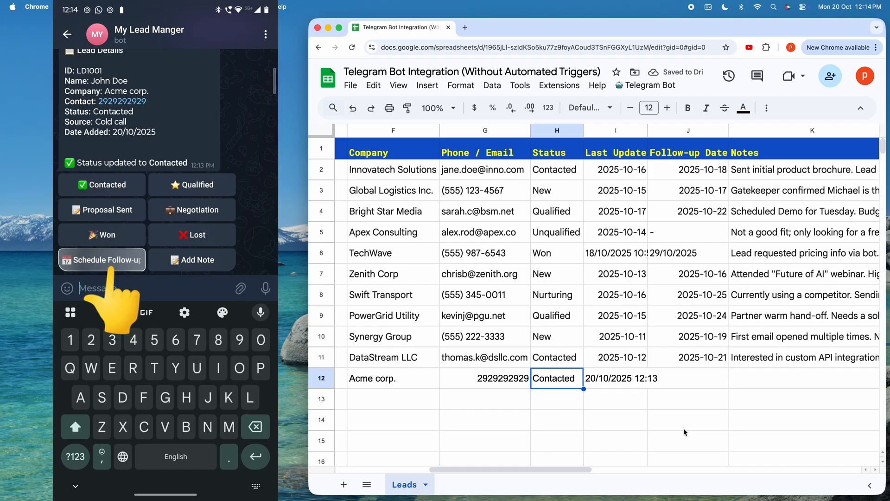
left_click(102, 260)
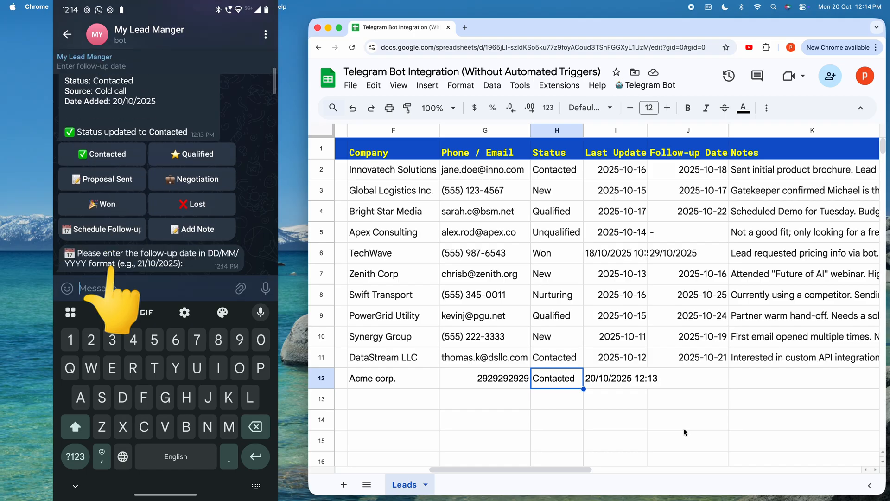
type("30")
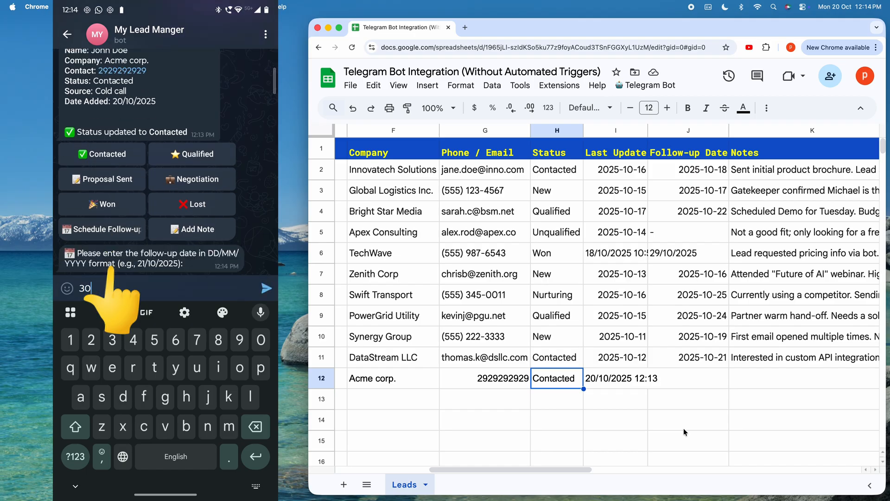
type("/10/202")
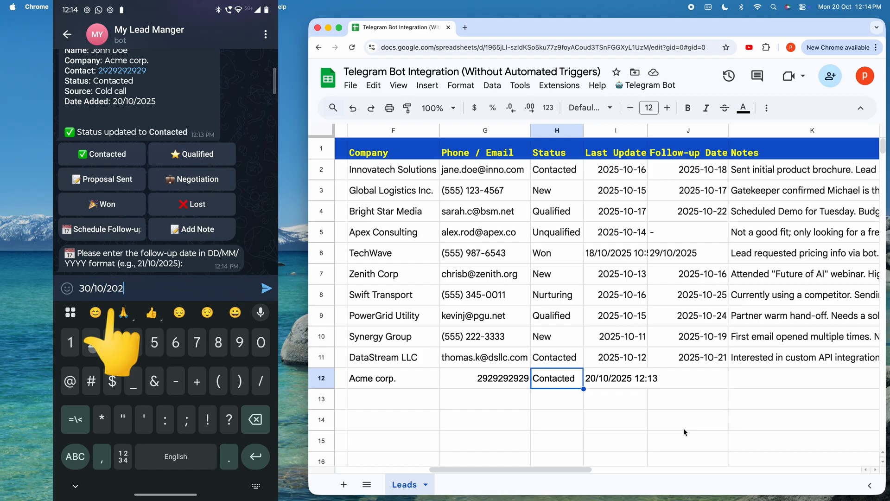
left_click(266, 288)
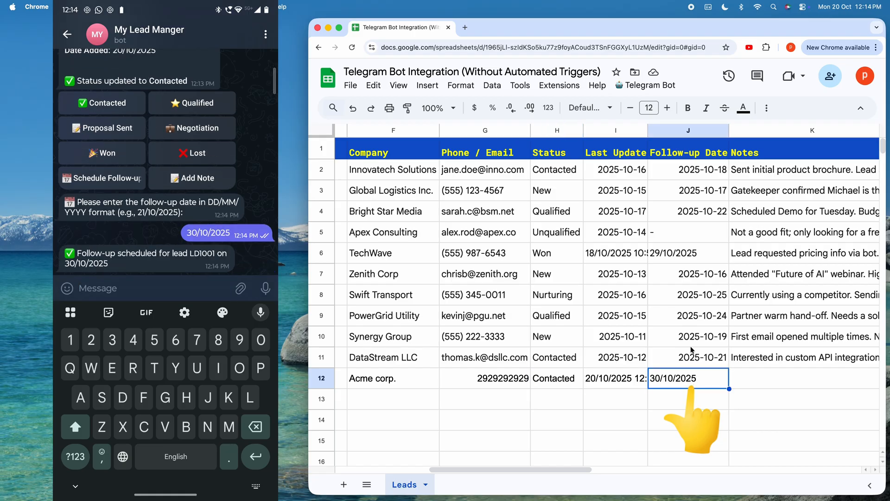
mouse_move(677, 383)
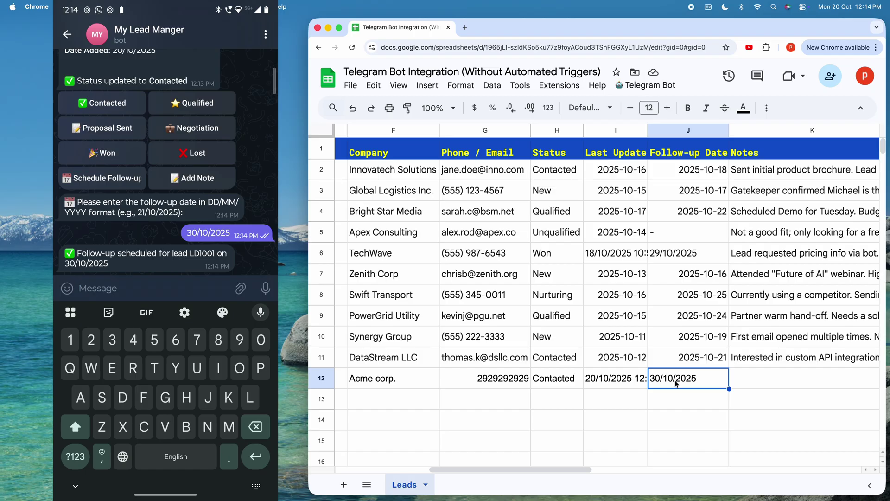
type("/status Qualified")
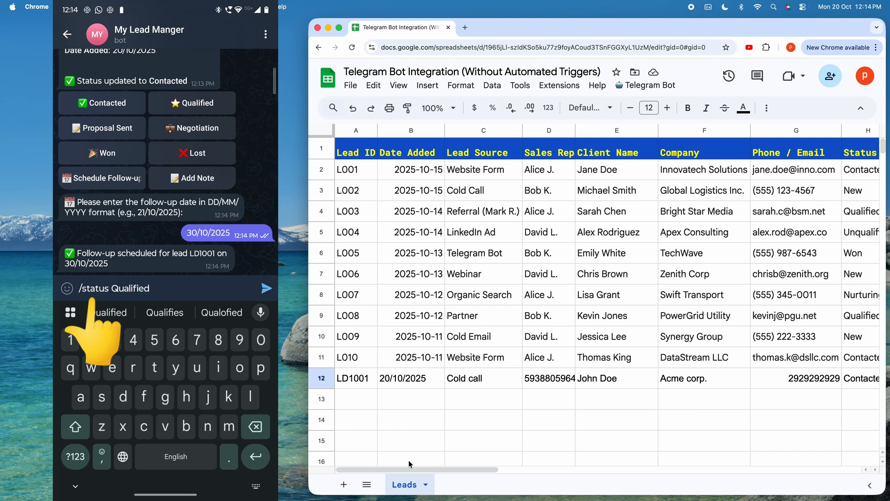
- Get the Qualified leads list, then request the 4 most recent leads with /recentleads 4
left_click(266, 288)
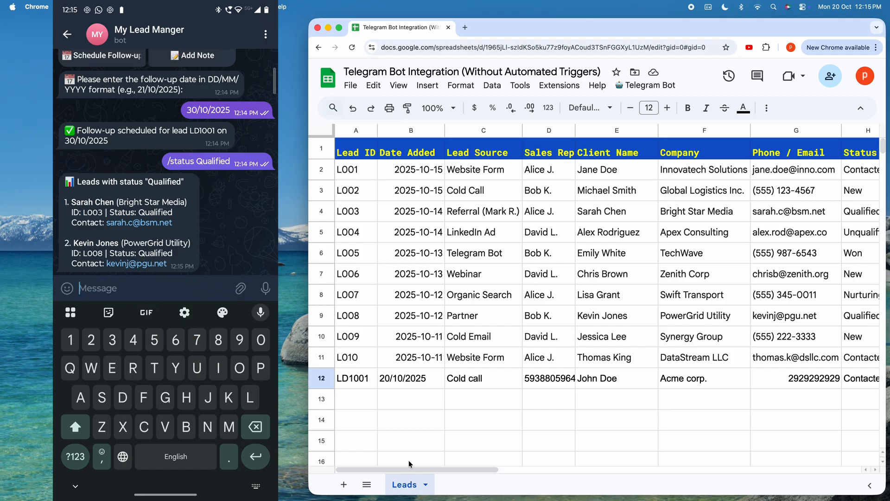
type("/")
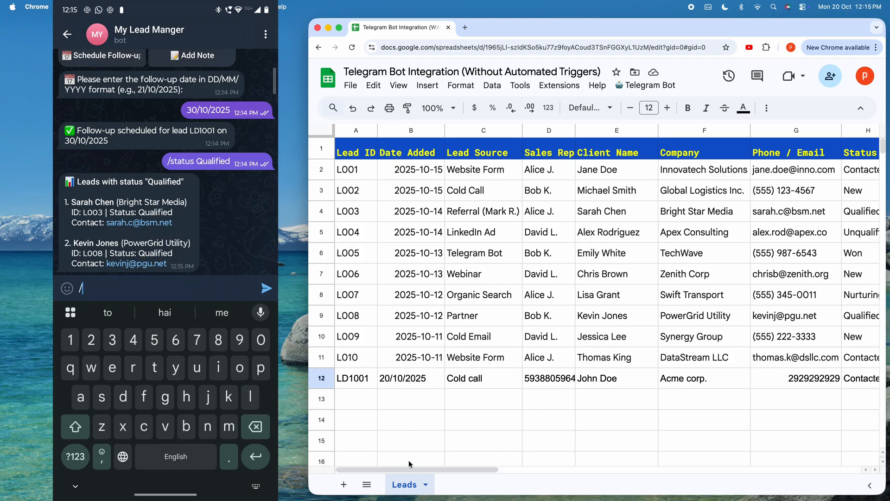
type("recentleads")
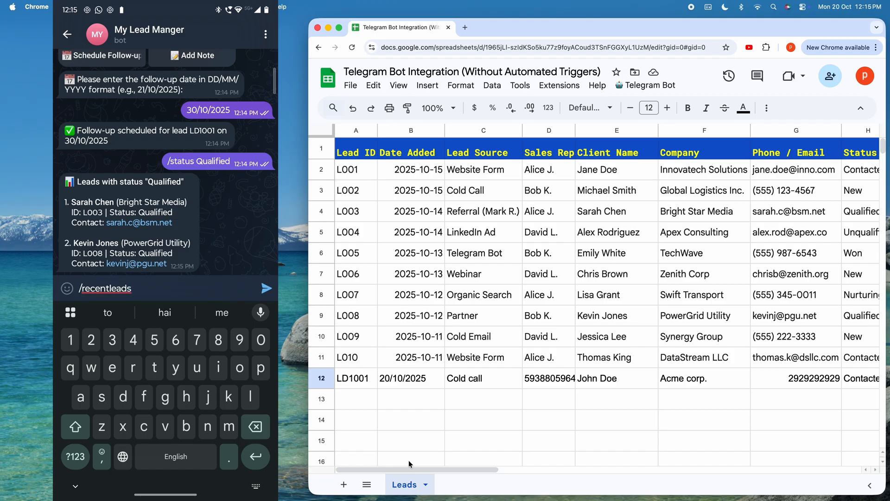
type("4")
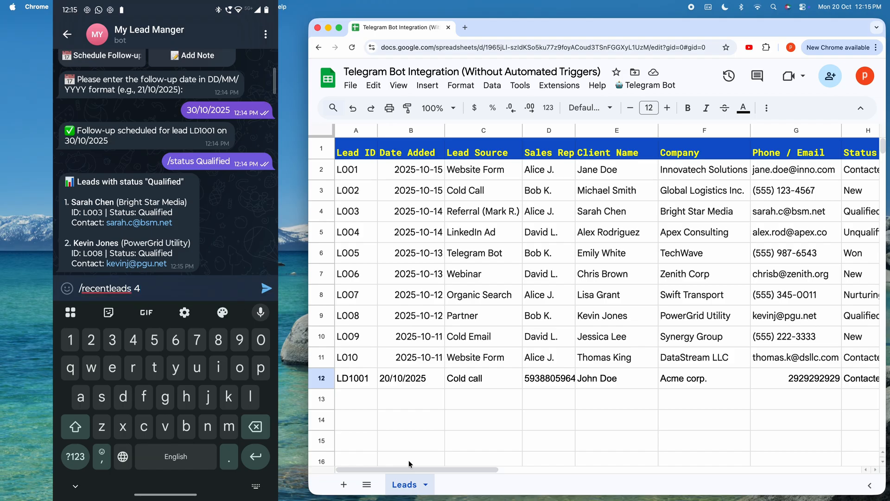
left_click(266, 287)
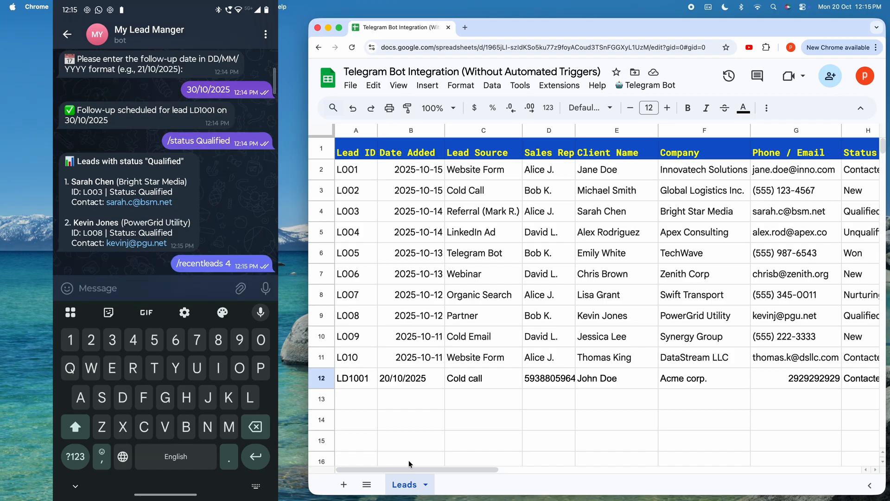
scroll("up", 3)
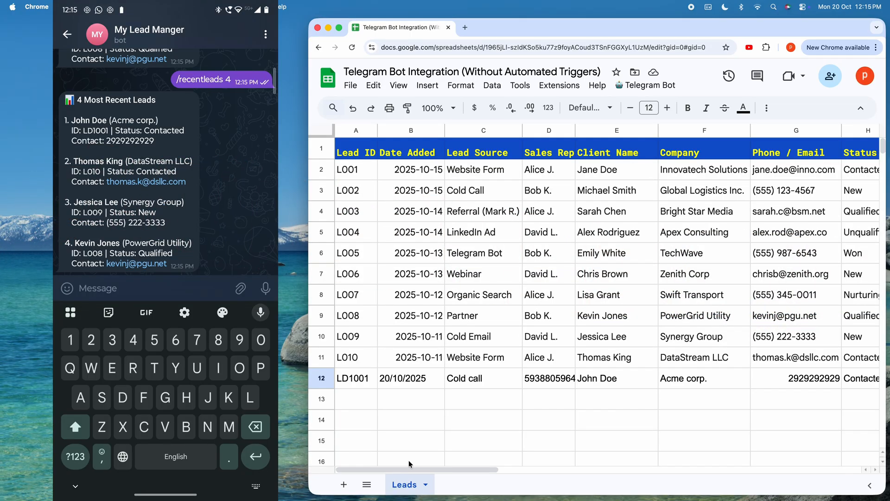
key("Home")
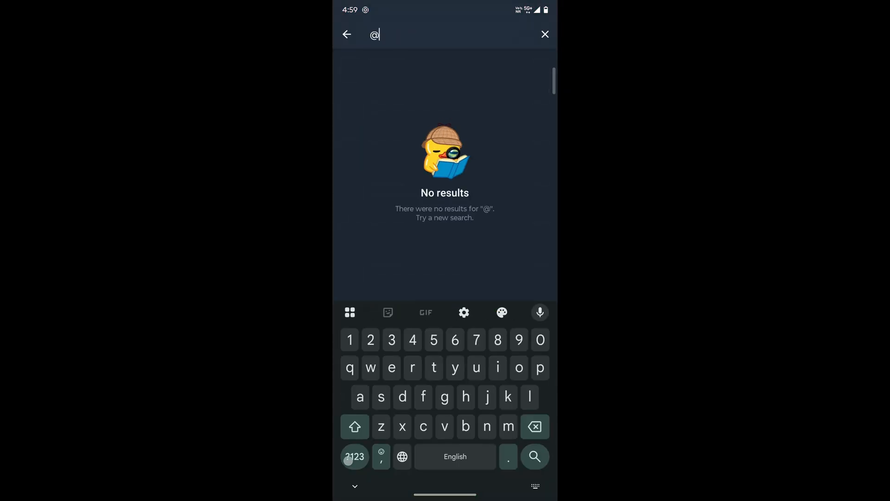
- Search for botfather and start the BotFather chat
type("botfather")
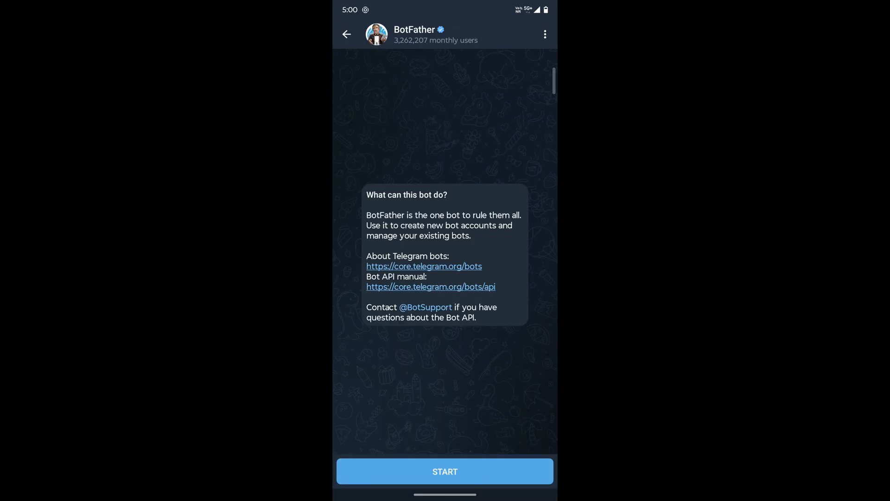
left_click(445, 471)
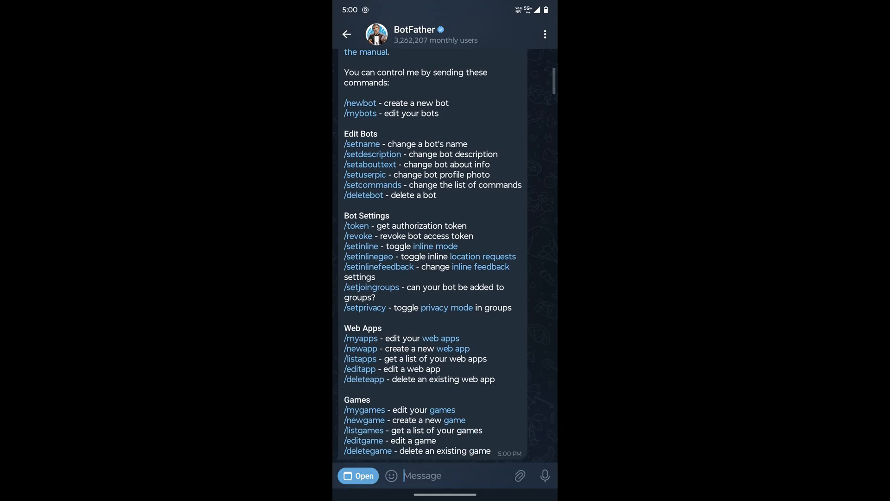
- Send /newbot to BotFather and name the new bot My Lead Manger
type("/new")
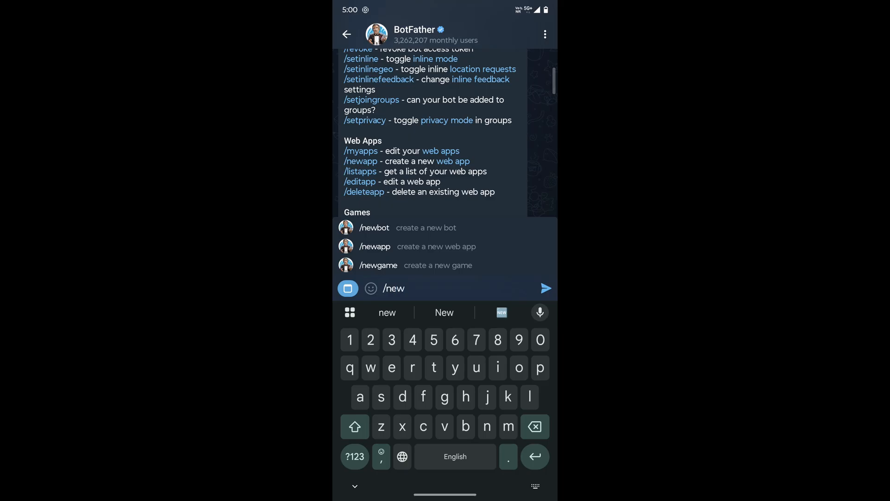
left_click(374, 227)
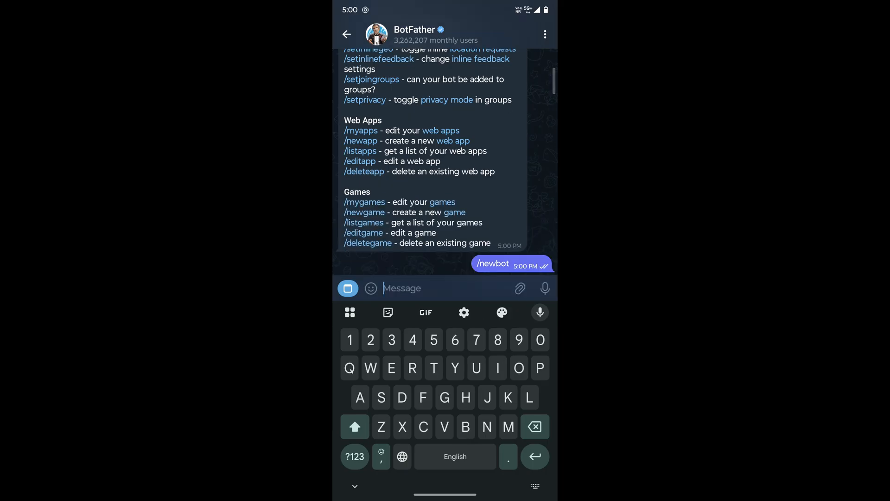
type("My")
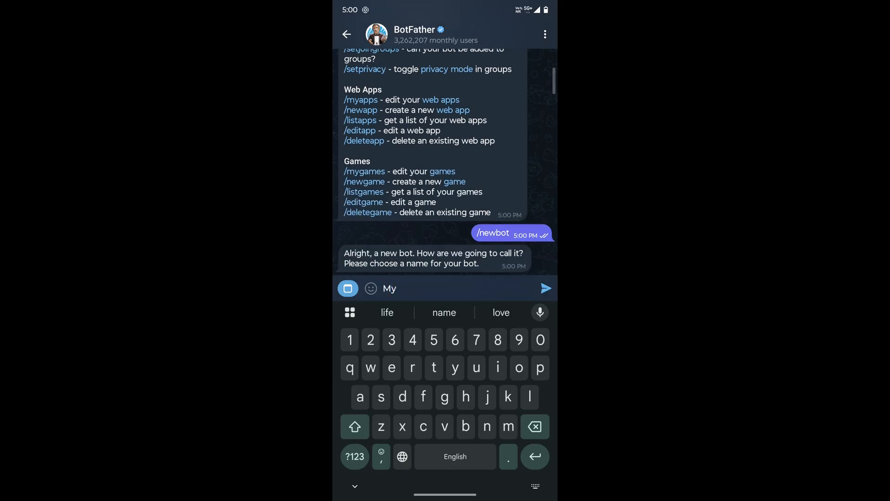
type("Lead Manger")
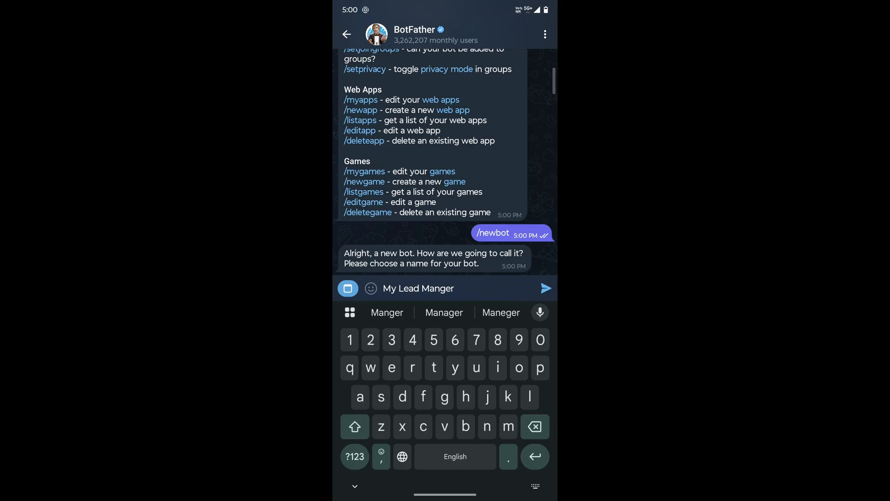
left_click(545, 288)
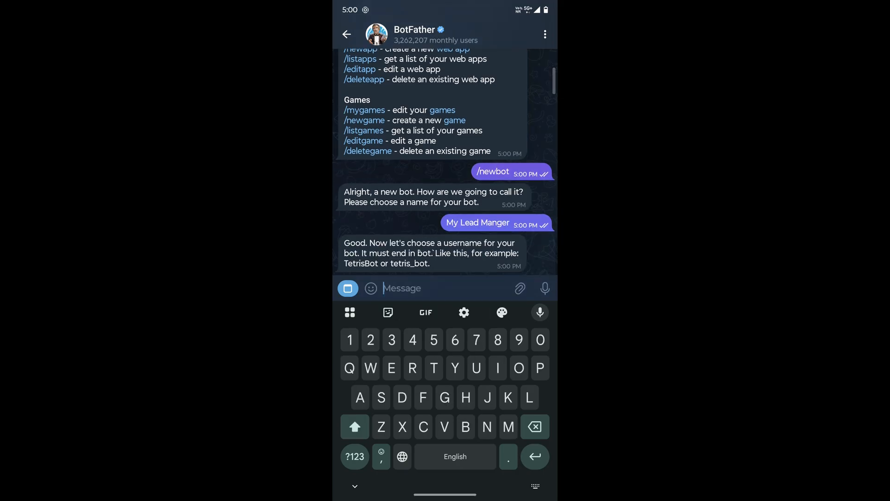
- Submit a Techlever lead bot username ending in _bot after the first was taken
type("mycompan")
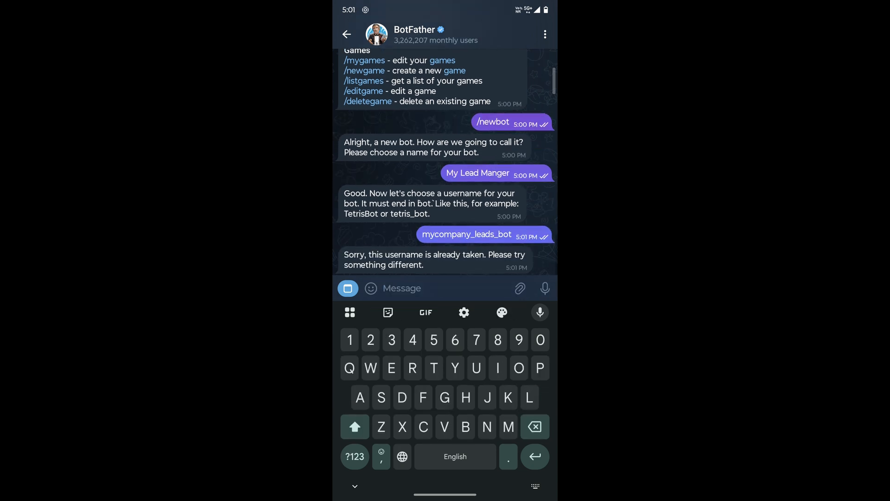
type("Techlever")
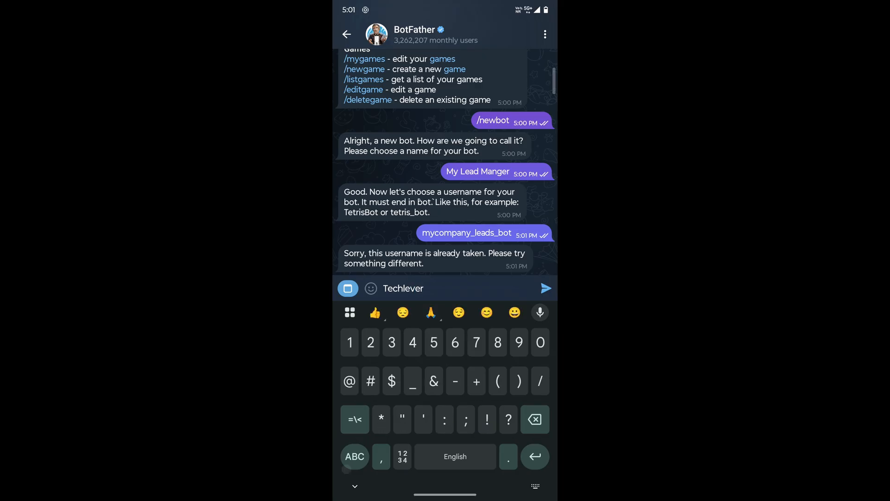
type("_lead_b")
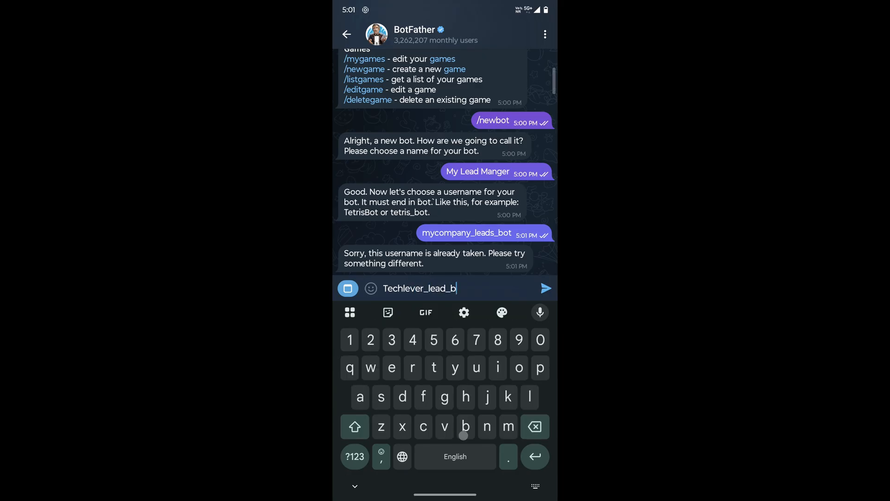
left_click(545, 288)
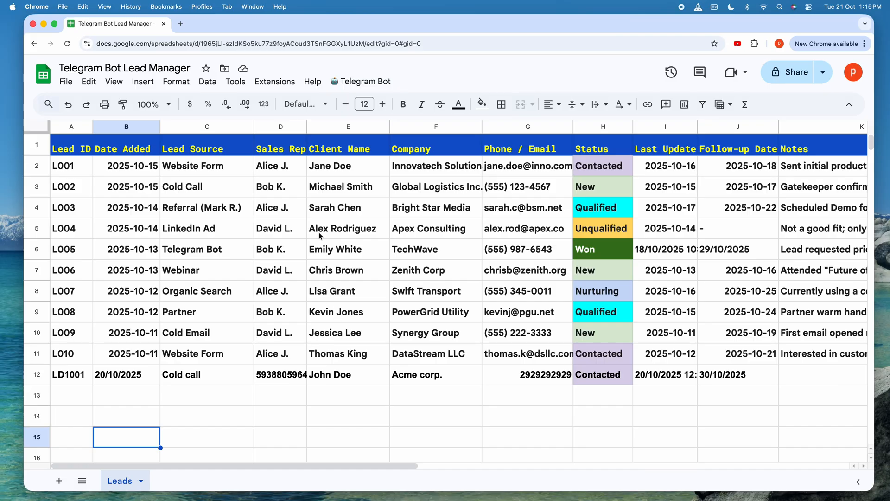
- Make a copy of the Telegram Bot Lead Manager spreadsheet with its attached script
left_click(206, 437)
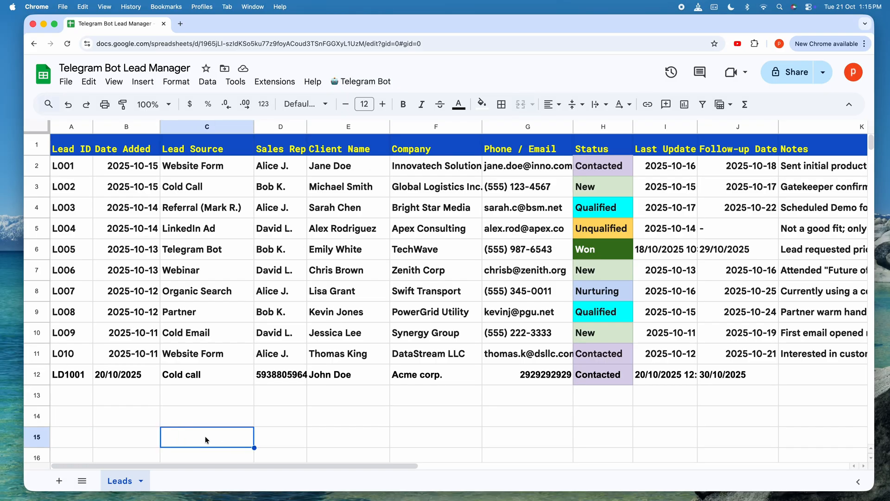
left_click(65, 81)
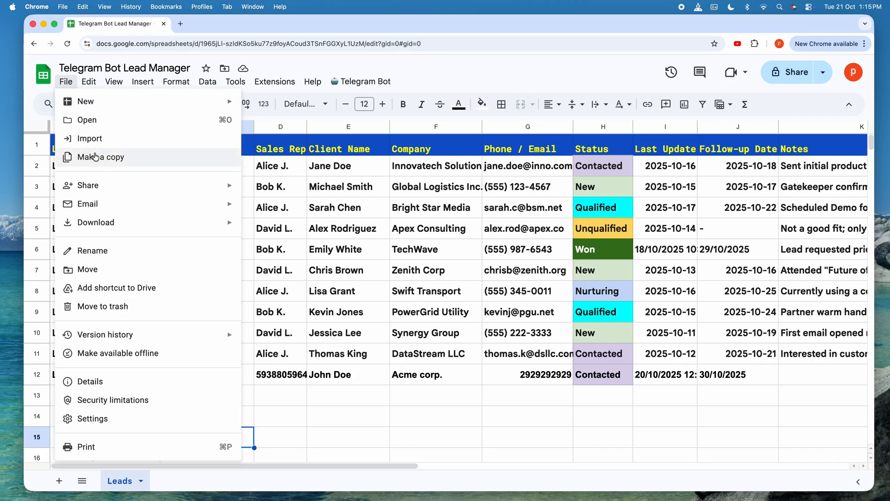
left_click(100, 157)
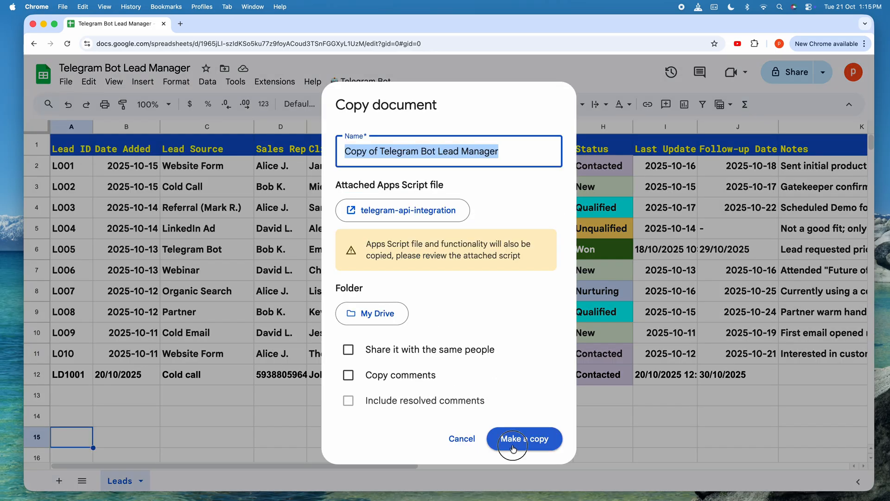
left_click(523, 439)
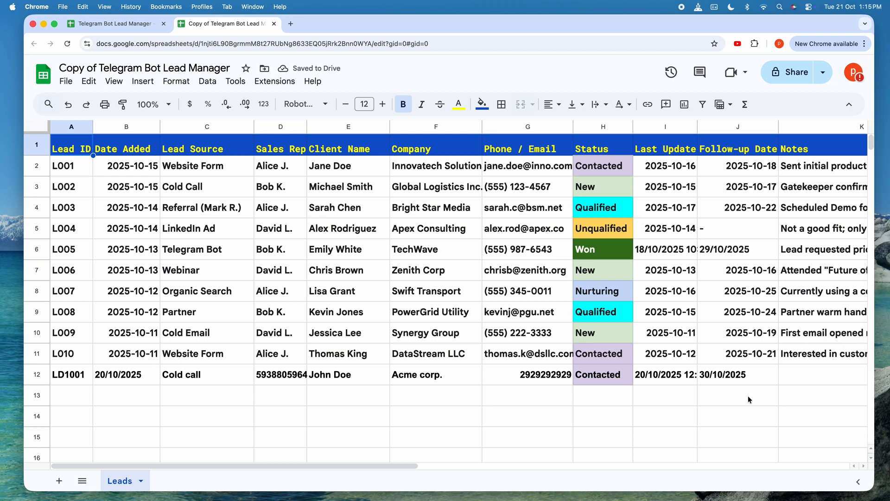
left_click(274, 81)
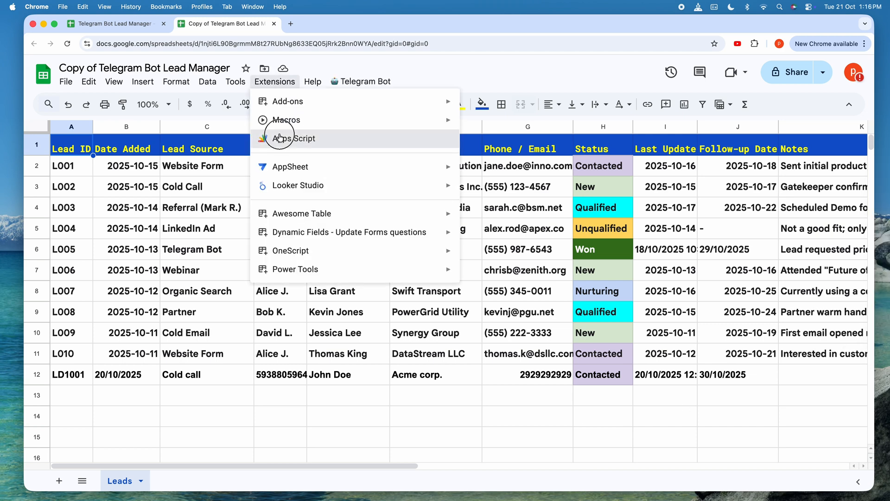
- Open the copy's attached telegram-api-integration Apps Script project
left_click(293, 138)
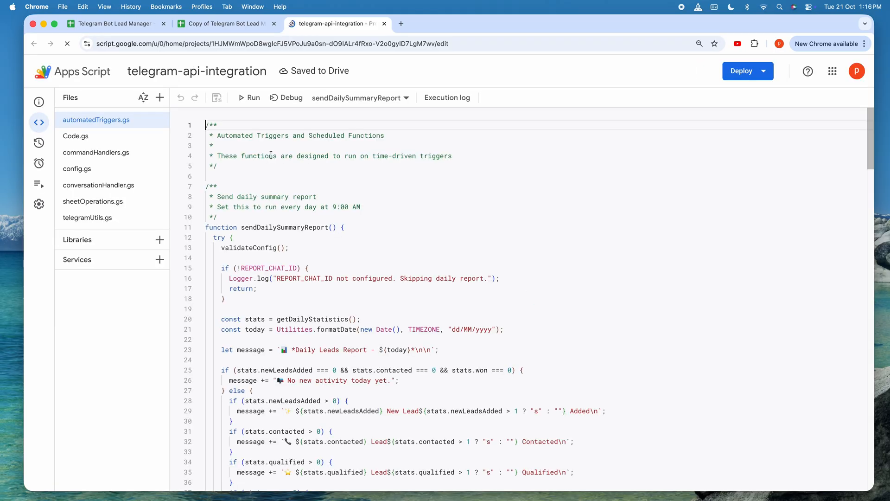
left_click(856, 70)
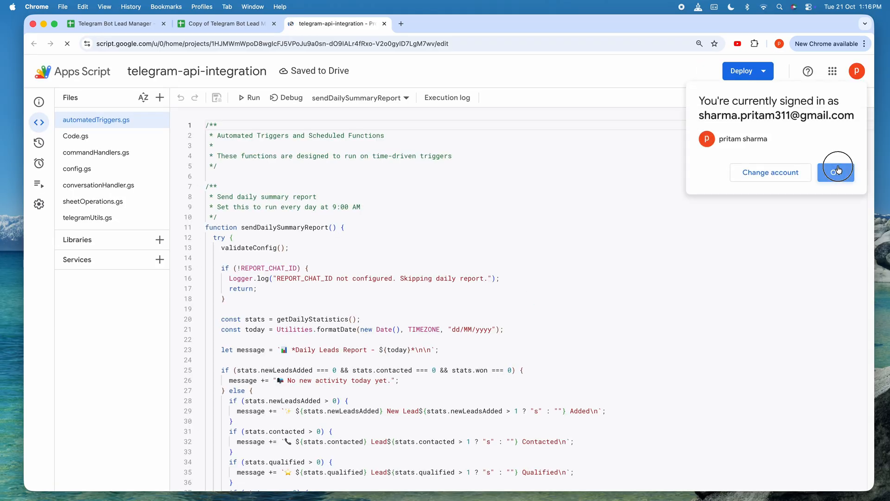
left_click(745, 72)
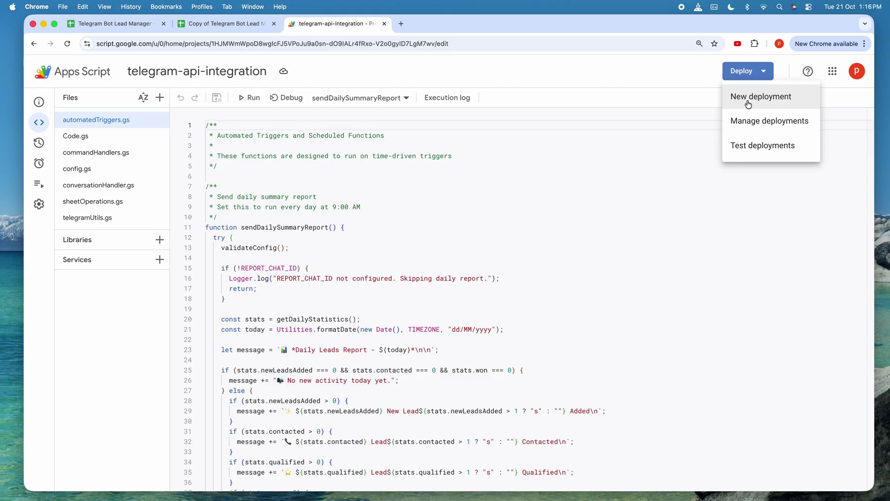
- Deploy the script as web app version 1 with access set to Anyone
left_click(761, 96)
type("v")
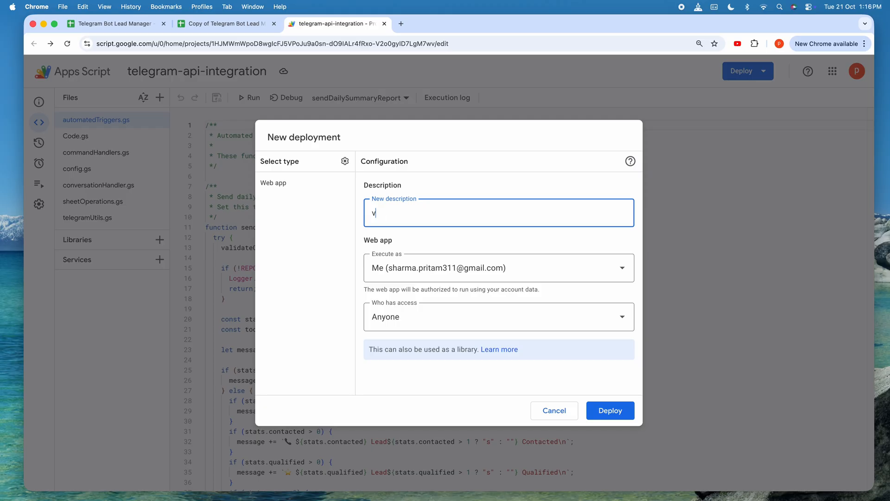
type("1")
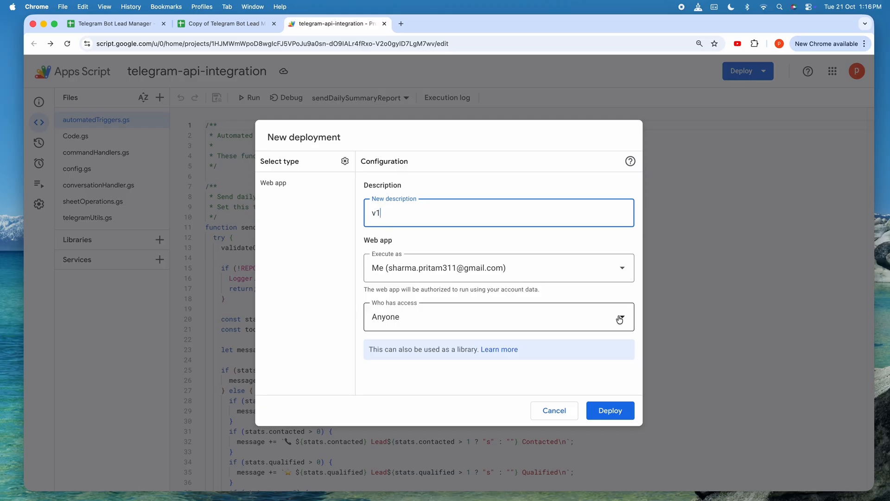
left_click(499, 268)
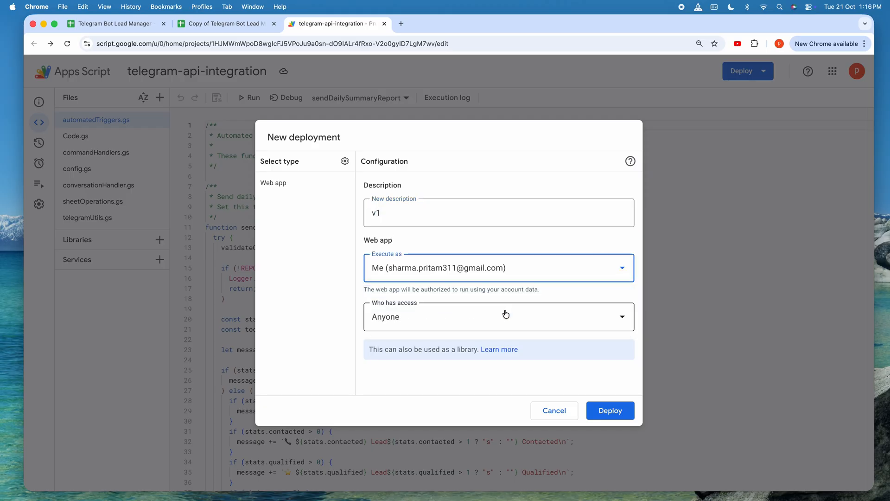
left_click(499, 316)
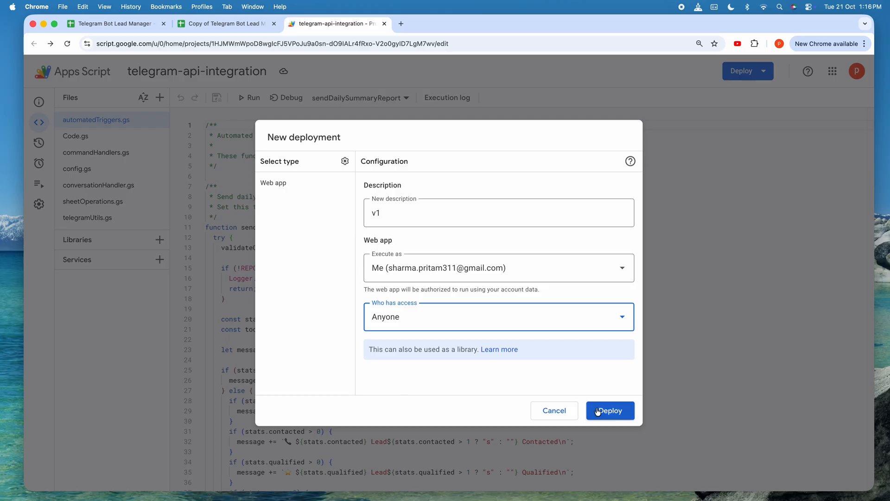
left_click(610, 410)
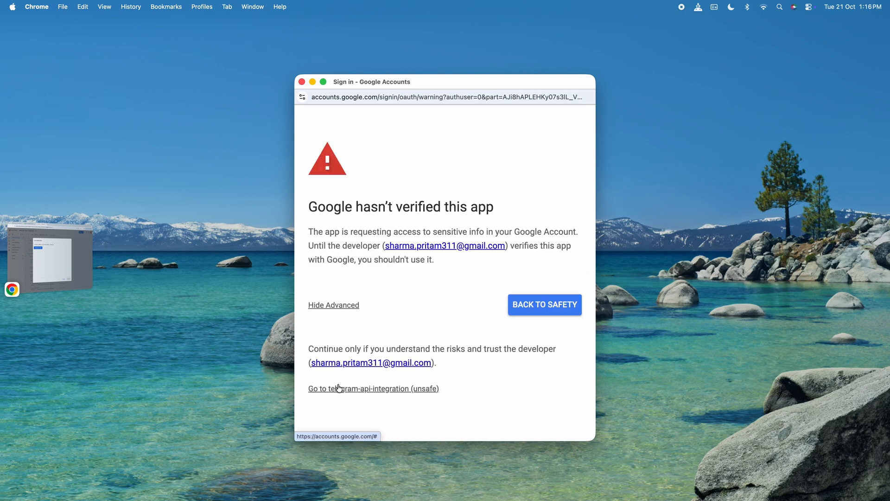
- Authorize the unverified script and copy the deployed web app URL
left_click(373, 389)
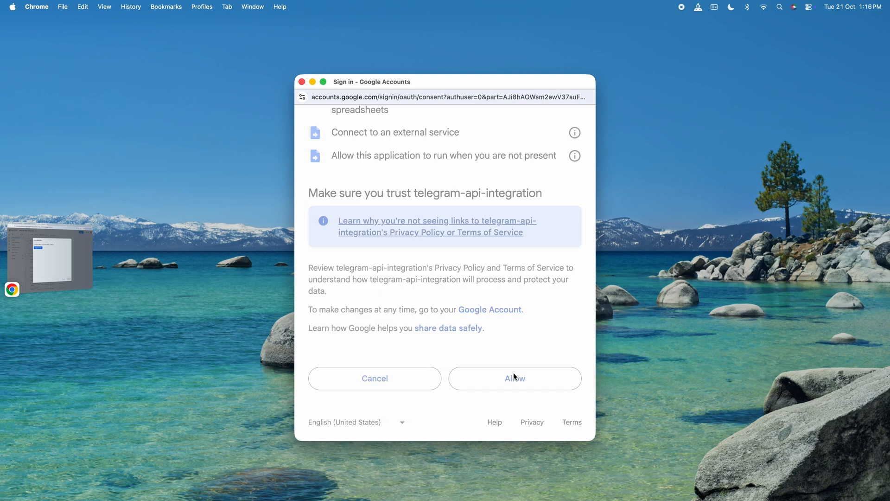
left_click(514, 379)
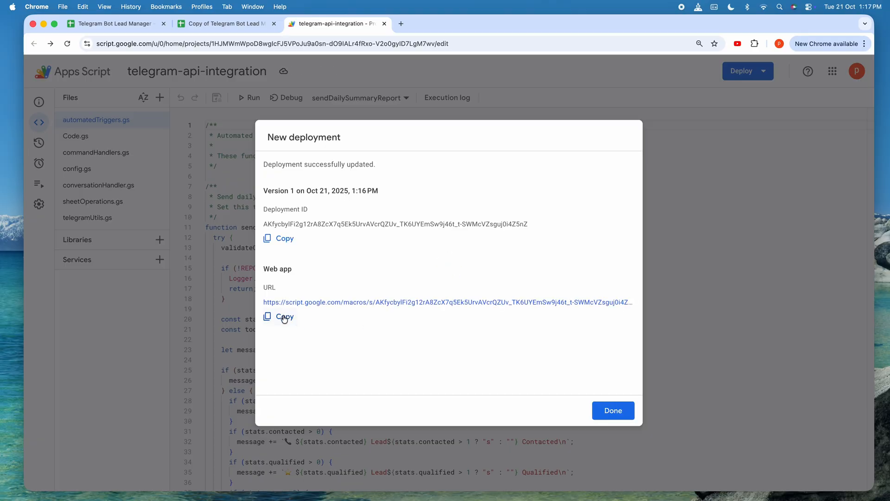
left_click(283, 317)
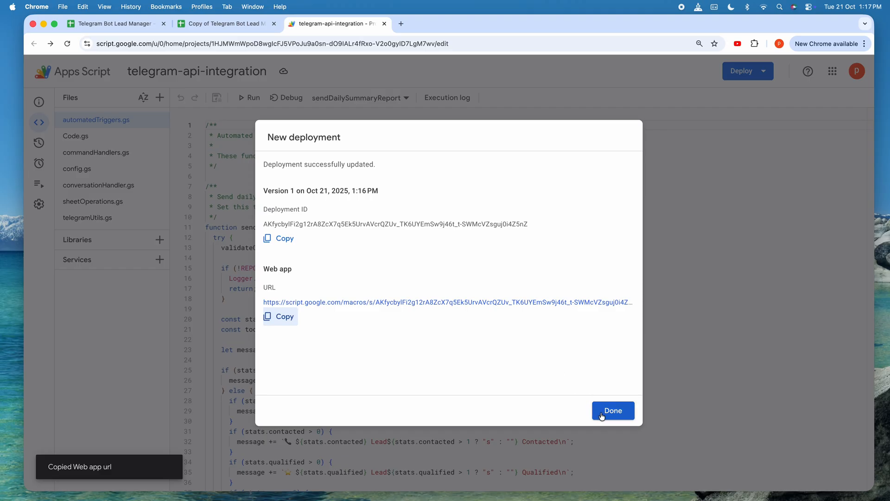
left_click(613, 410)
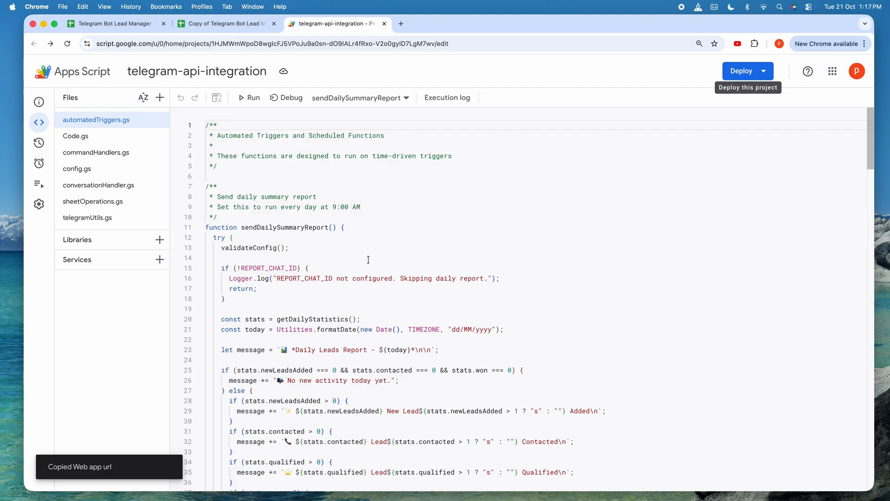
- Save the bot token into the lead manager sheet via the Telegram Bot menu
left_click(224, 24)
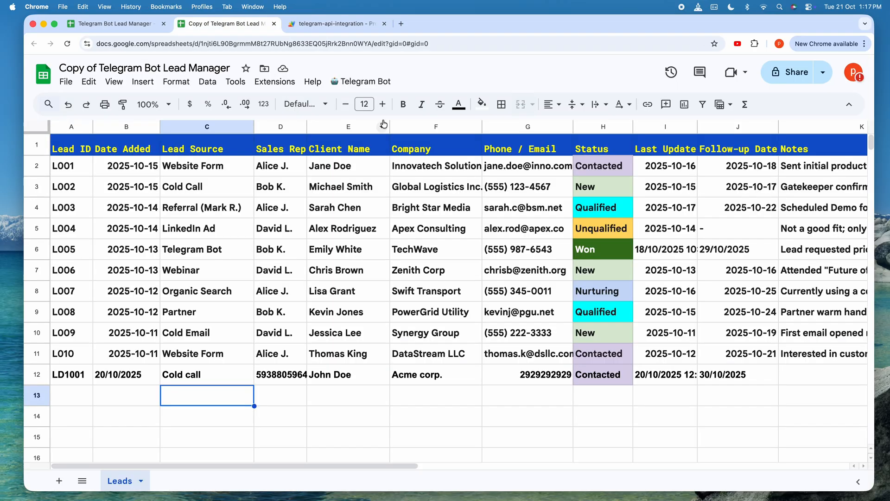
mouse_move(366, 81)
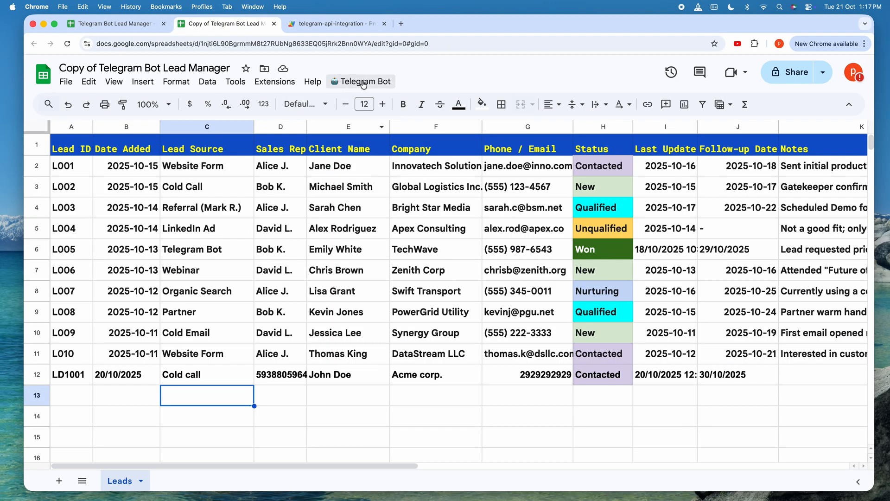
left_click(366, 82)
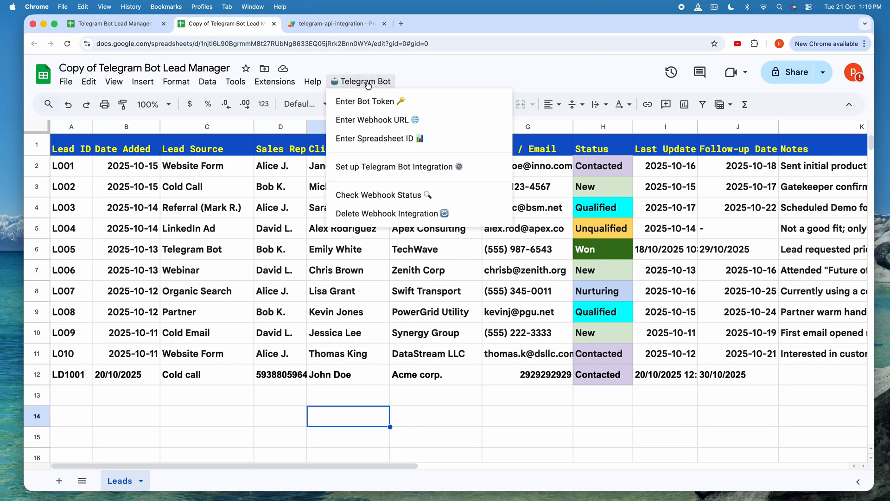
left_click(378, 195)
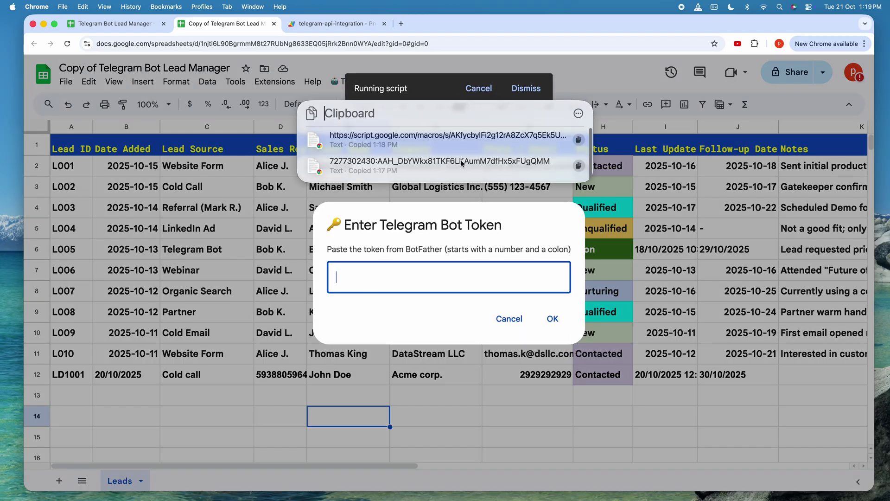
left_click(509, 318)
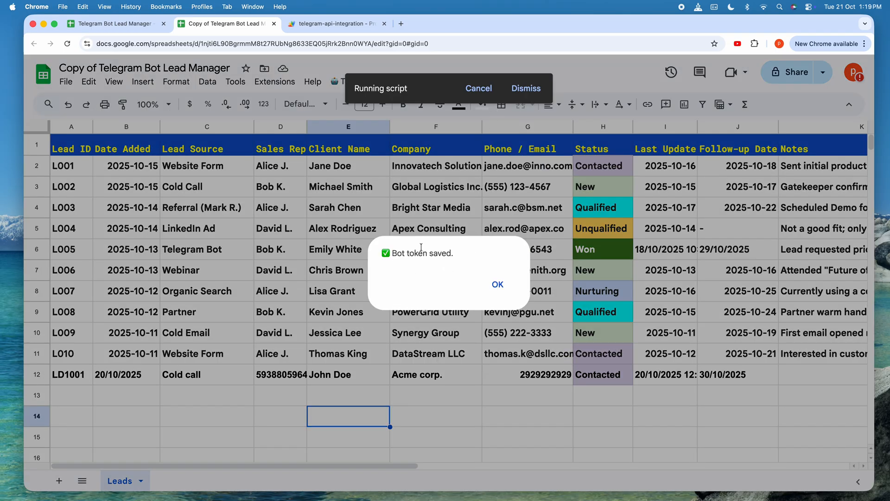
left_click(497, 284)
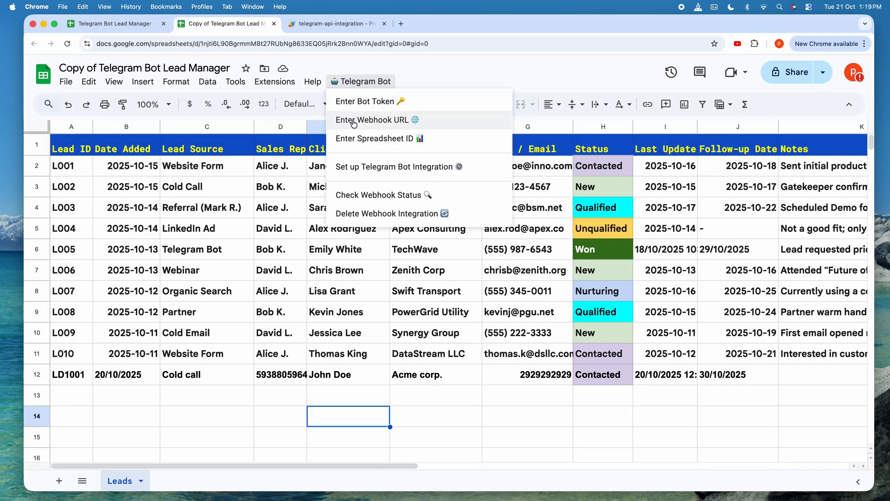
- Save the web app webhook URL and spreadsheet ID, then run Set up Telegram Bot Integration
left_click(373, 120)
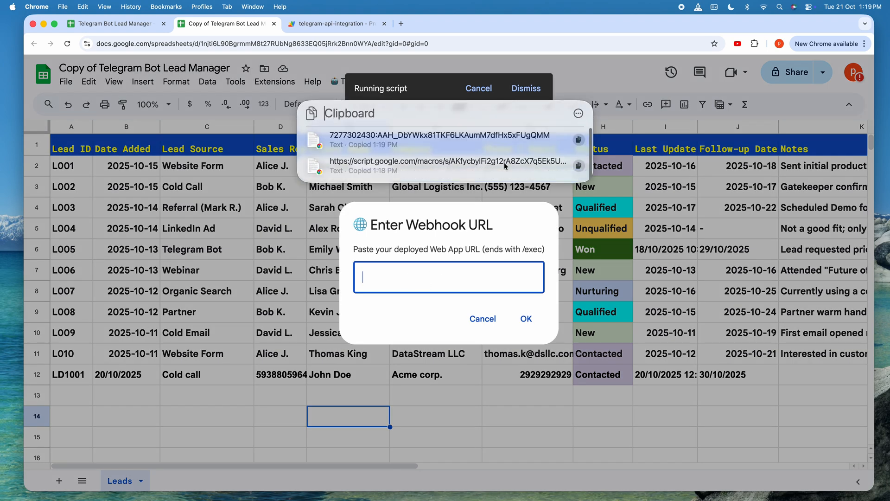
left_click(482, 318)
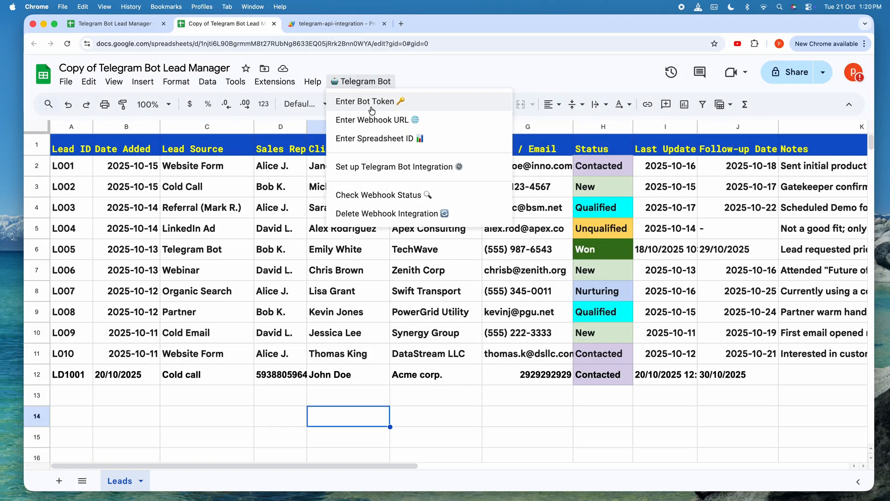
left_click(374, 138)
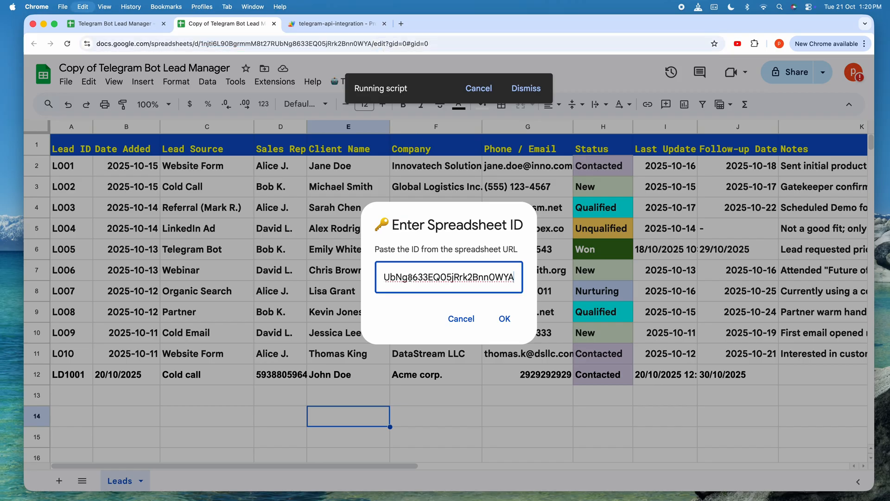
left_click(504, 318)
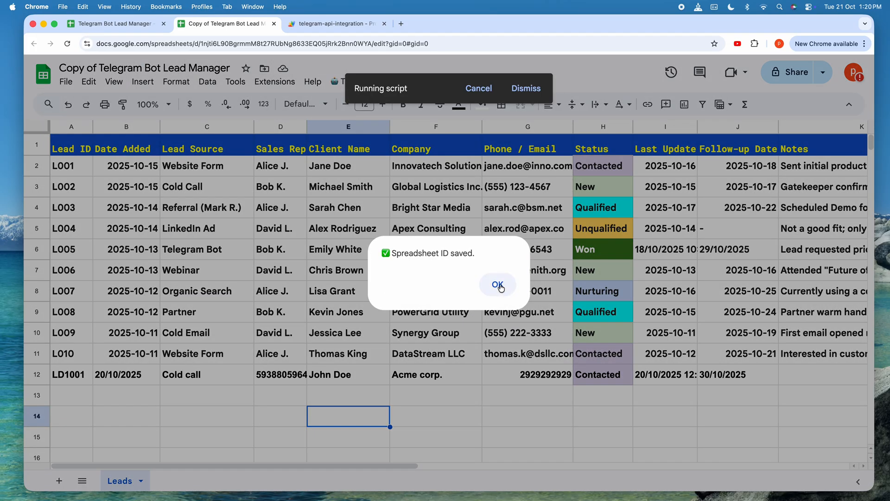
left_click(499, 284)
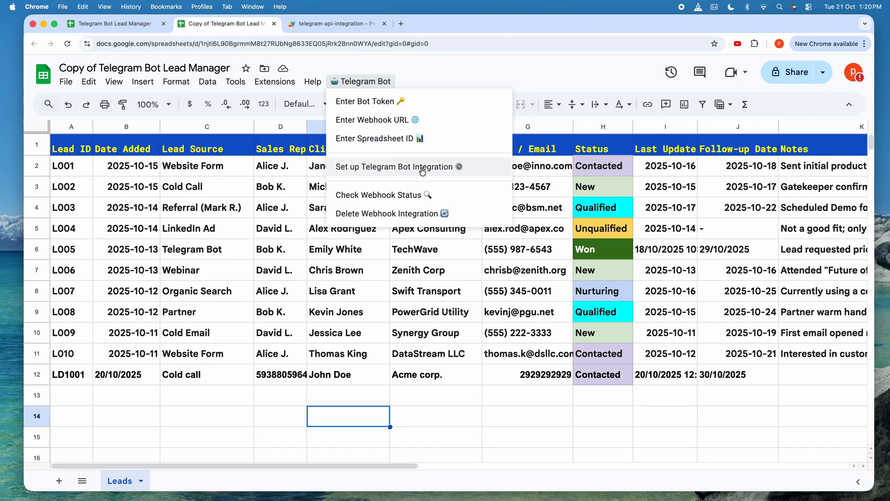
left_click(398, 166)
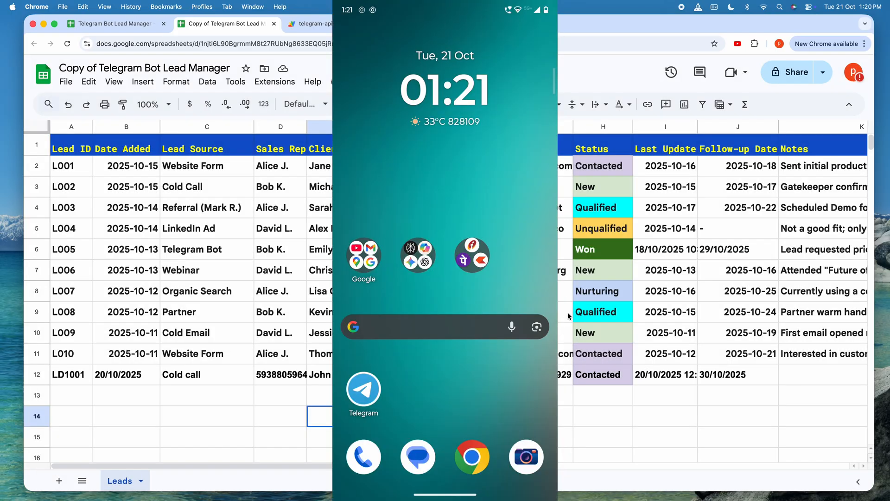
- Send '/find Mike' to the bot and mark Mike's lead from Acme as Won
left_click(364, 390)
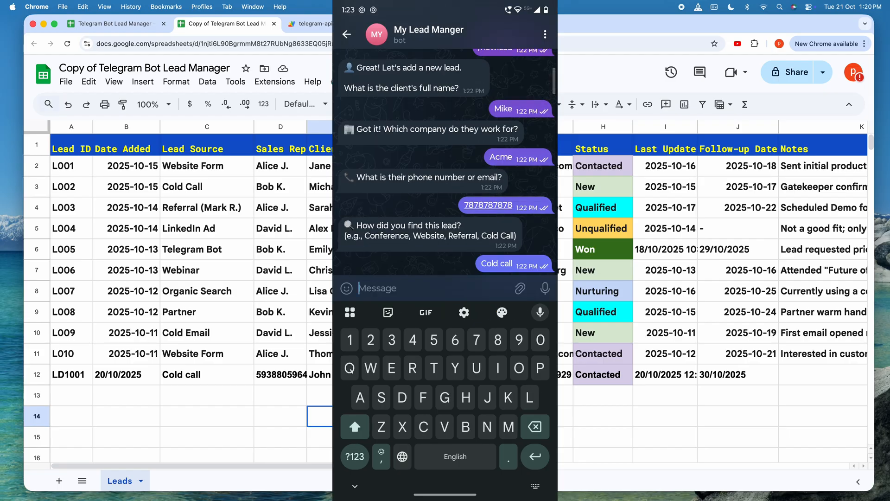
scroll("down", 3)
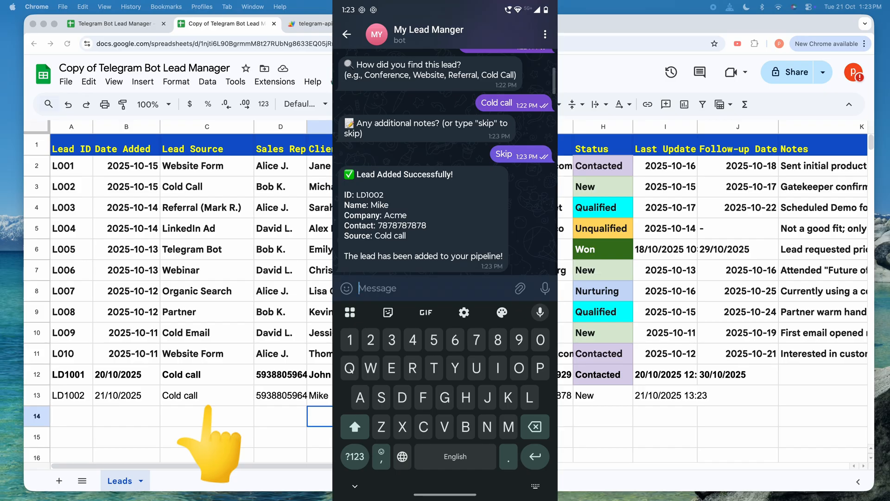
type("/find")
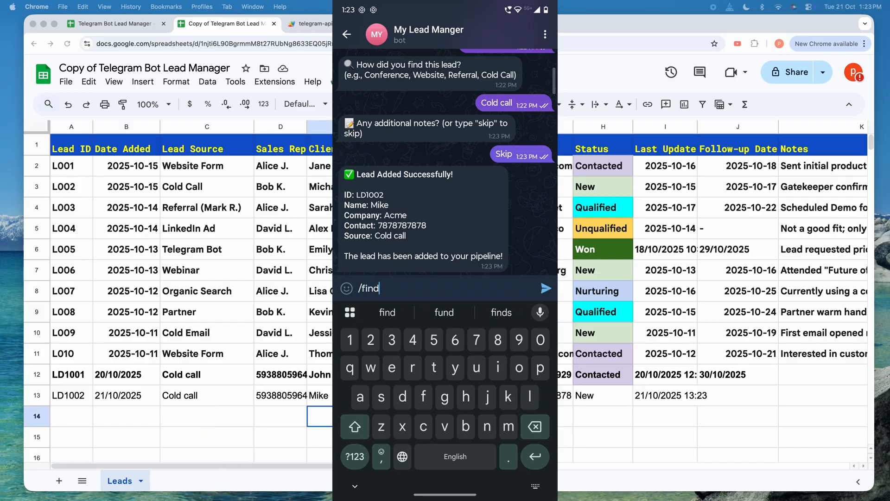
type("Mike")
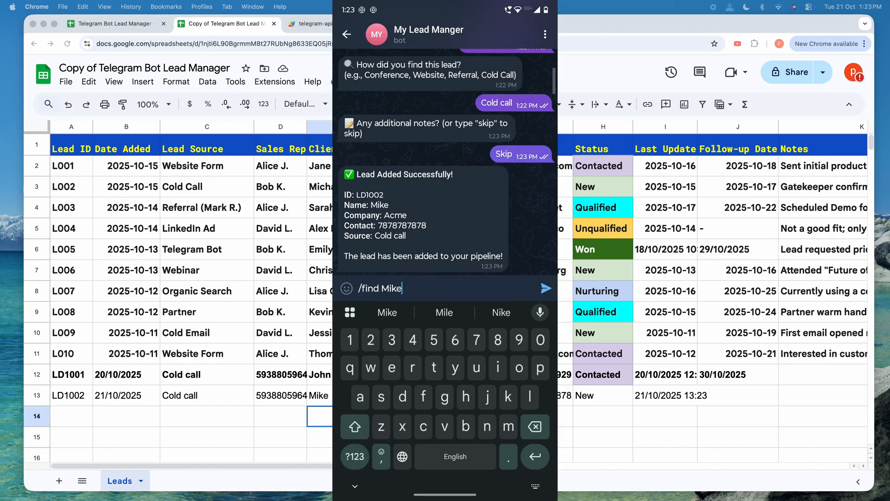
left_click(544, 287)
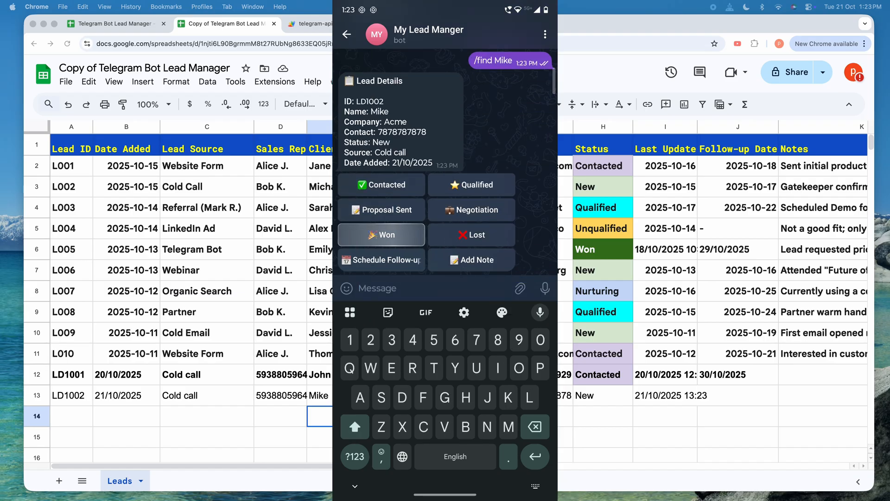
left_click(381, 234)
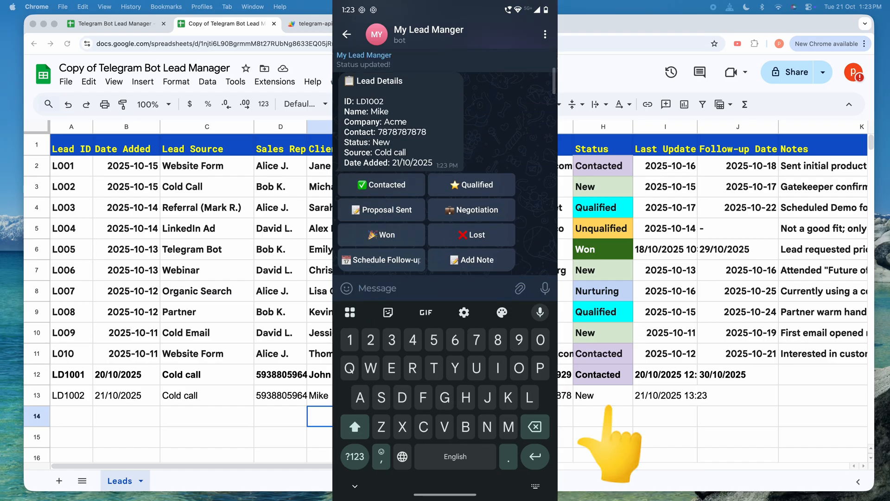
left_click(381, 235)
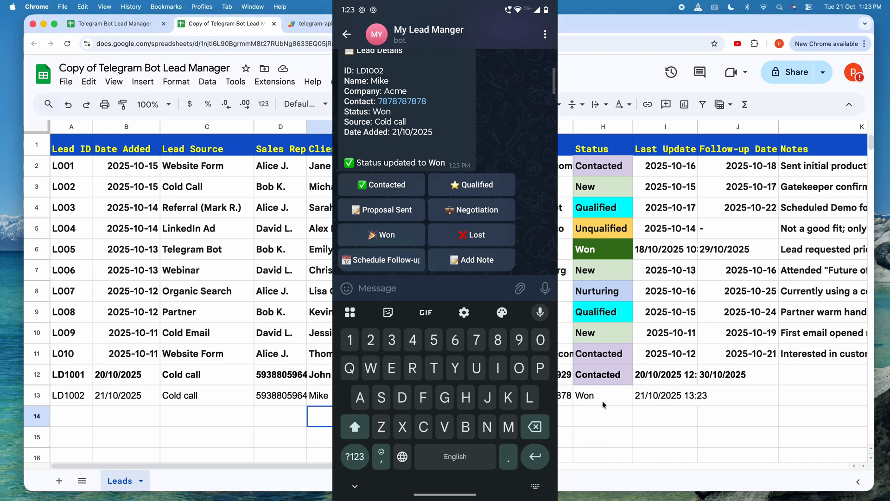
- Review the doPost handler and its callback query handling in Code.gs
left_click(254, 24)
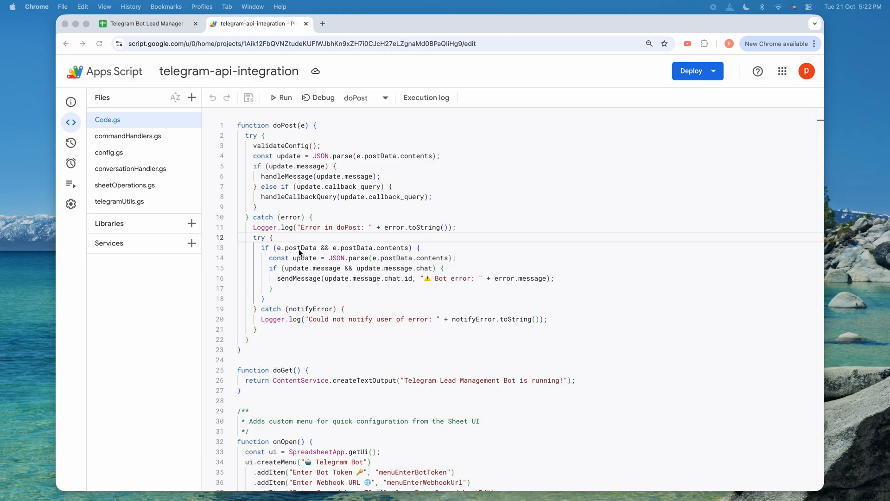
mouse_move(313, 224)
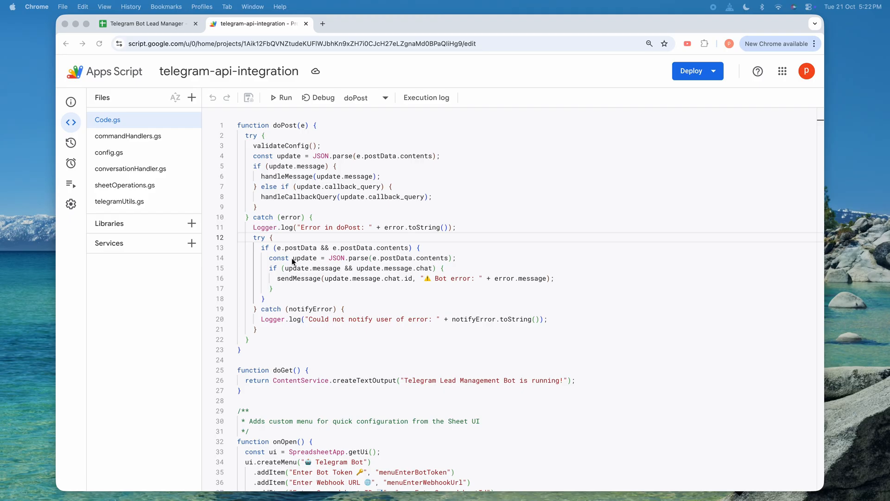
mouse_move(159, 153)
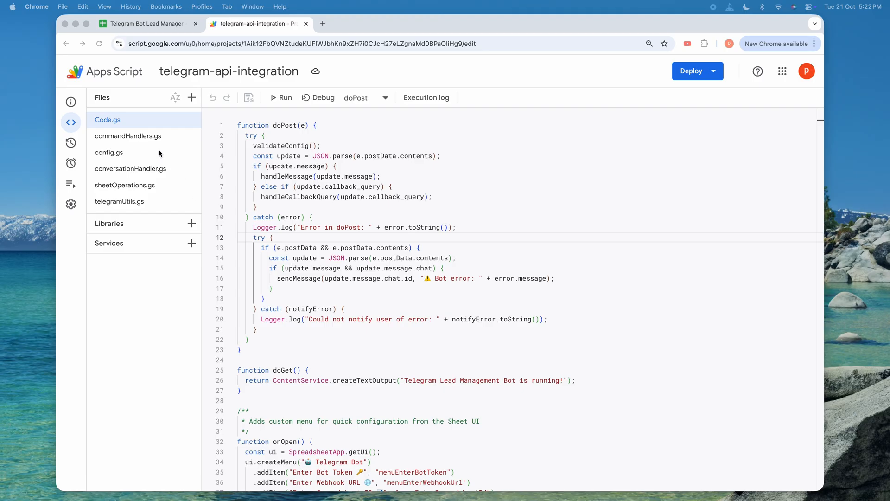
mouse_move(191, 256)
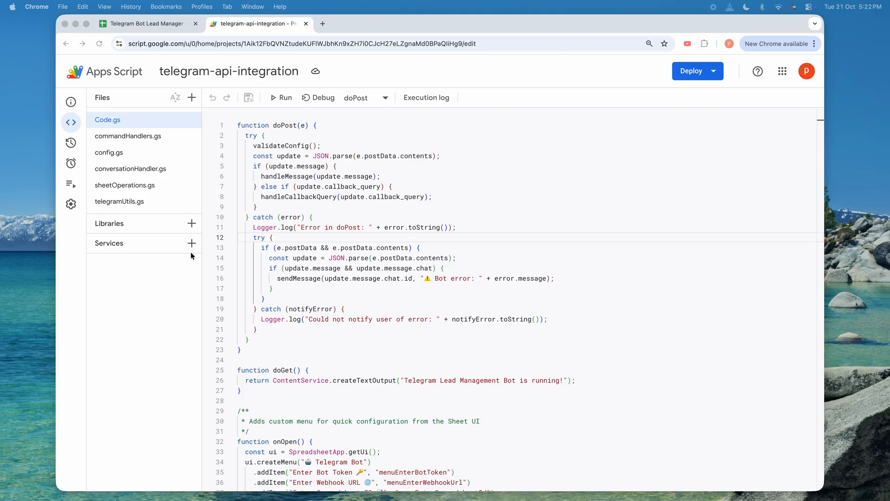
mouse_move(217, 225)
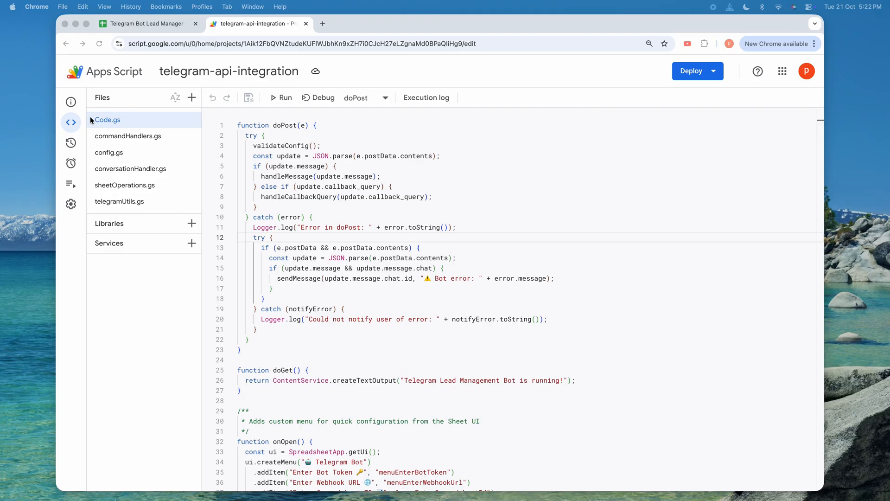
mouse_move(155, 122)
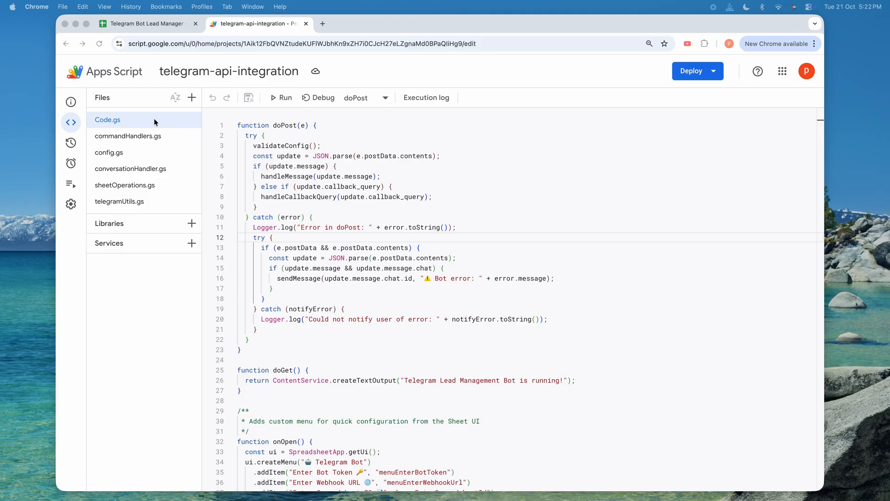
mouse_move(242, 132)
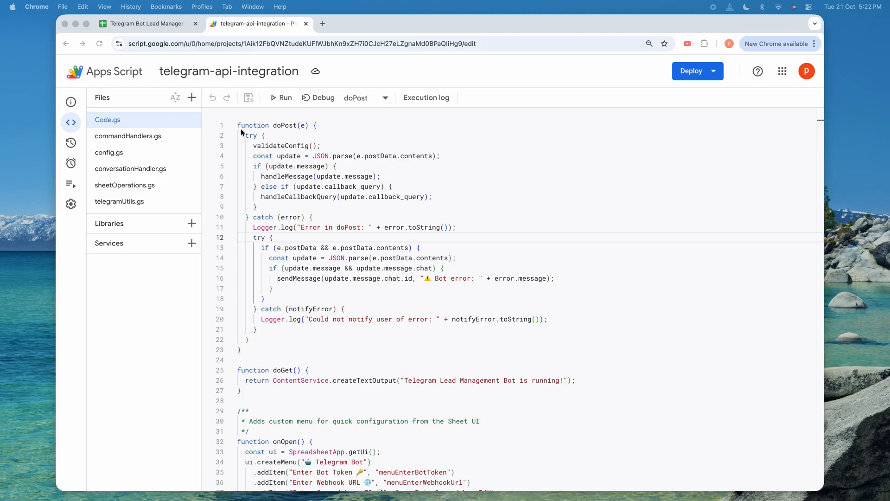
mouse_move(272, 133)
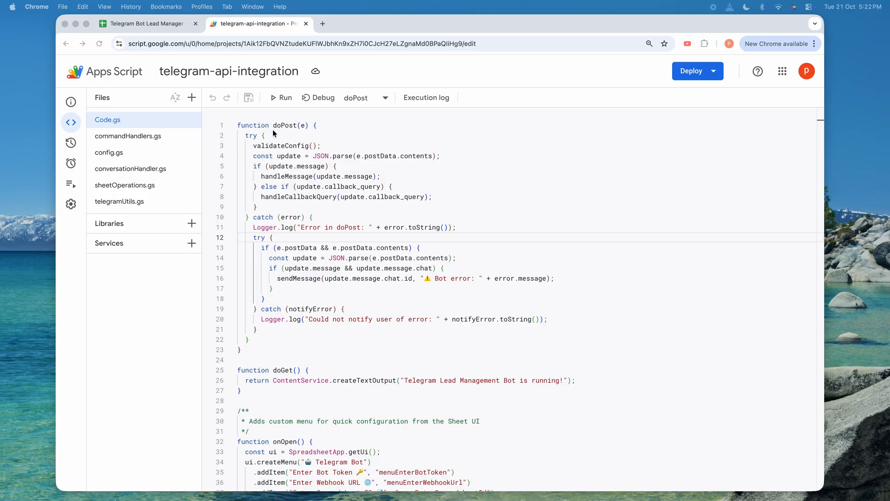
mouse_move(285, 129)
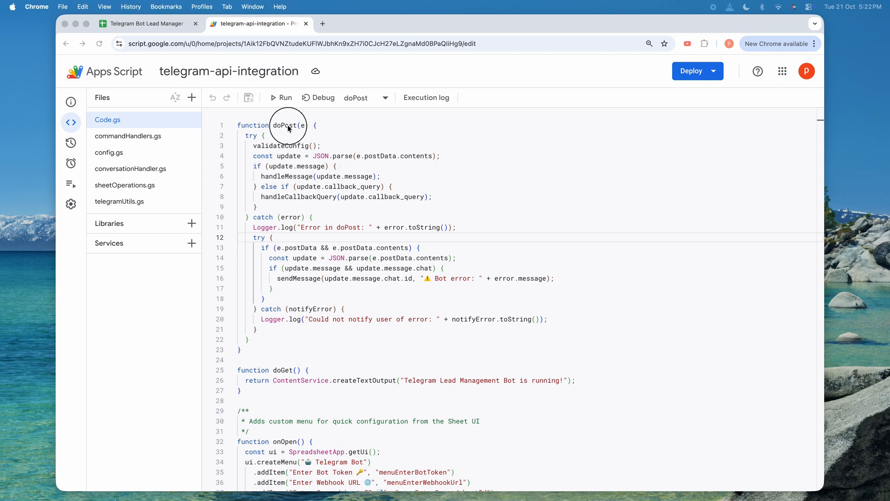
double_click(285, 125)
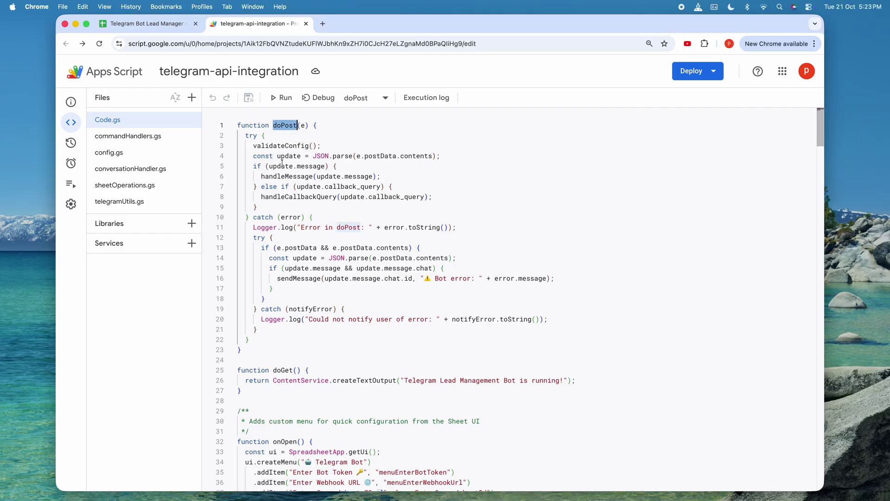
left_click(279, 176)
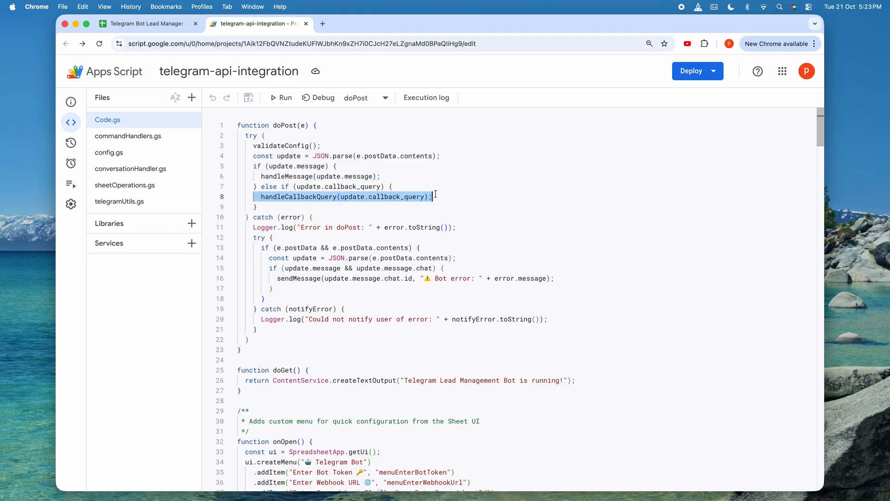
scroll("down", 3)
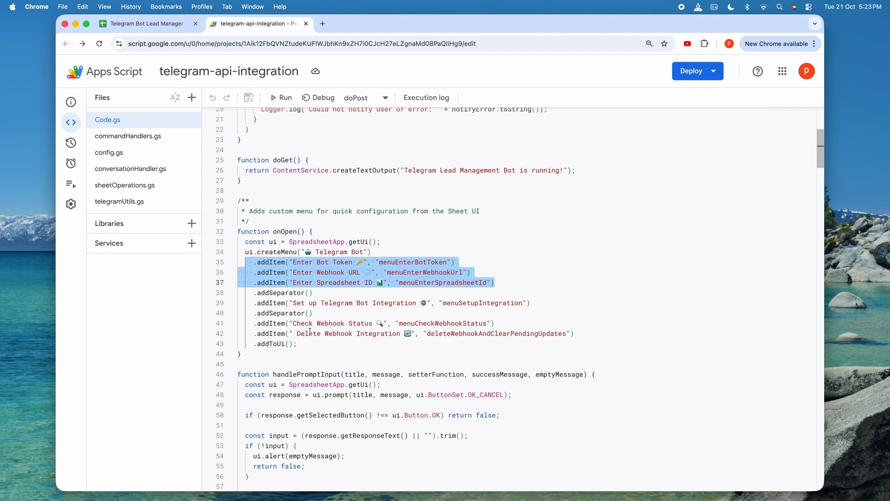
- Review the onOpen Telegram Bot menu entries and the menuSetupIntegration handler
left_click(257, 302)
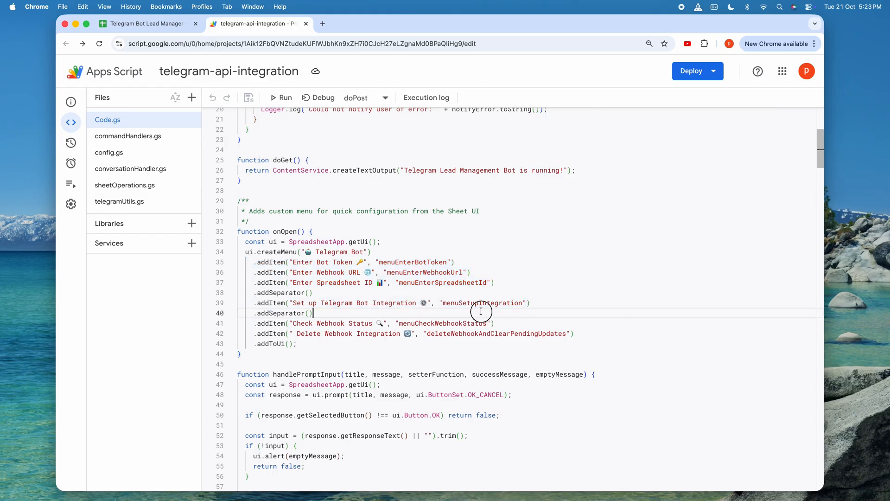
double_click(482, 303)
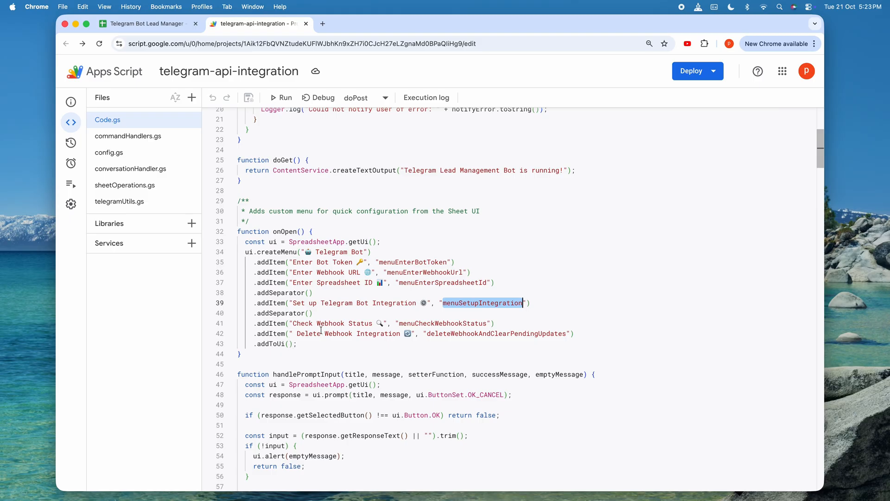
left_click(575, 332)
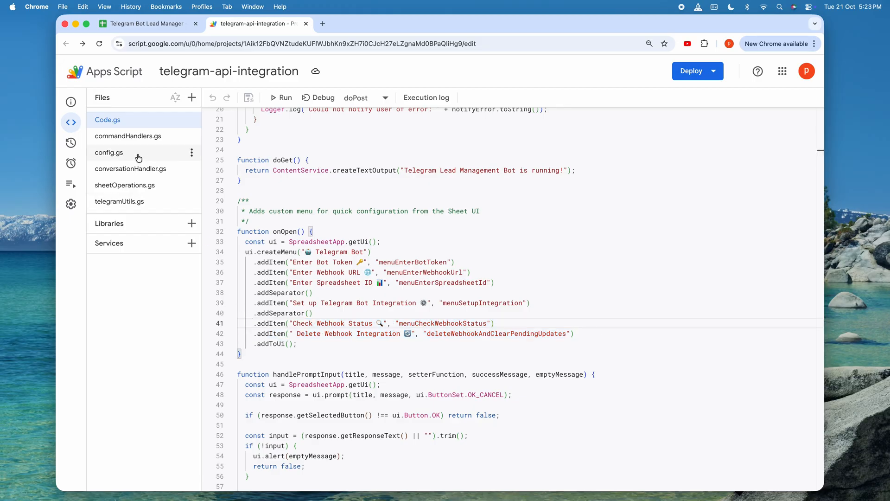
- Show config.gs's Leads sheet name, lead ID constants and COLUMNS mapping block
left_click(109, 152)
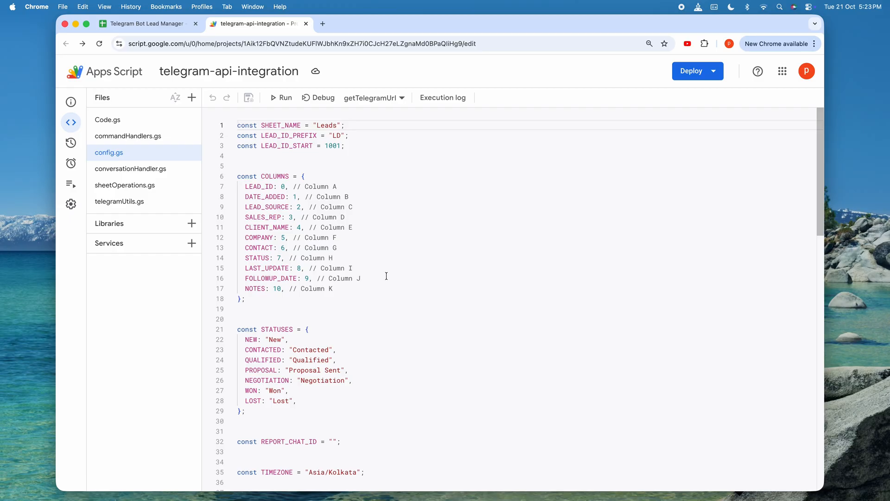
mouse_move(298, 192)
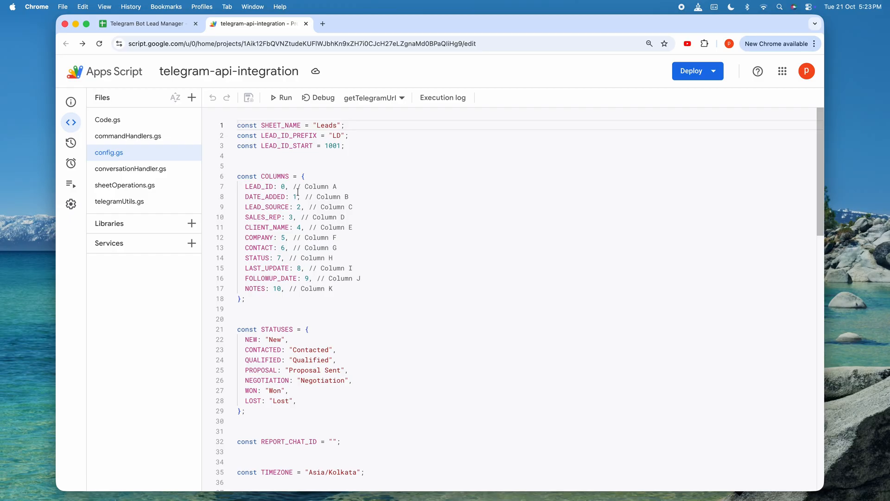
left_click_drag(239, 126, 259, 145)
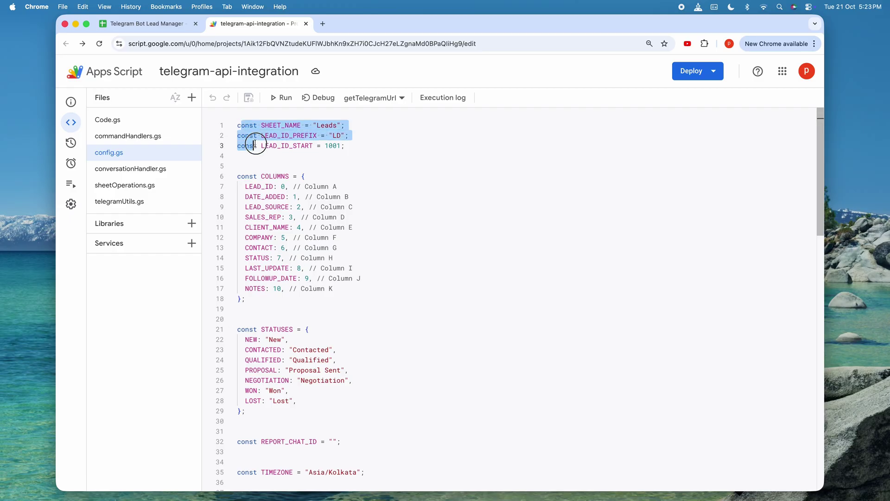
left_click(341, 186)
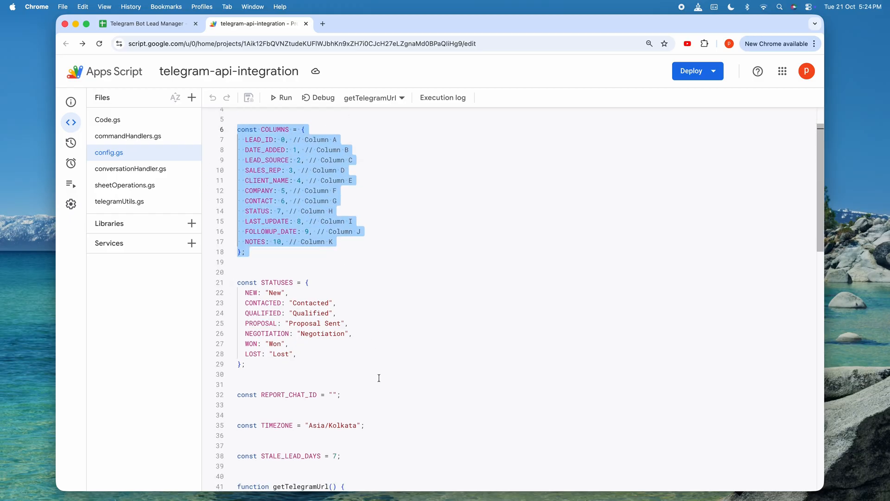
mouse_move(370, 379)
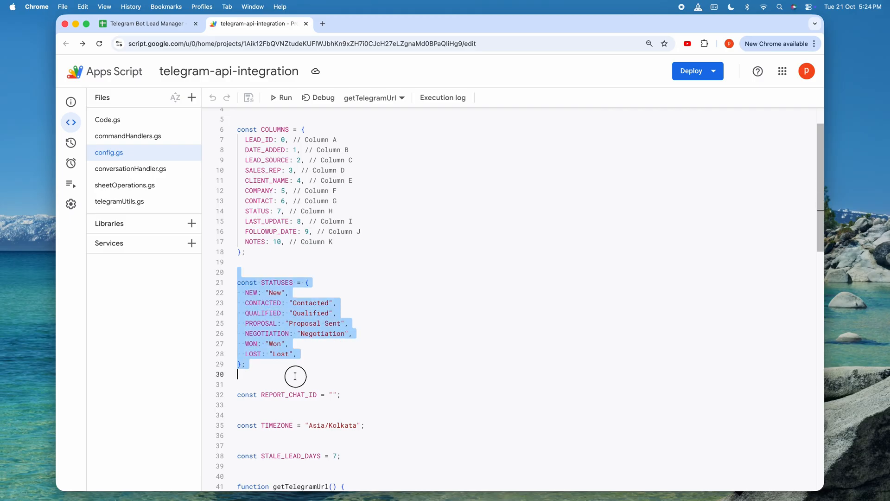
- Scroll through the statuses, helper functions and validateConfig checks
scroll("down", 3)
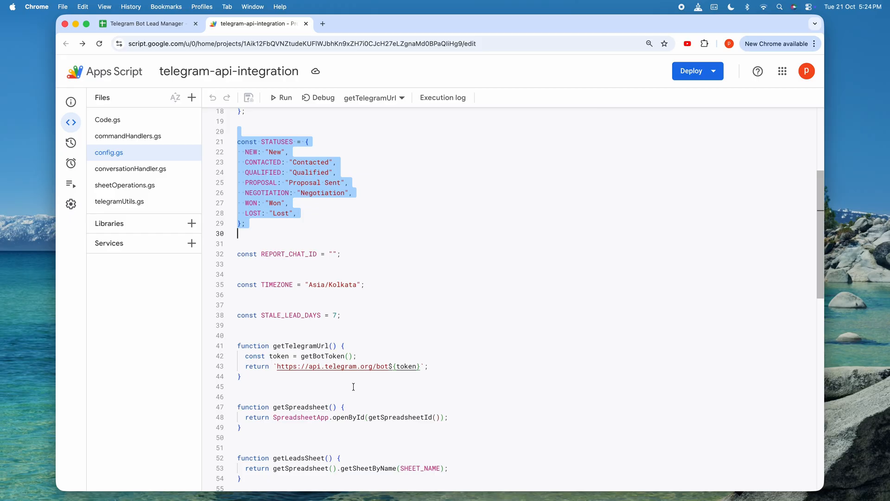
scroll("down", 3)
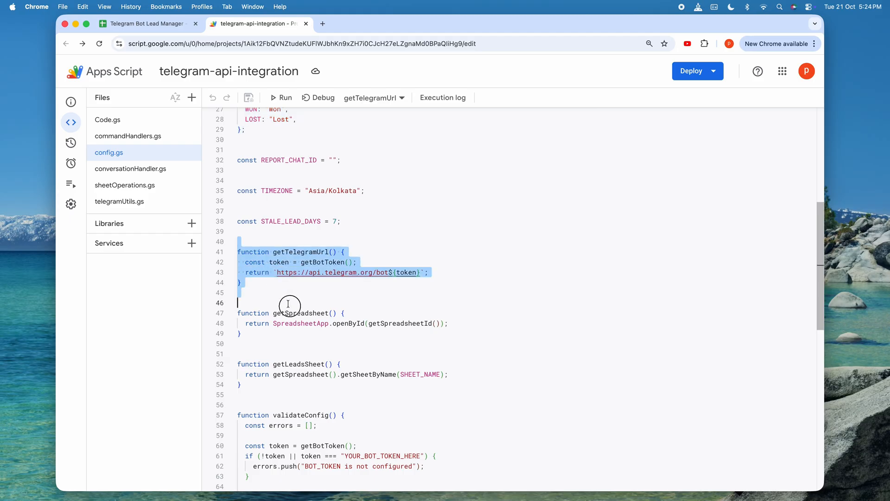
scroll("down", 3)
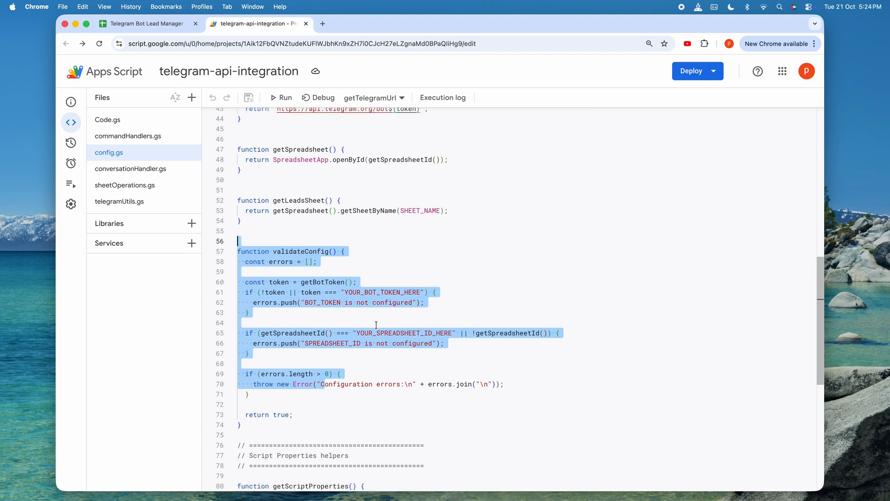
scroll("down", 3)
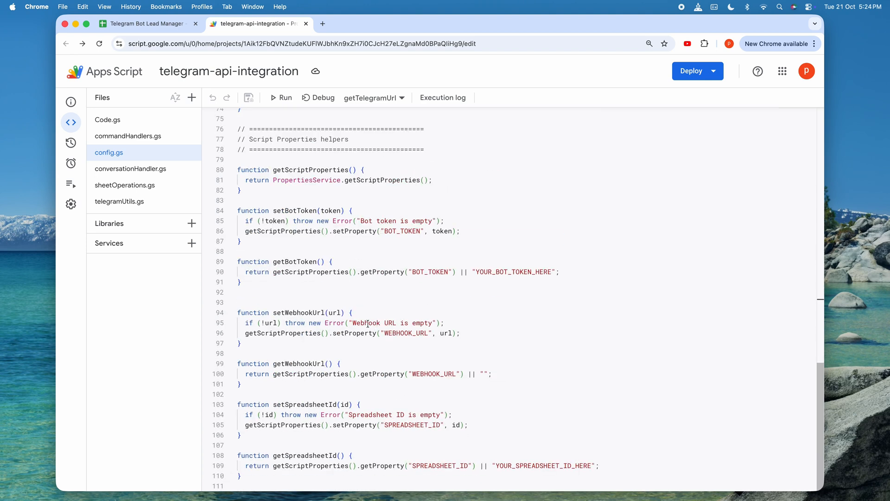
left_click(131, 169)
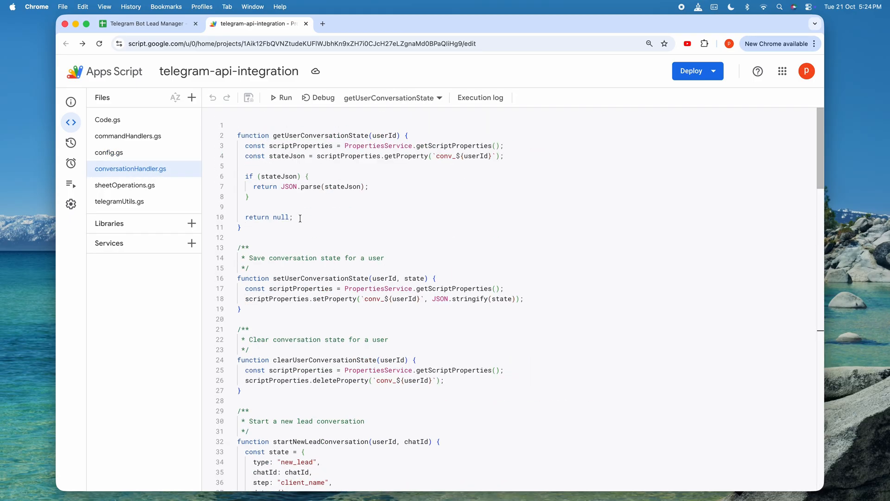
mouse_move(120, 138)
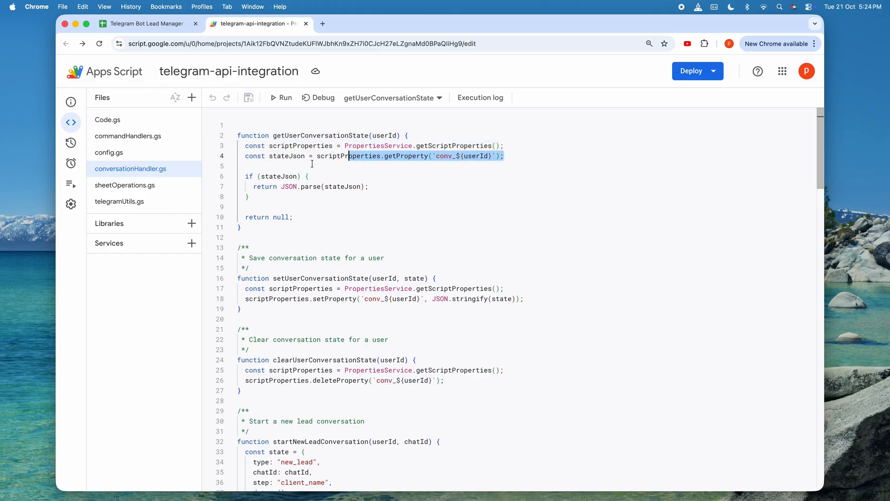
scroll("down", 3)
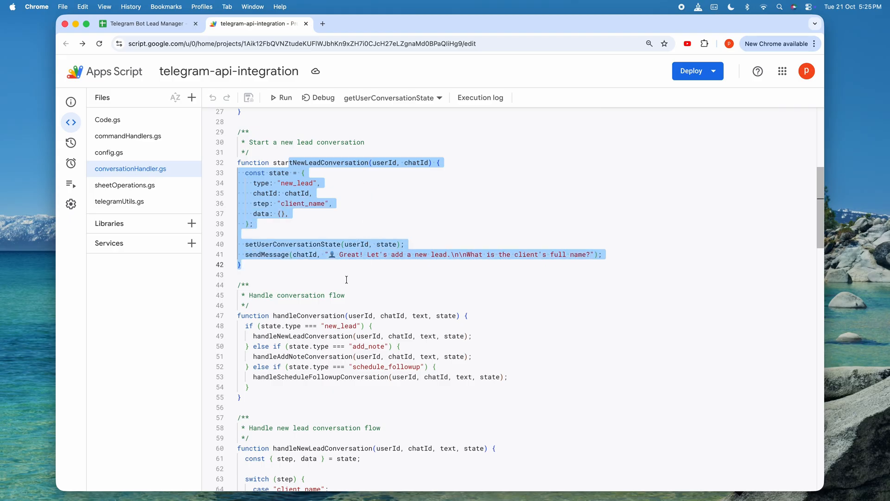
left_click(316, 225)
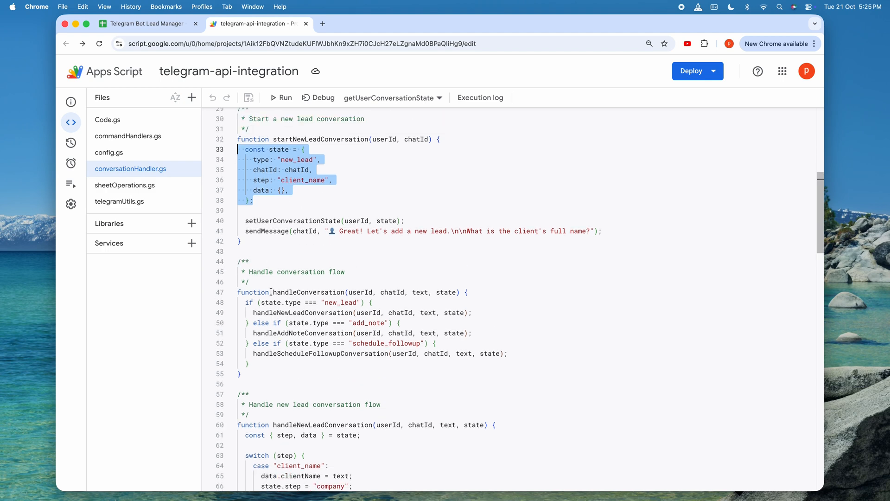
scroll("down", 3)
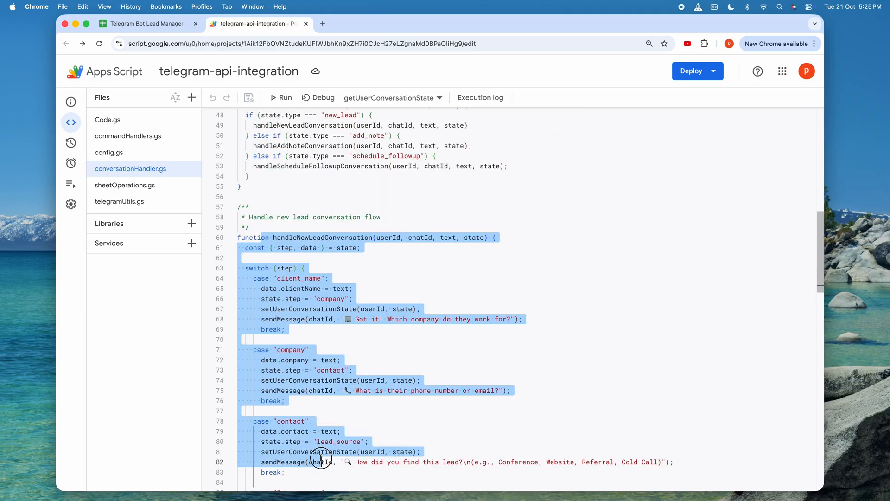
scroll("down", 3)
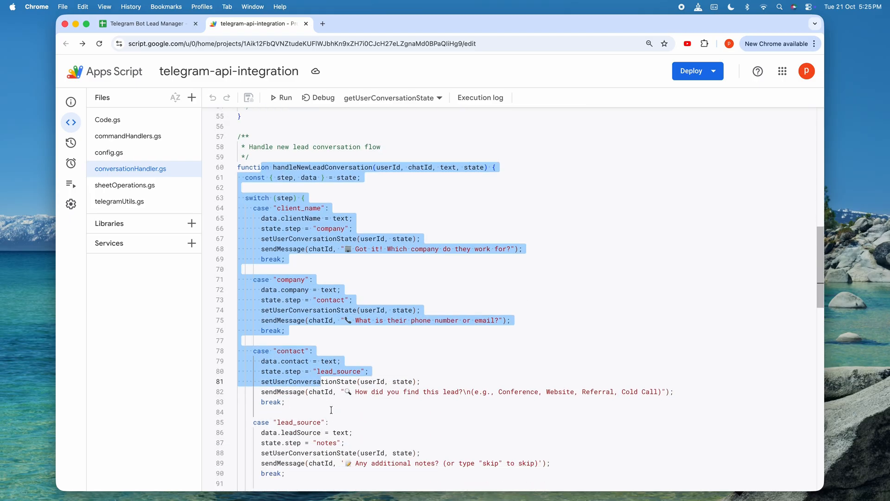
scroll("down", 3)
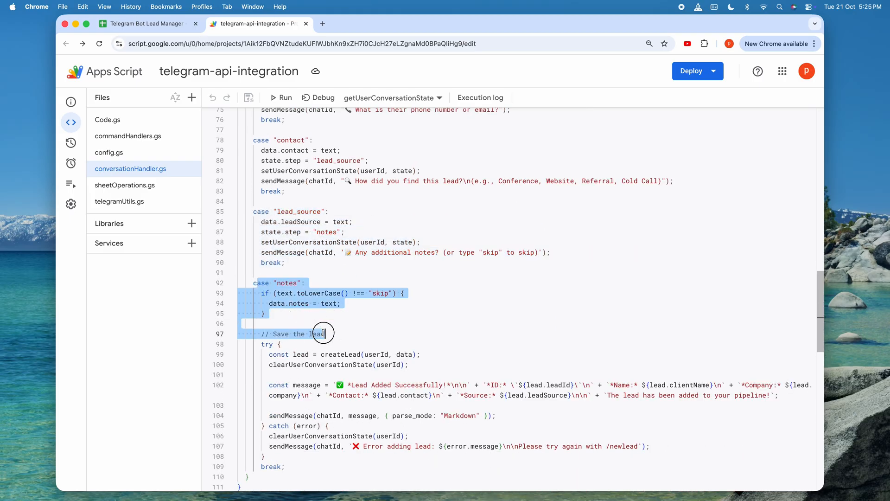
left_click(353, 323)
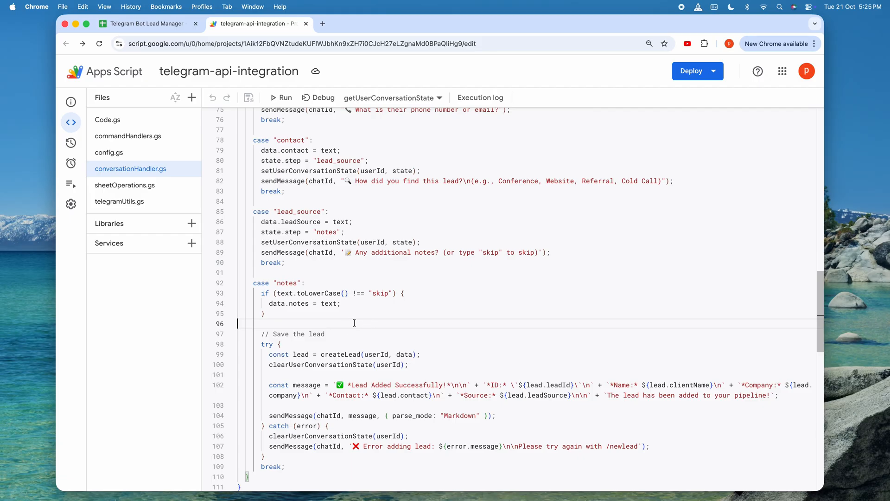
scroll("down", 3)
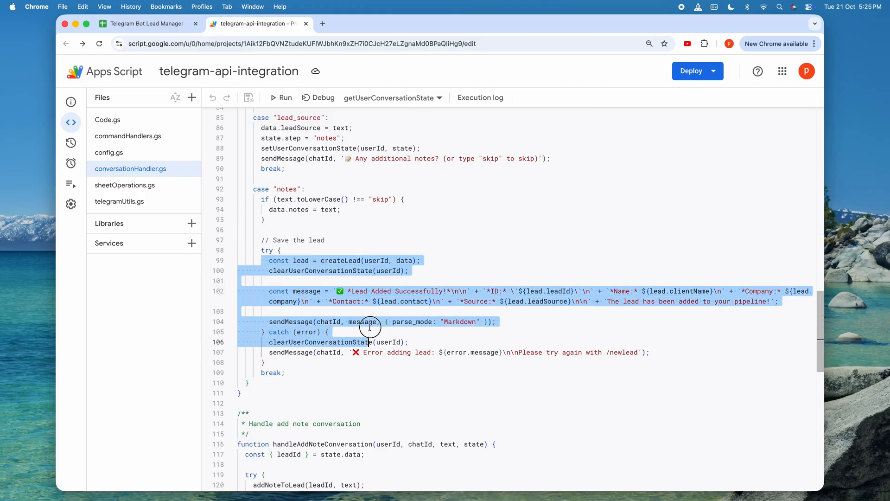
left_click(329, 332)
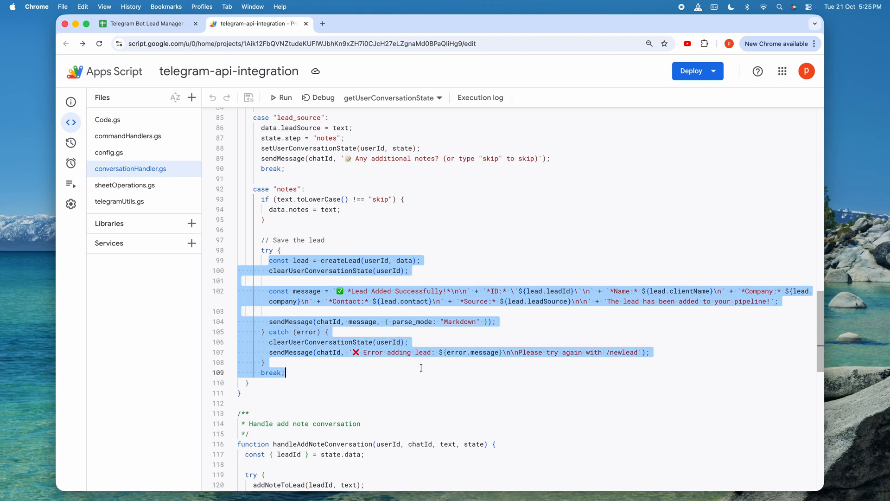
scroll("down", 3)
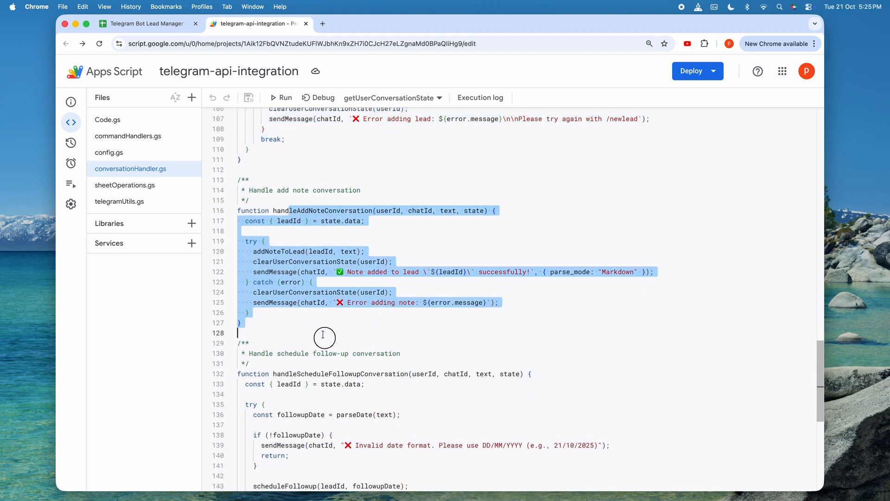
scroll("down", 3)
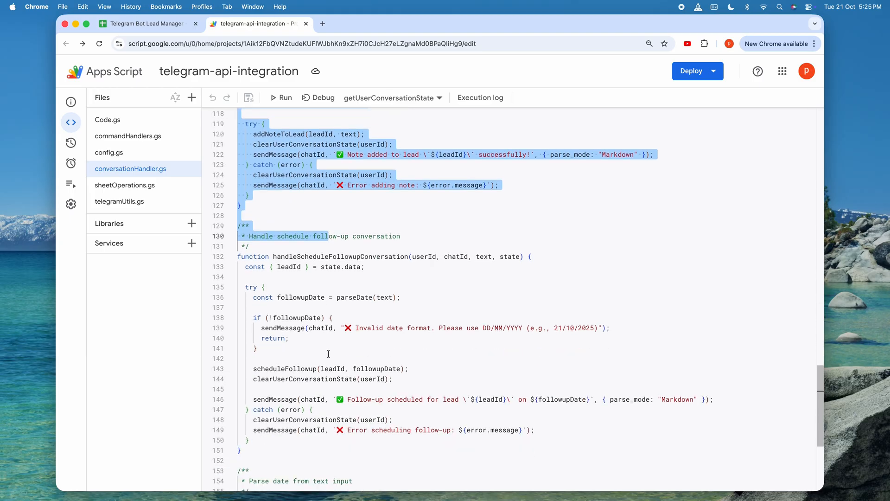
scroll("down", 3)
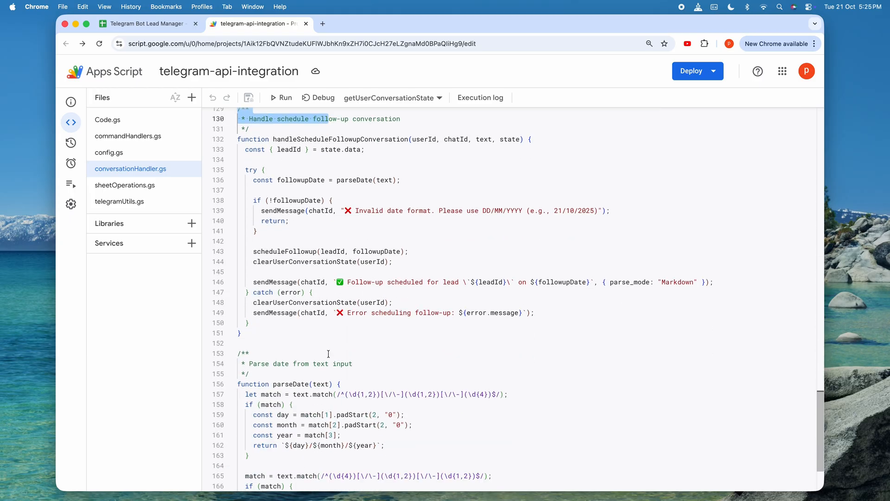
mouse_move(131, 201)
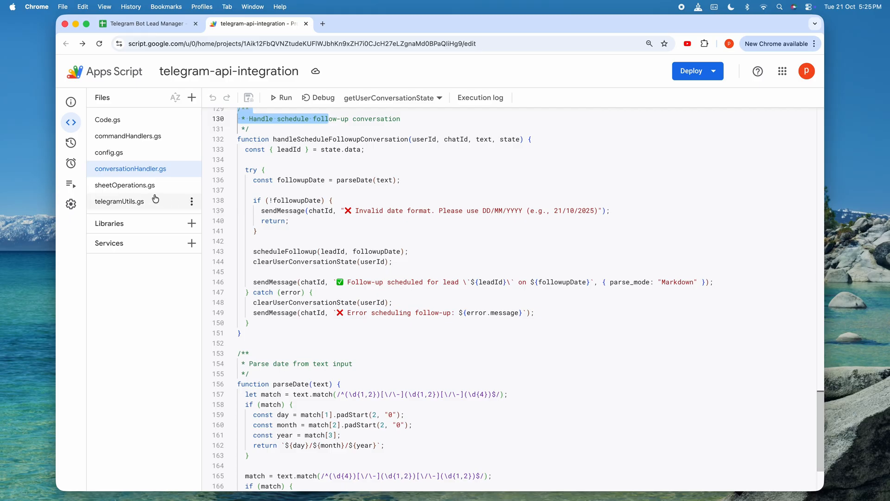
- Show commandHandlers.gs and read through handleFindCommand
left_click(127, 136)
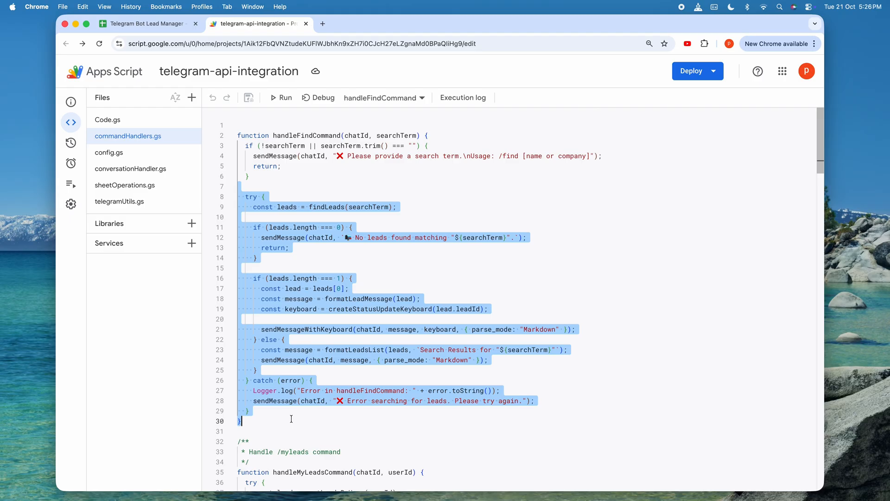
scroll("down", 3)
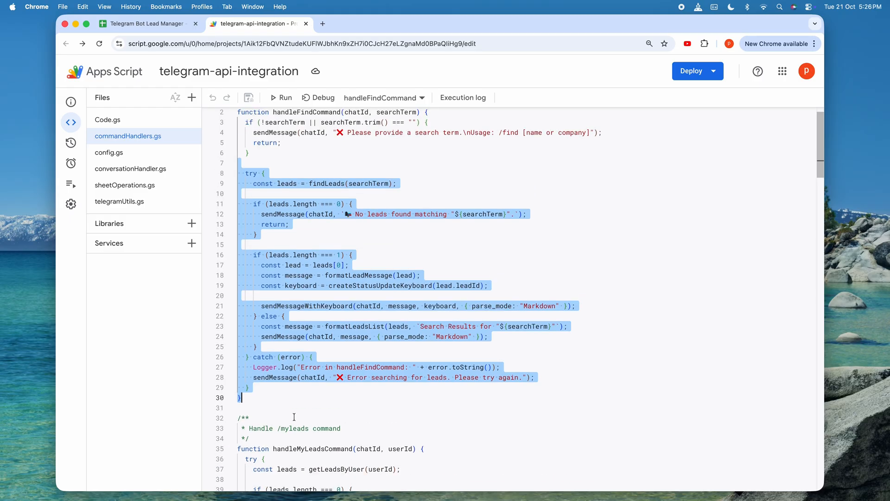
left_click(274, 384)
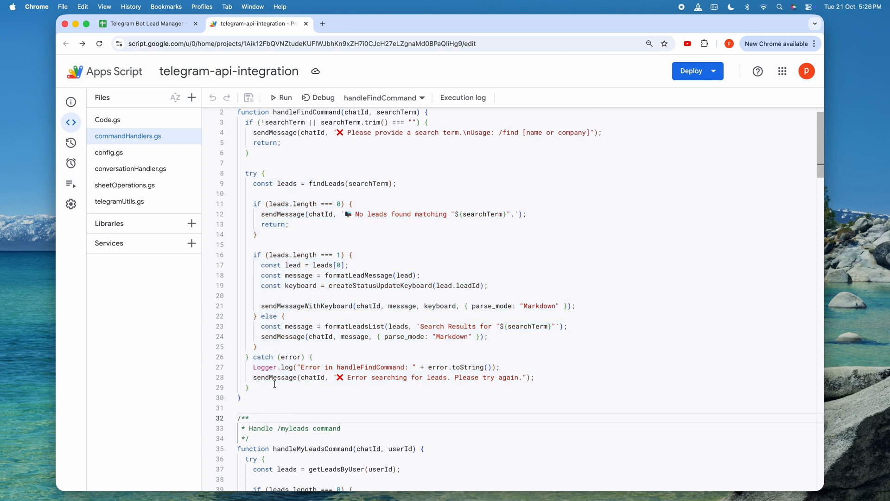
scroll("down", 3)
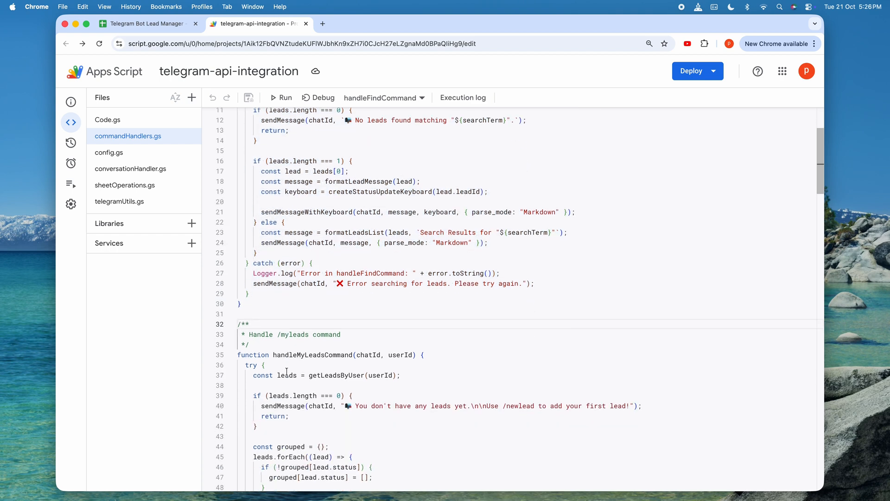
scroll("down", 3)
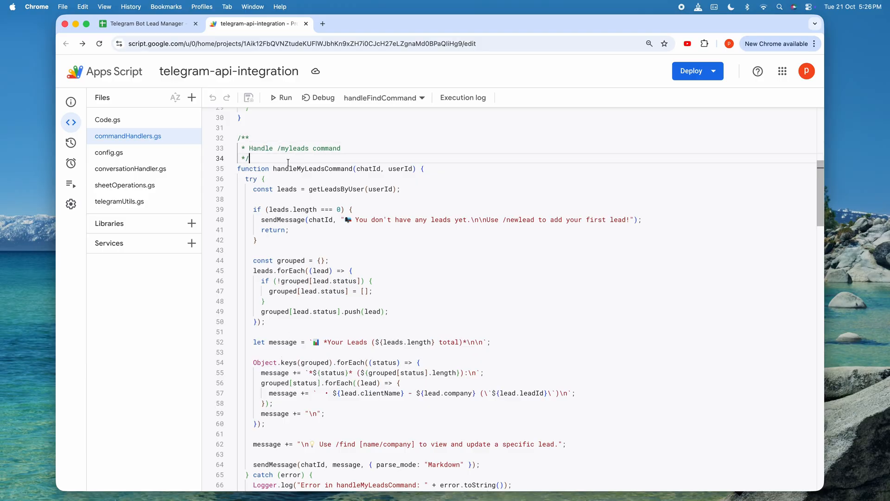
- Review the no-leads check in handleMyLeadsCommand and the remaining status and callback handlers
double_click(313, 169)
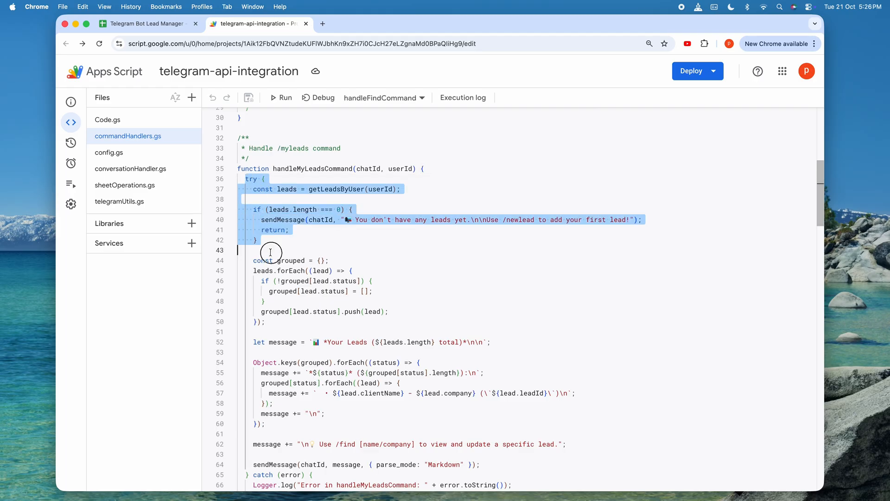
mouse_move(273, 250)
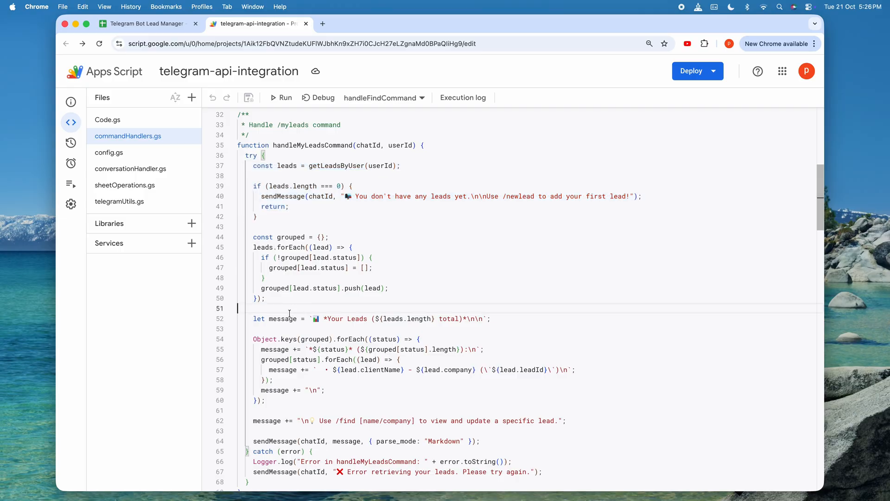
scroll("down", 3)
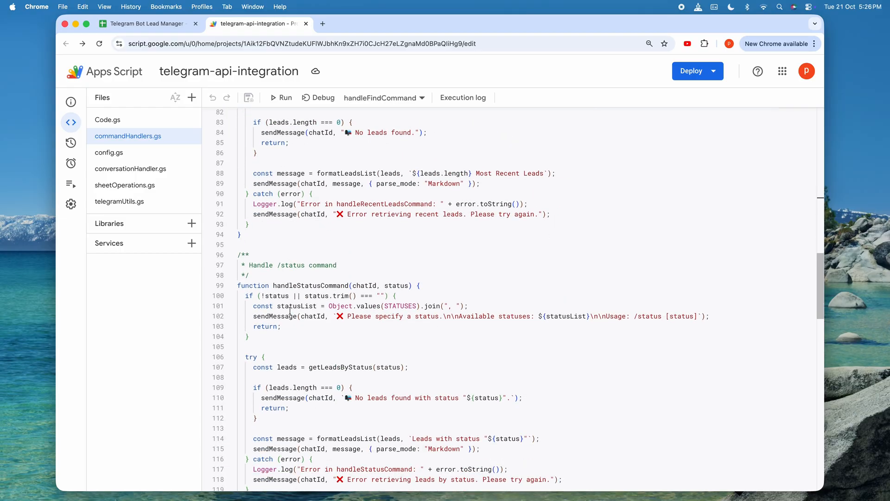
scroll("down", 3)
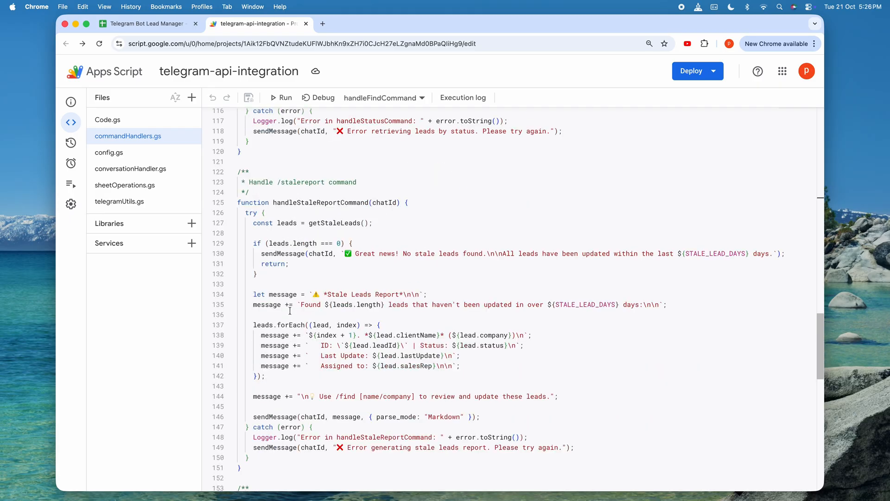
scroll("down", 3)
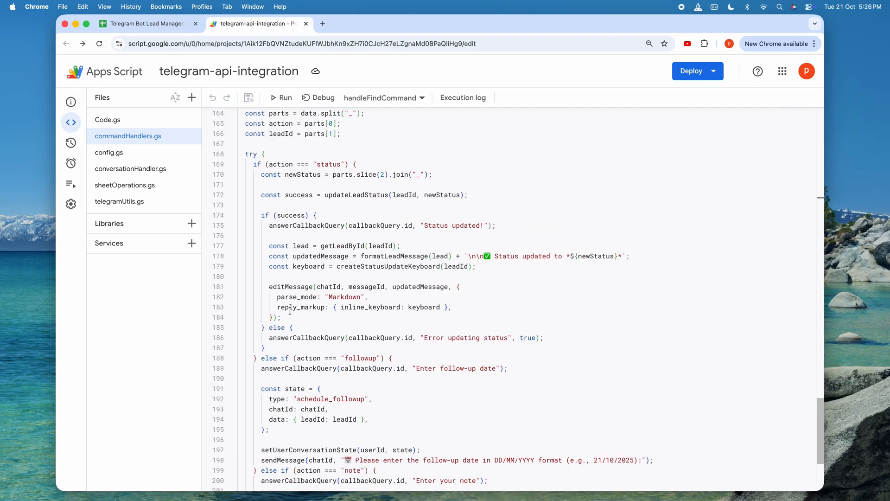
scroll("up", 3)
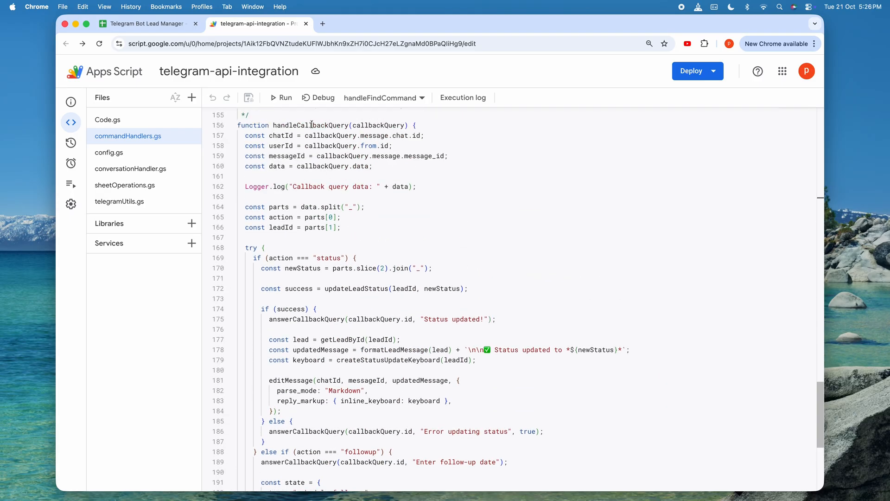
left_click(236, 125)
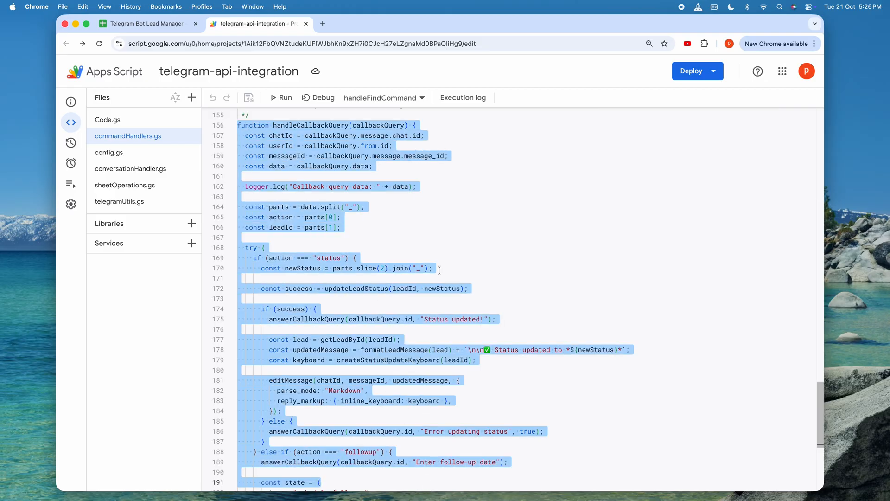
left_click(434, 268)
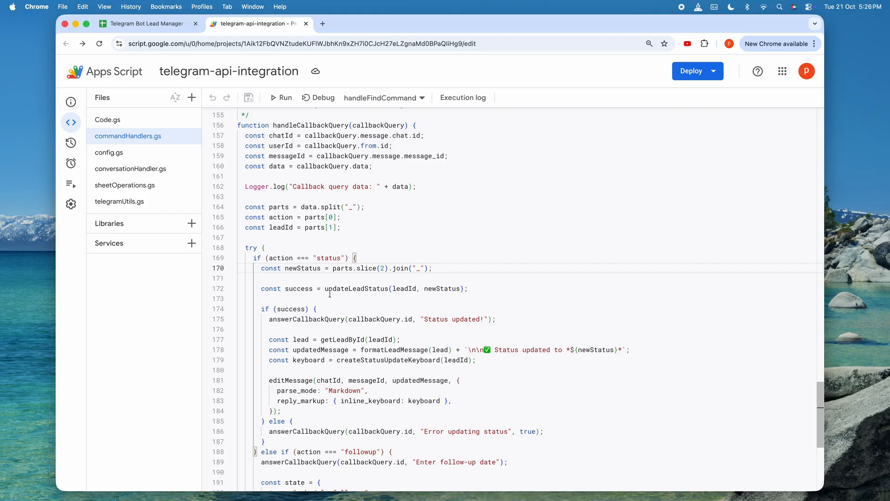
scroll("down", 3)
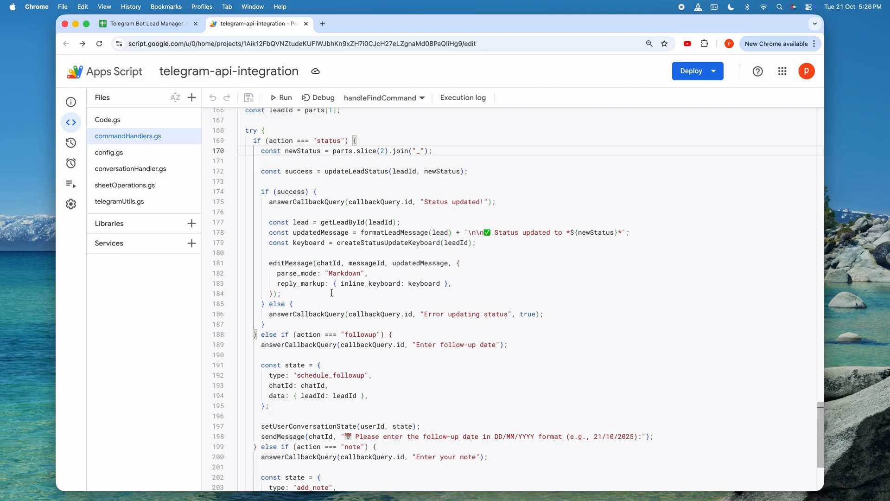
scroll("down", 3)
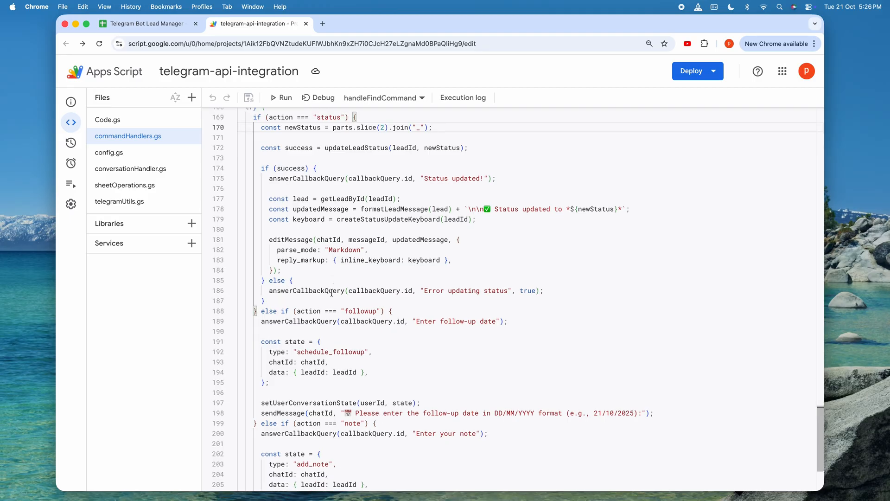
scroll("down", 3)
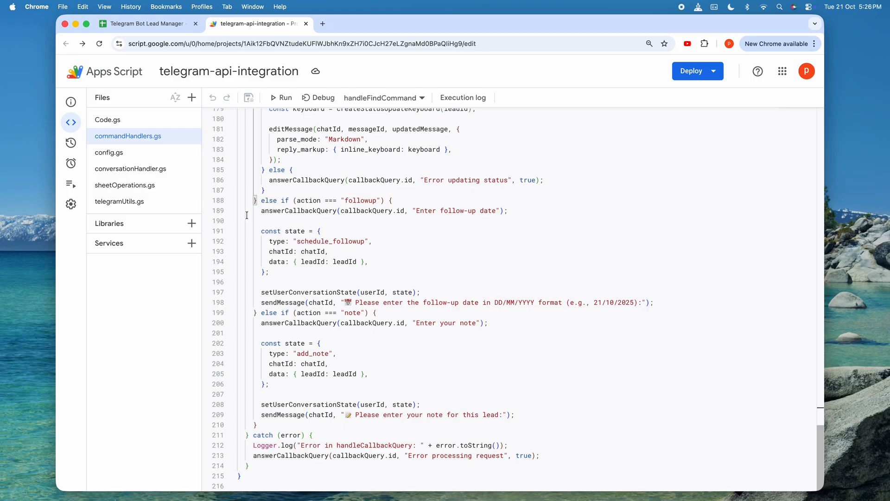
left_click(125, 185)
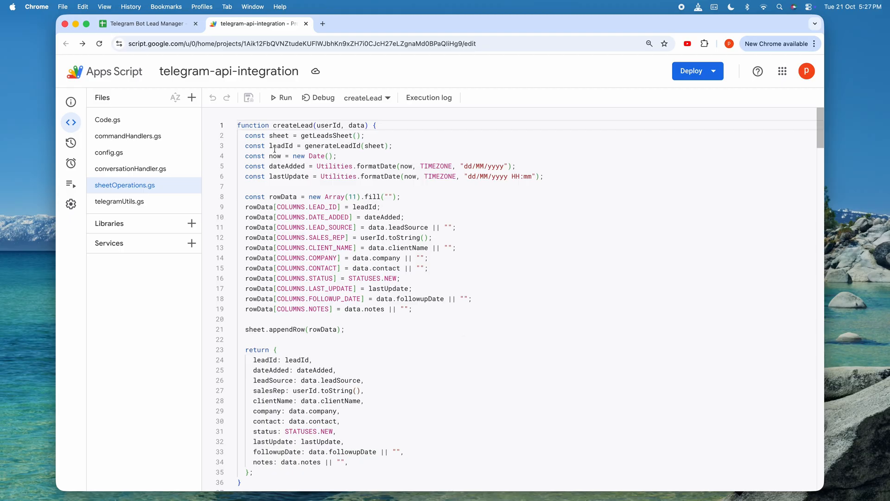
mouse_move(276, 125)
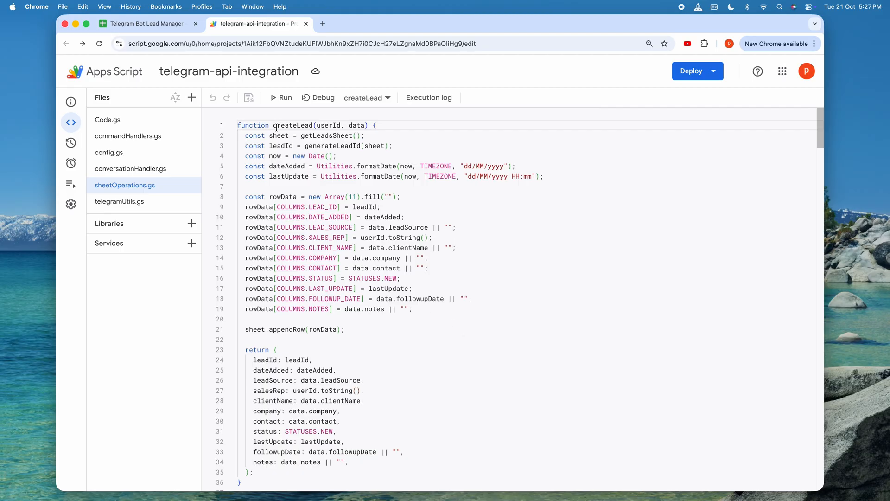
double_click(294, 125)
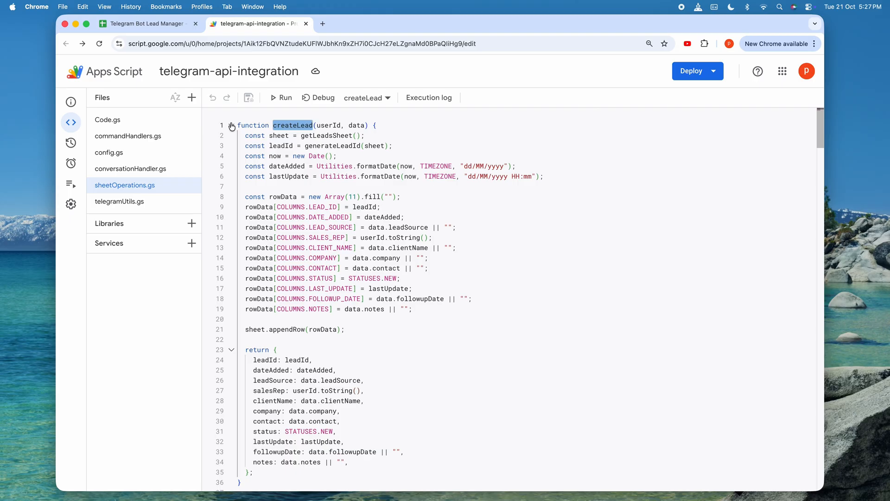
left_click(231, 125)
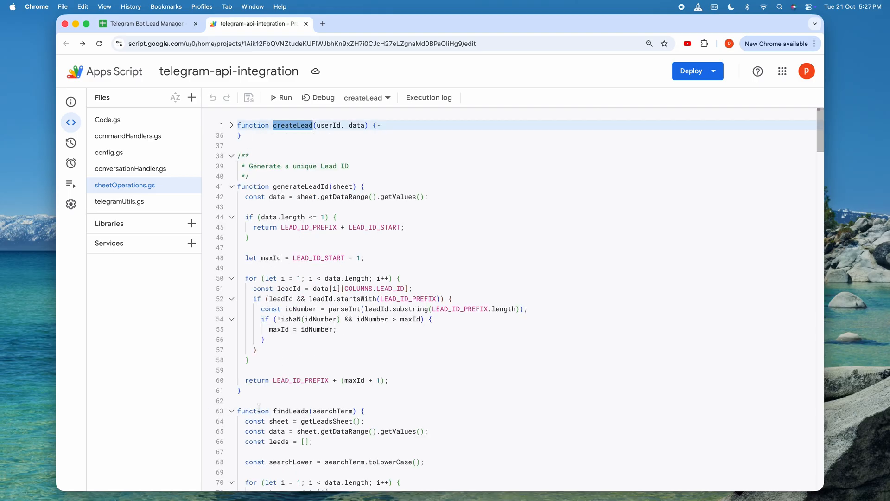
scroll("down", 3)
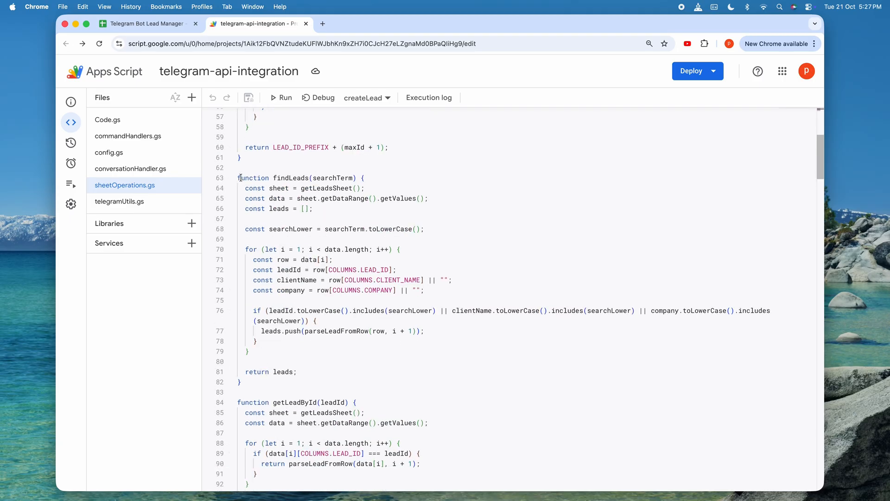
scroll("down", 3)
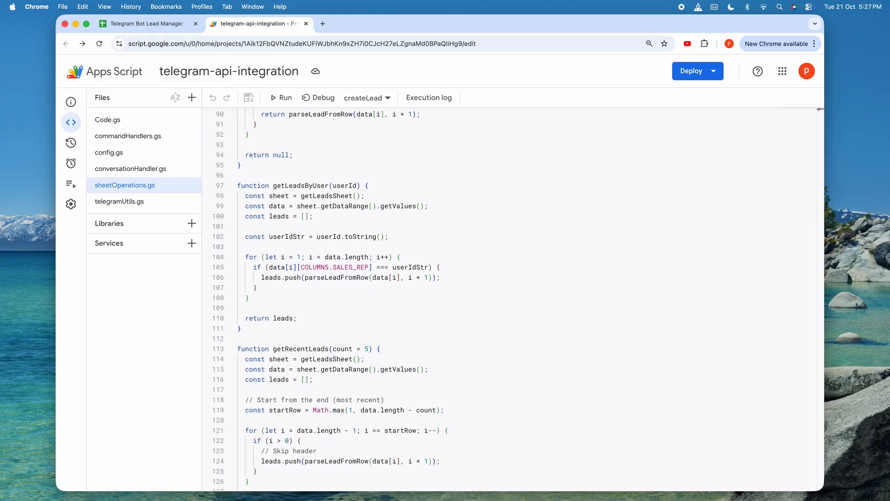
scroll("down", 3)
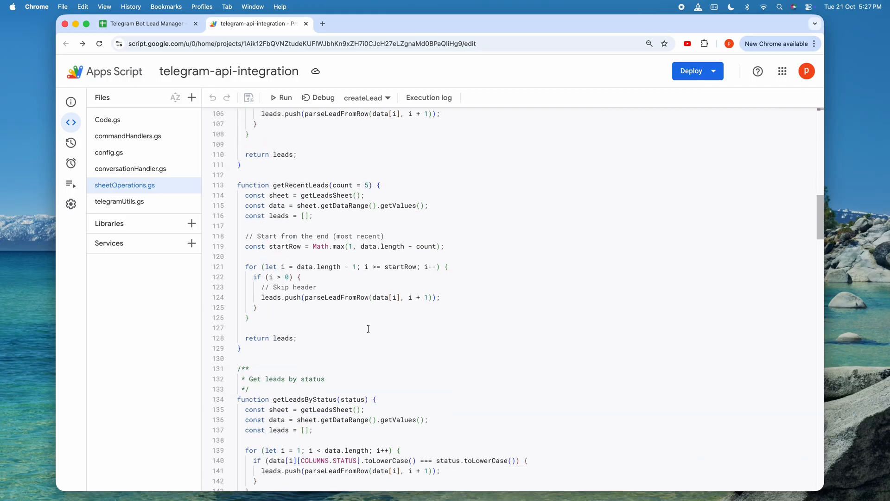
scroll("down", 3)
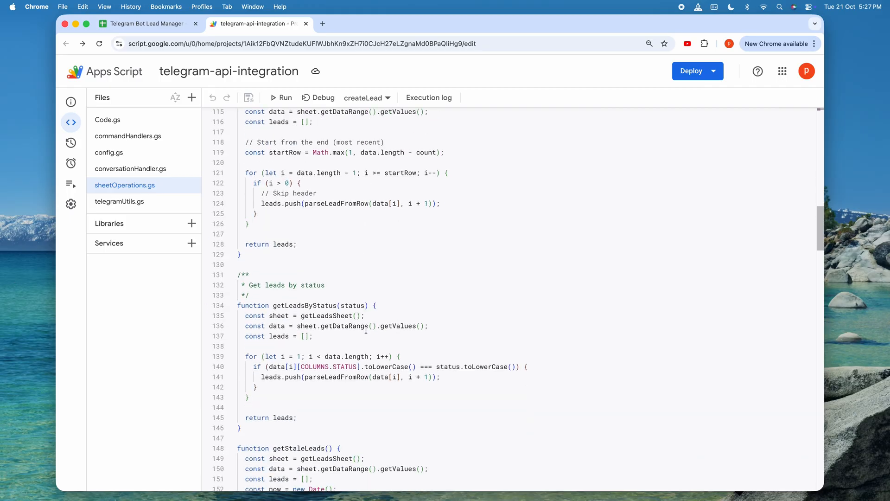
scroll("down", 3)
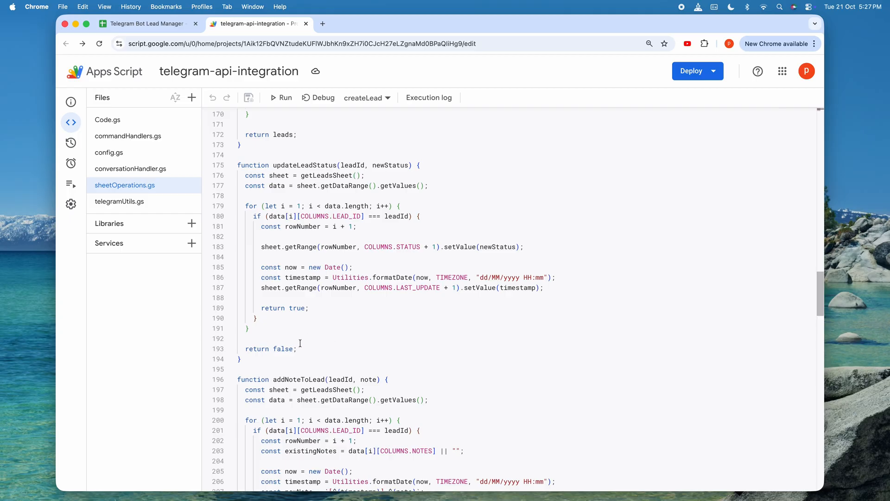
scroll("down", 3)
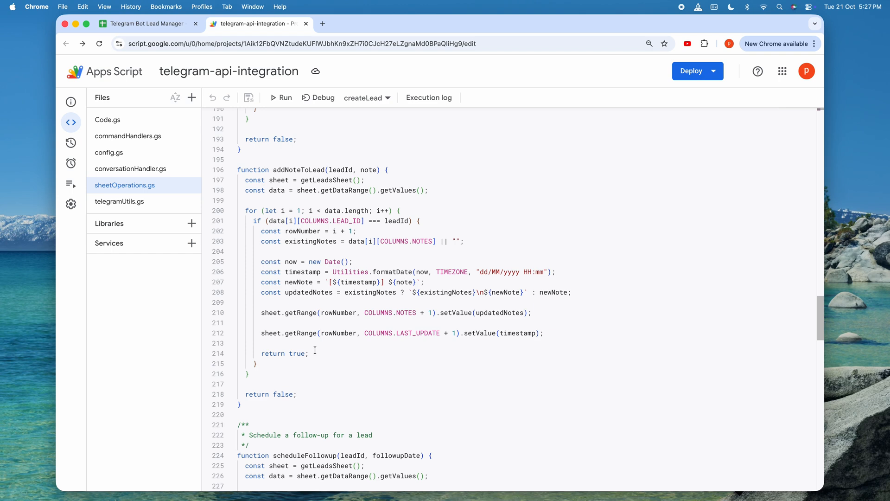
scroll("down", 3)
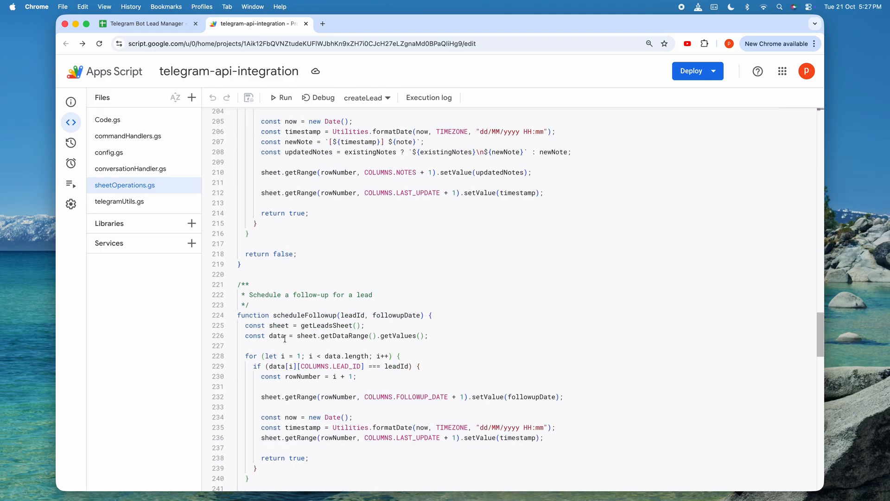
scroll("down", 3)
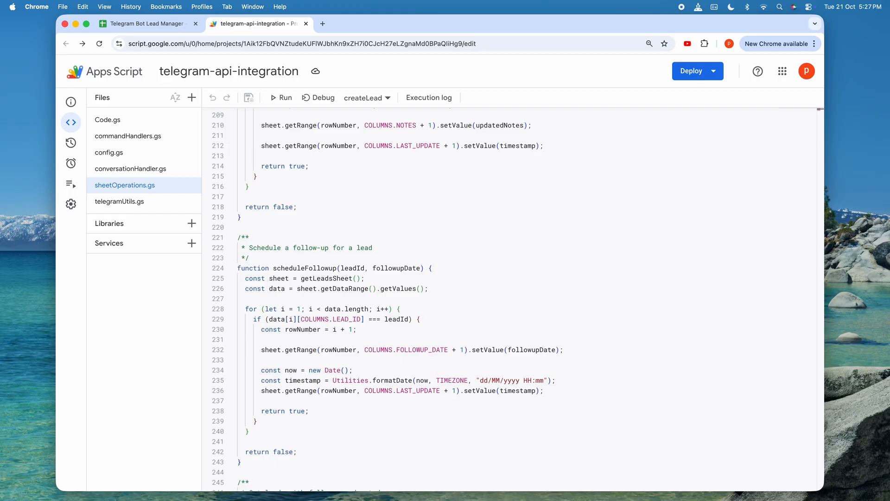
mouse_move(140, 235)
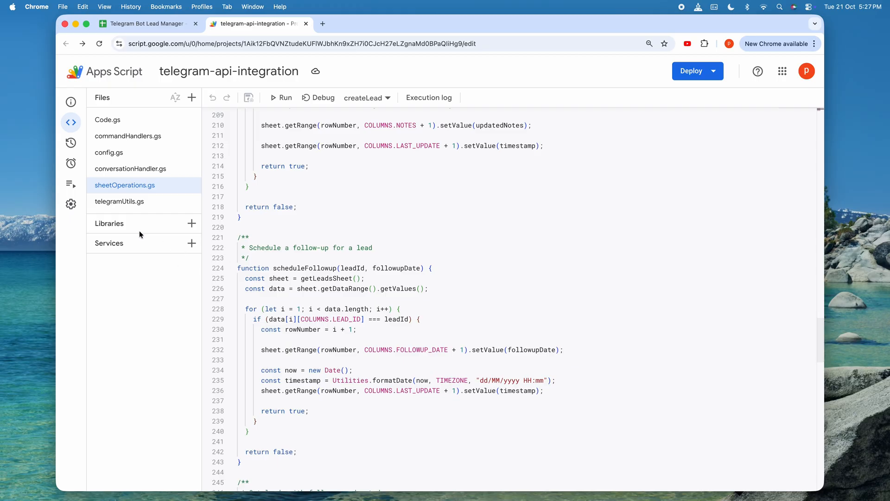
scroll("down", 3)
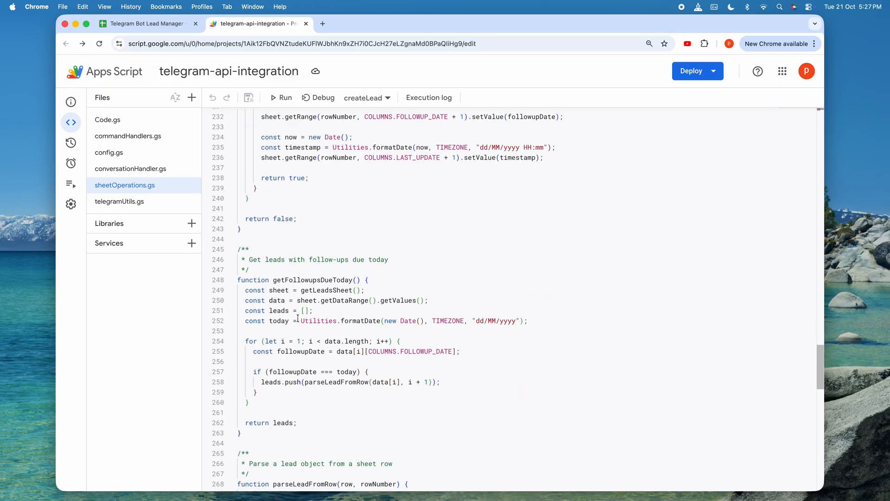
scroll("down", 3)
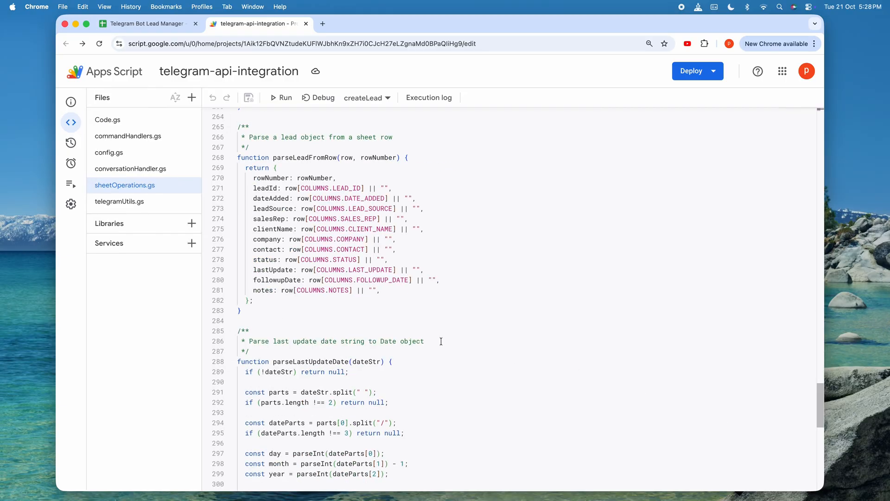
mouse_move(419, 335)
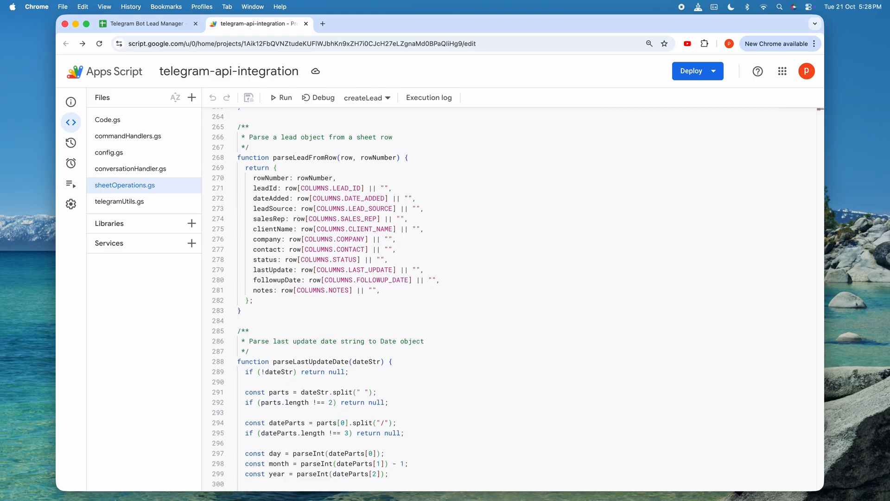
left_click(120, 201)
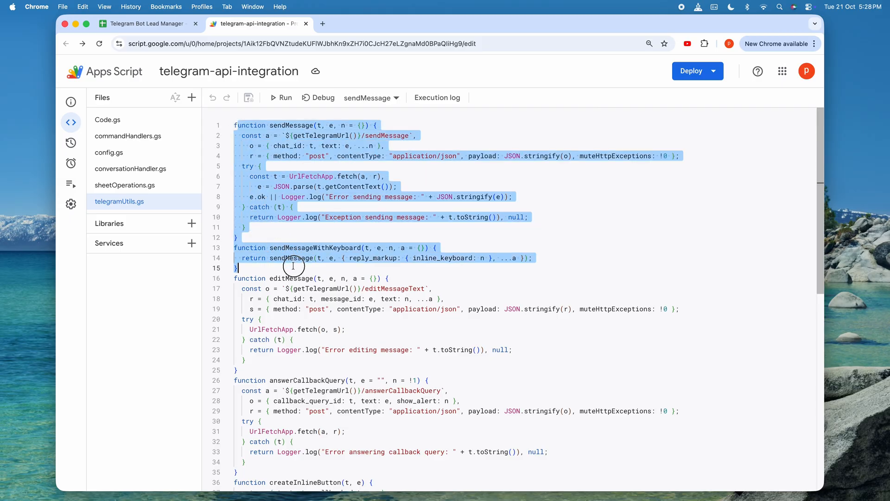
- Read through editMessage, callback answering, formatLeadMessage and createStatusUpdateKeyboard in telegramUtils.gs
left_click(277, 267)
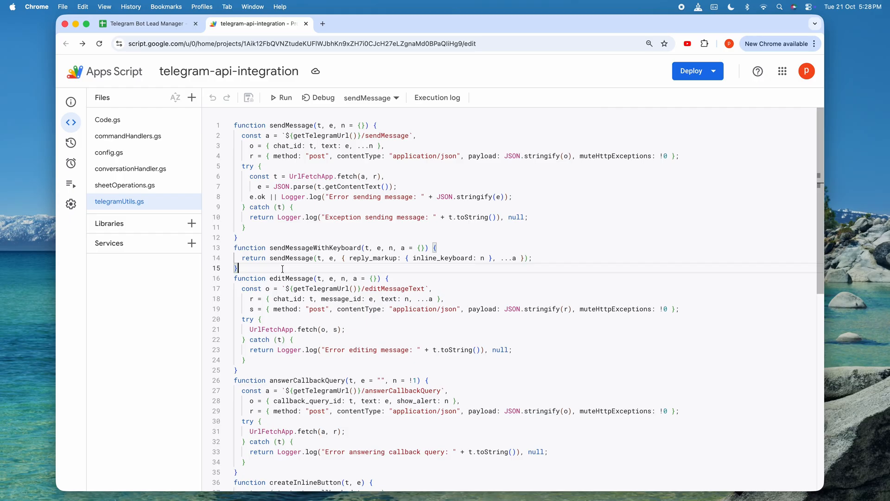
scroll("down", 3)
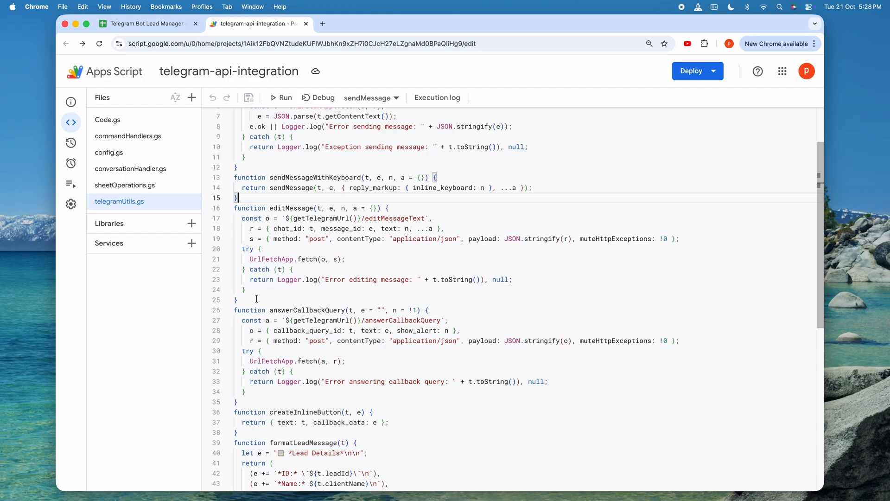
scroll("down", 3)
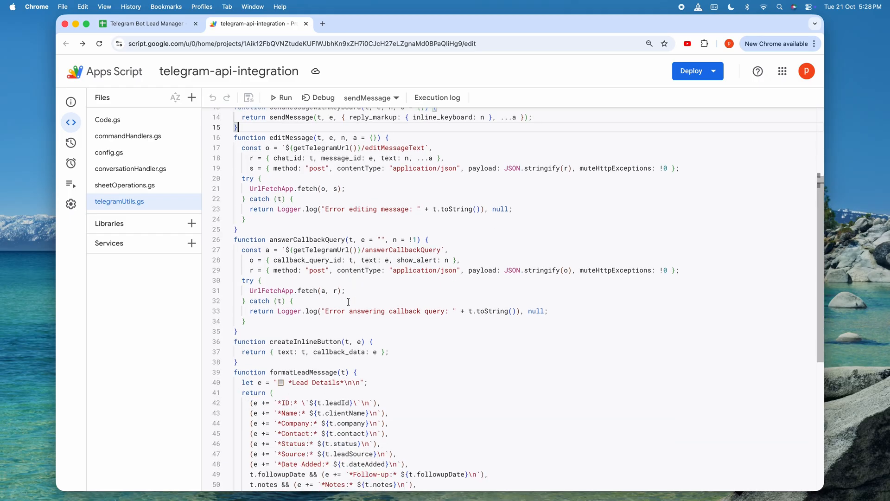
scroll("down", 3)
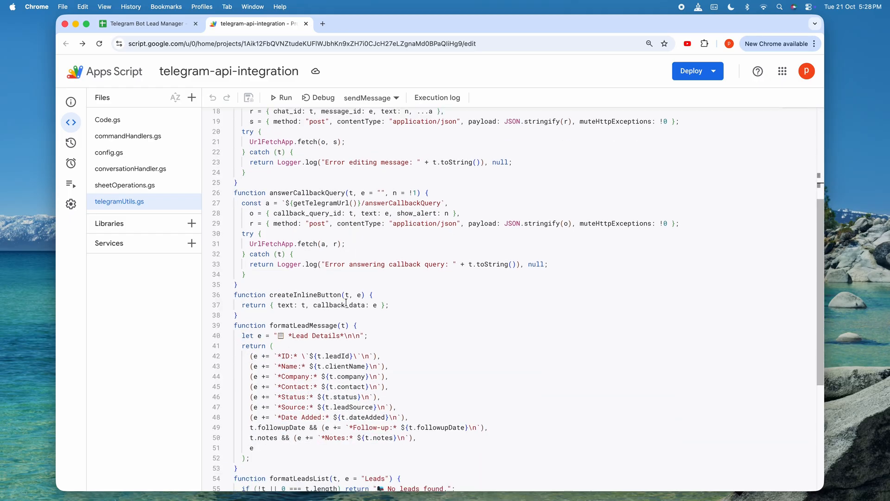
scroll("down", 3)
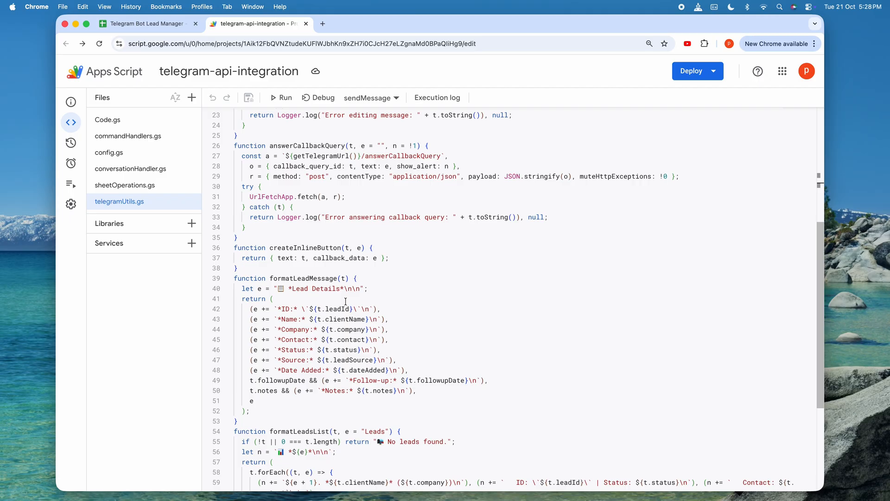
scroll("down", 3)
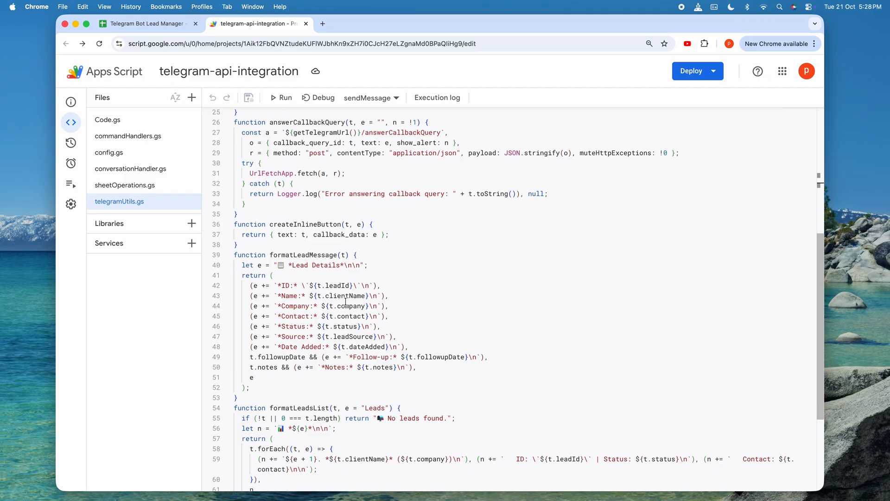
scroll("down", 3)
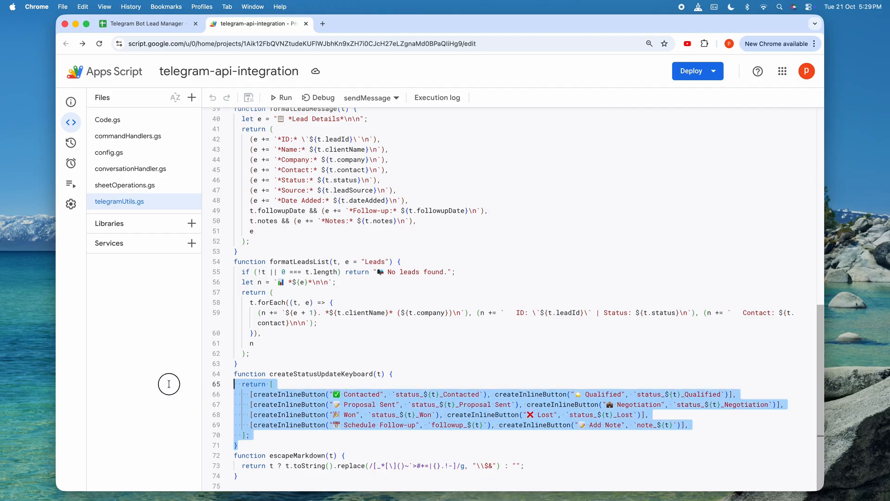
left_click(316, 353)
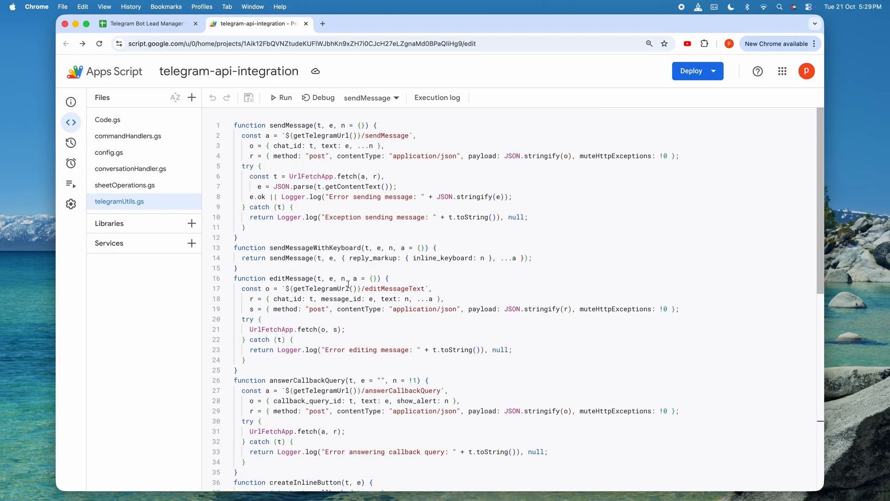
mouse_move(145, 23)
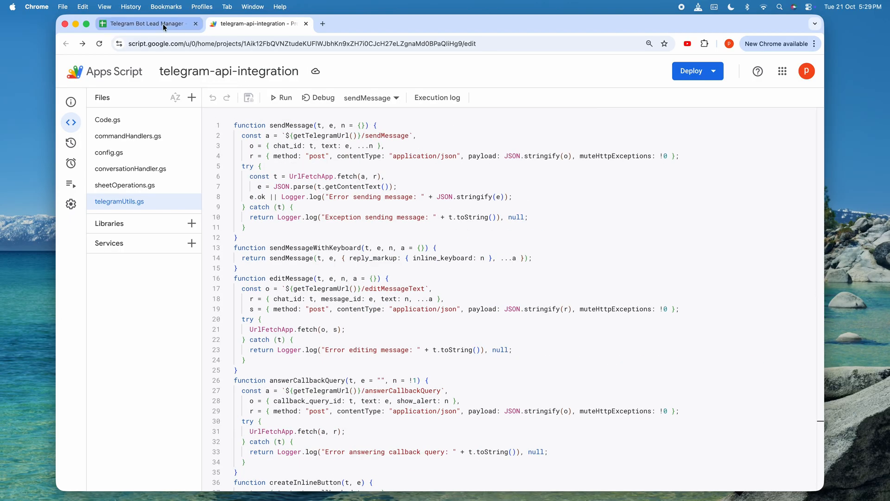
- Return to the Telegram Bot Lead Manager sheet showing leads LD1001 and LD1002
left_click(144, 24)
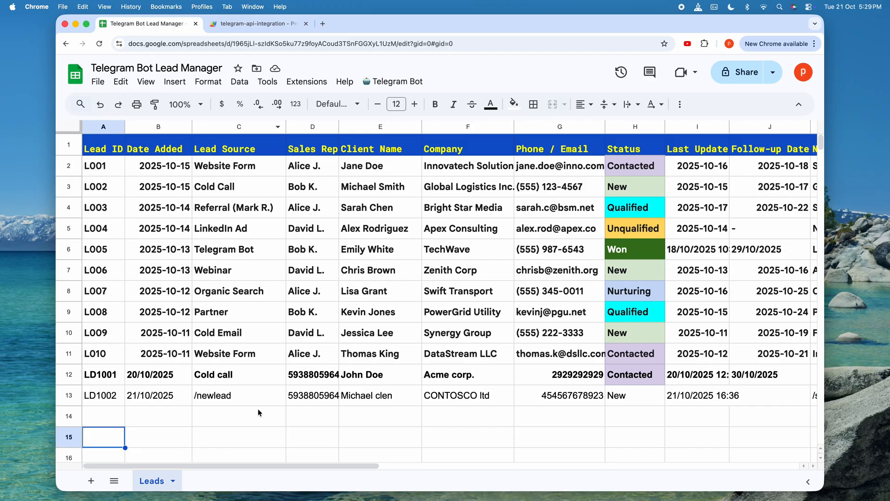
left_click(239, 416)
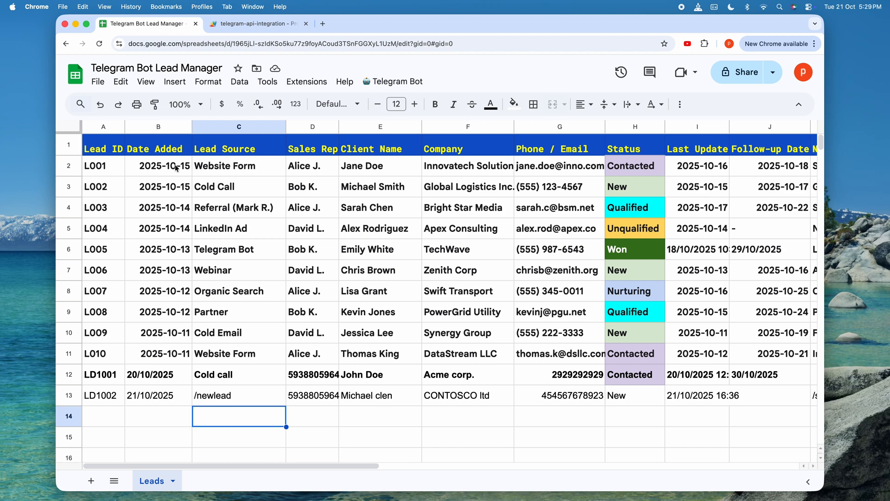
mouse_move(112, 200)
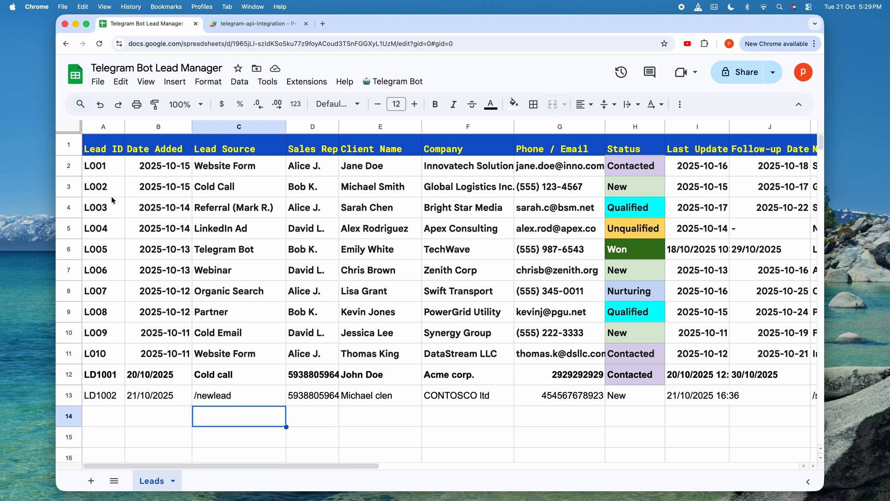